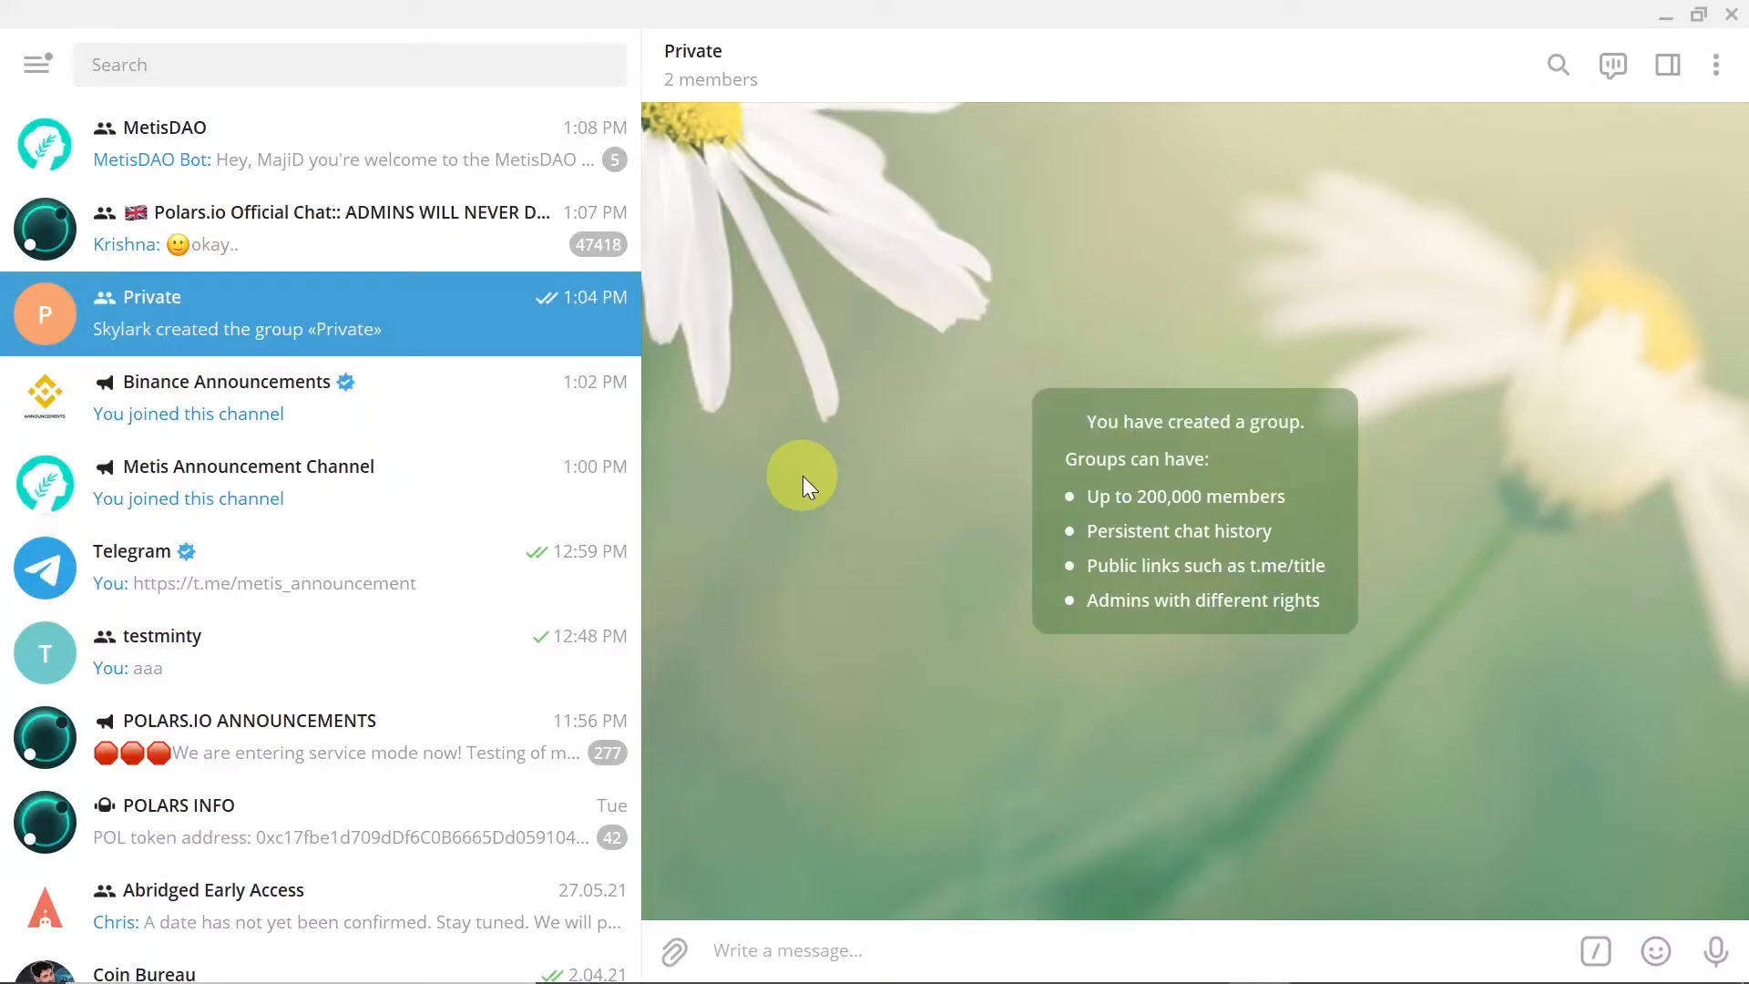
Reveal Telegram's main menu with the new group and channel options.
click(787, 951)
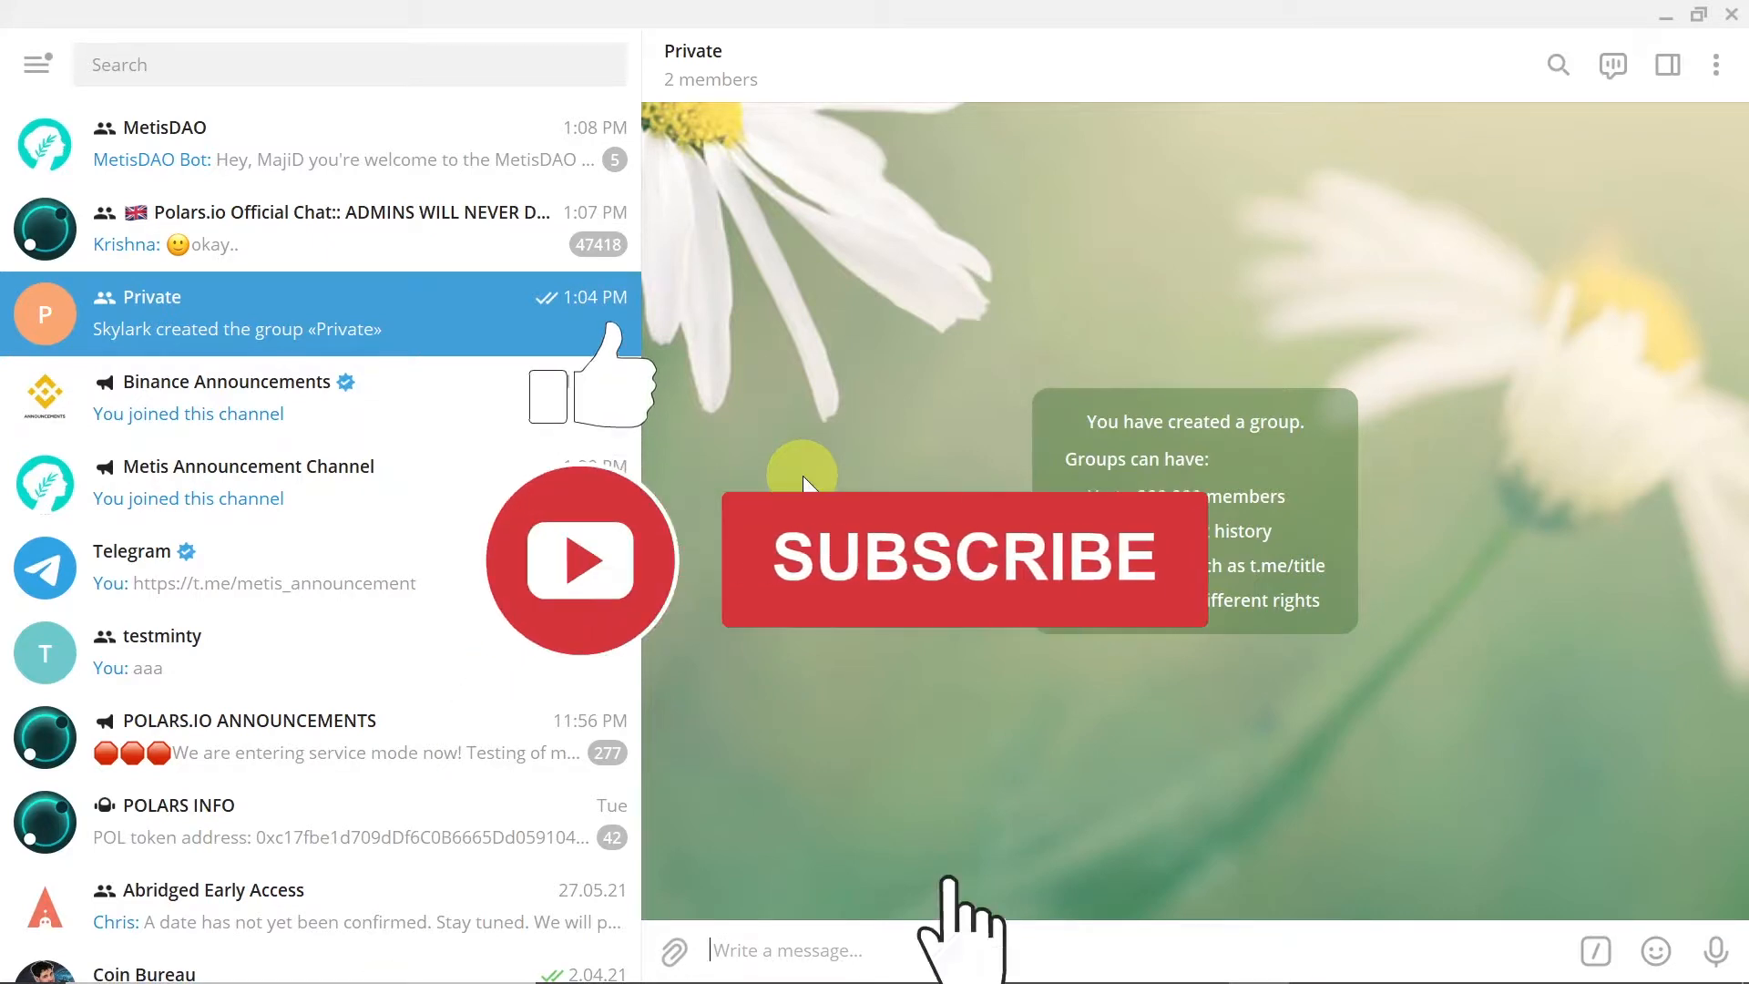
click(963, 558)
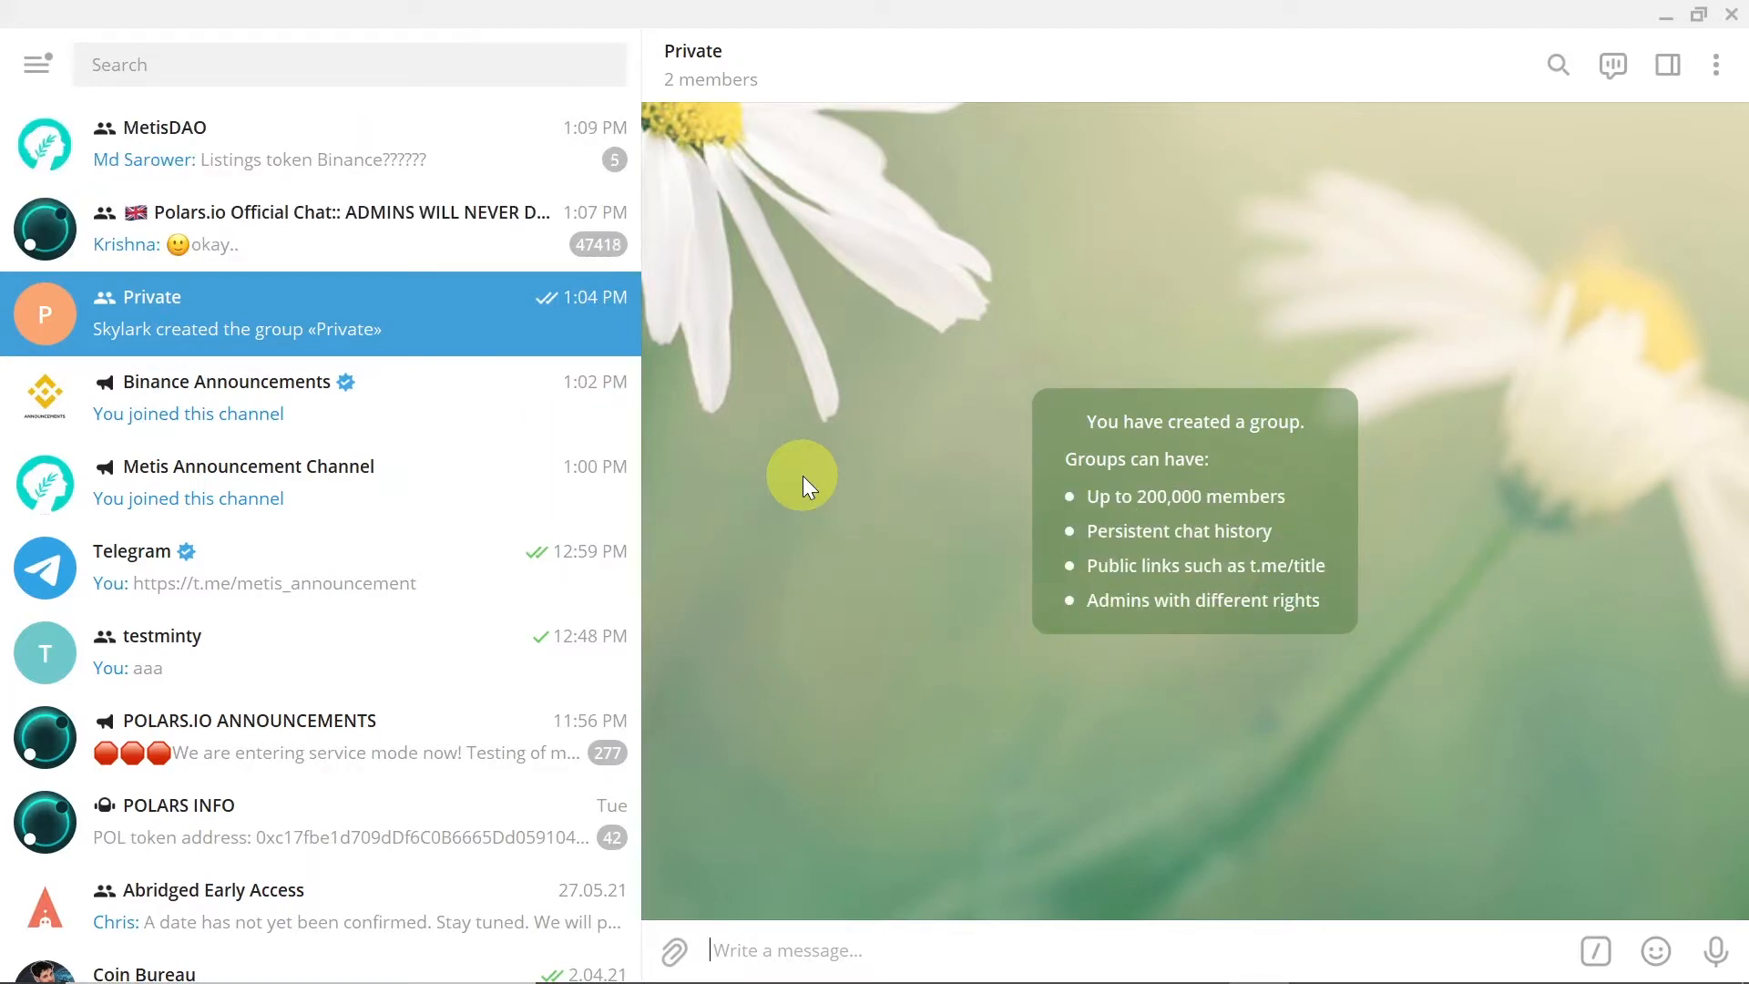
mouse_move(807, 454)
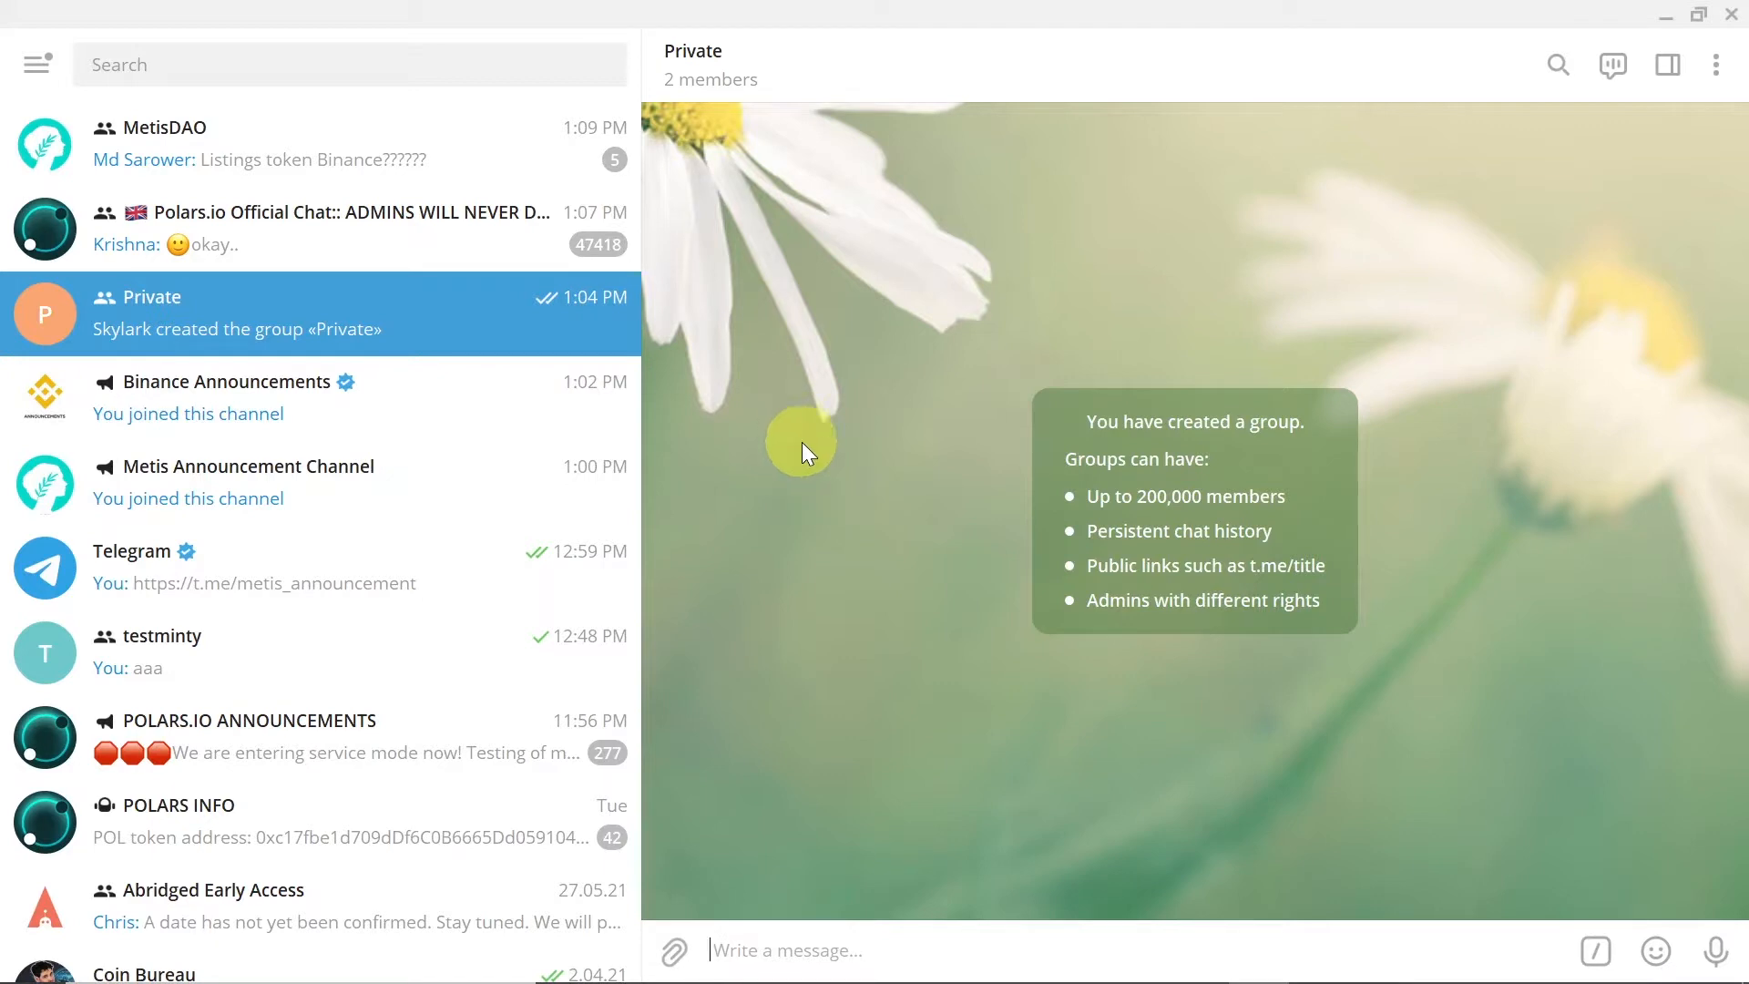
mouse_move(225, 226)
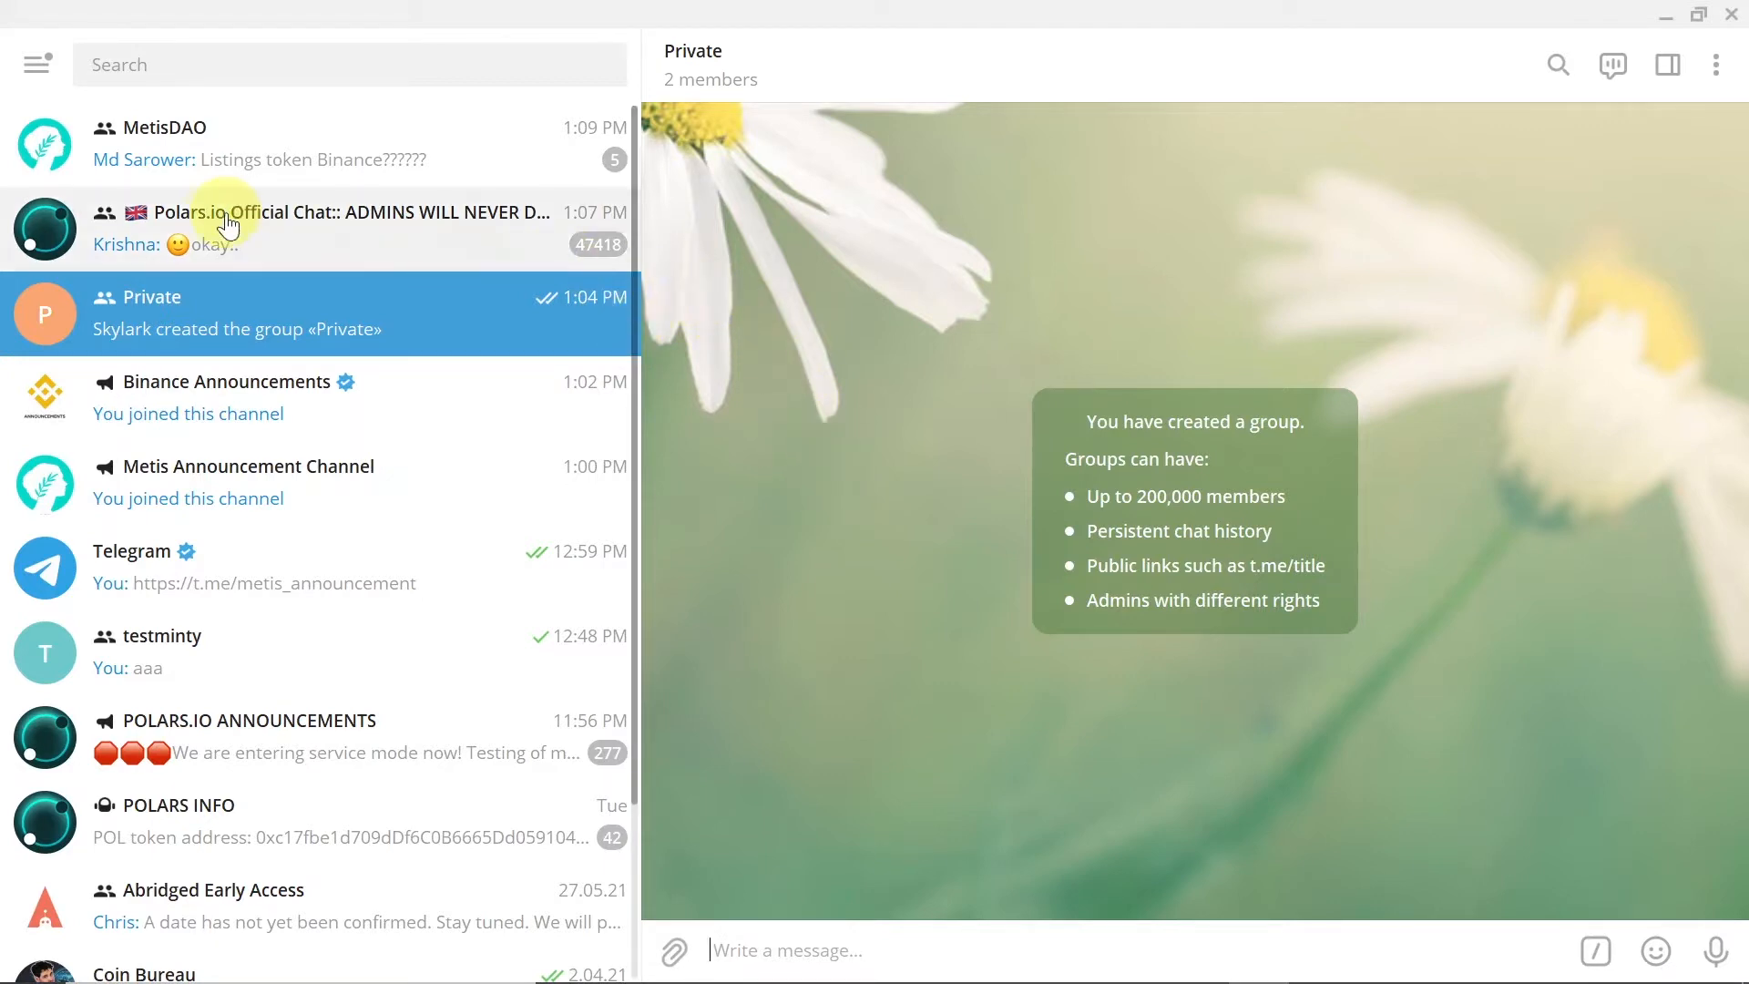
mouse_move(33, 64)
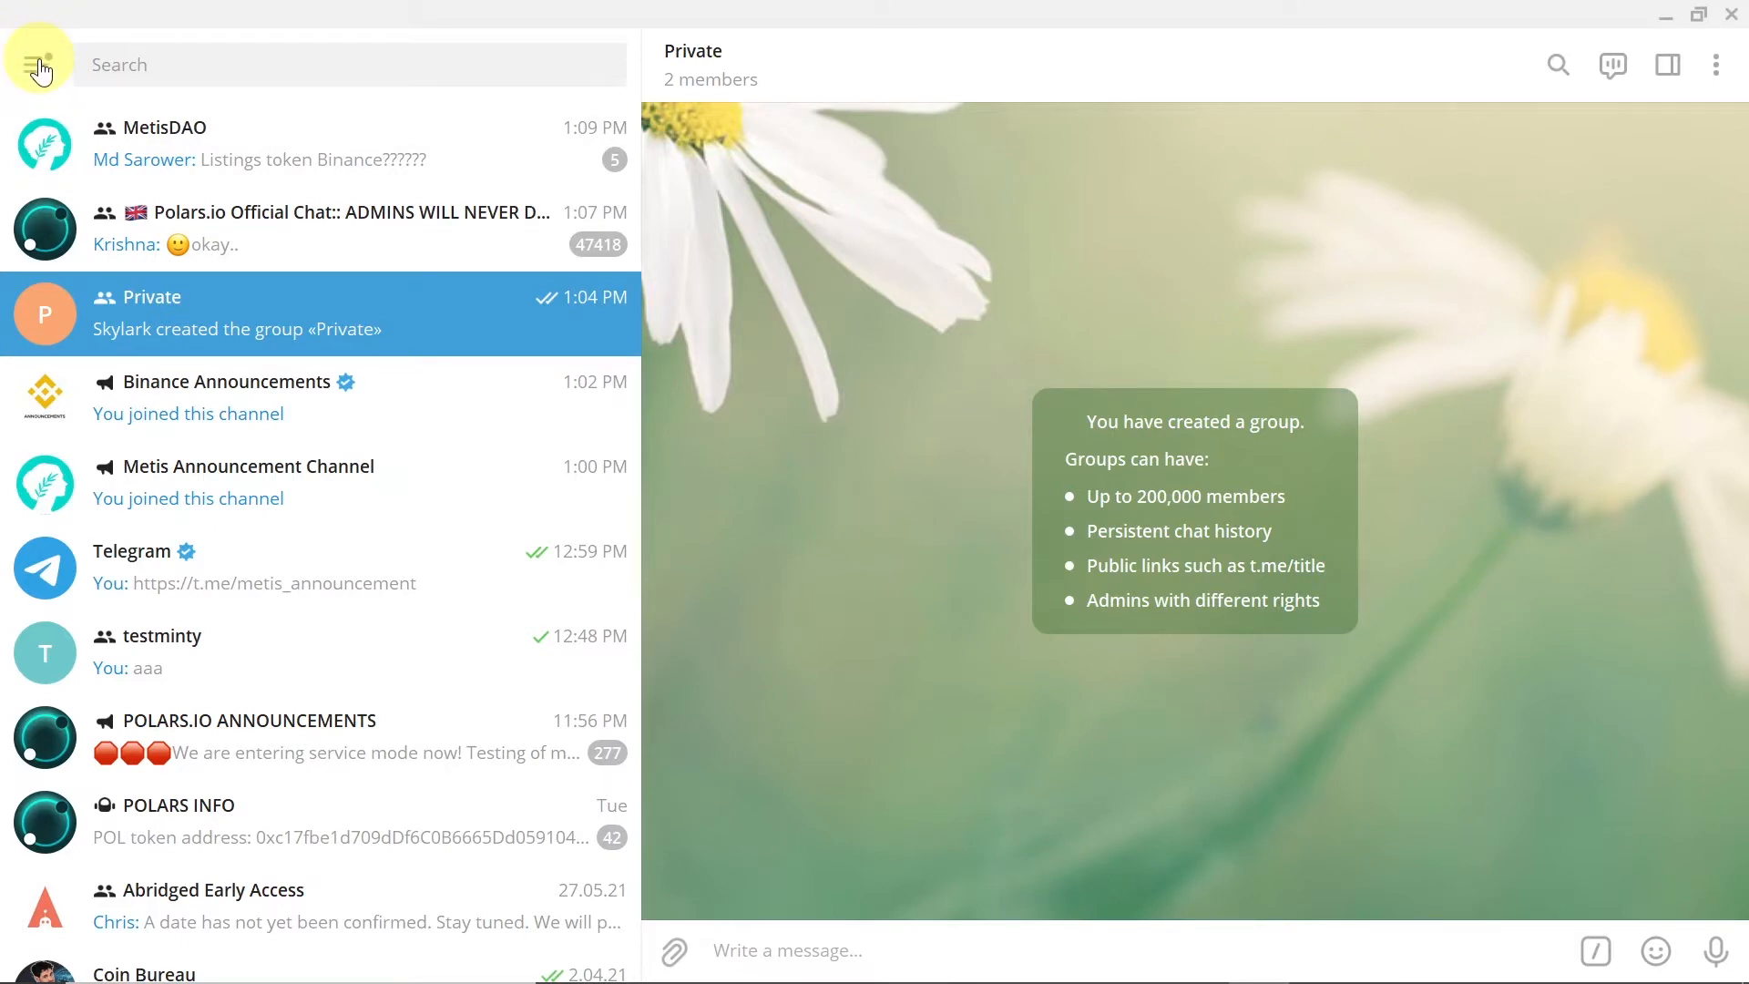
mouse_move(40, 63)
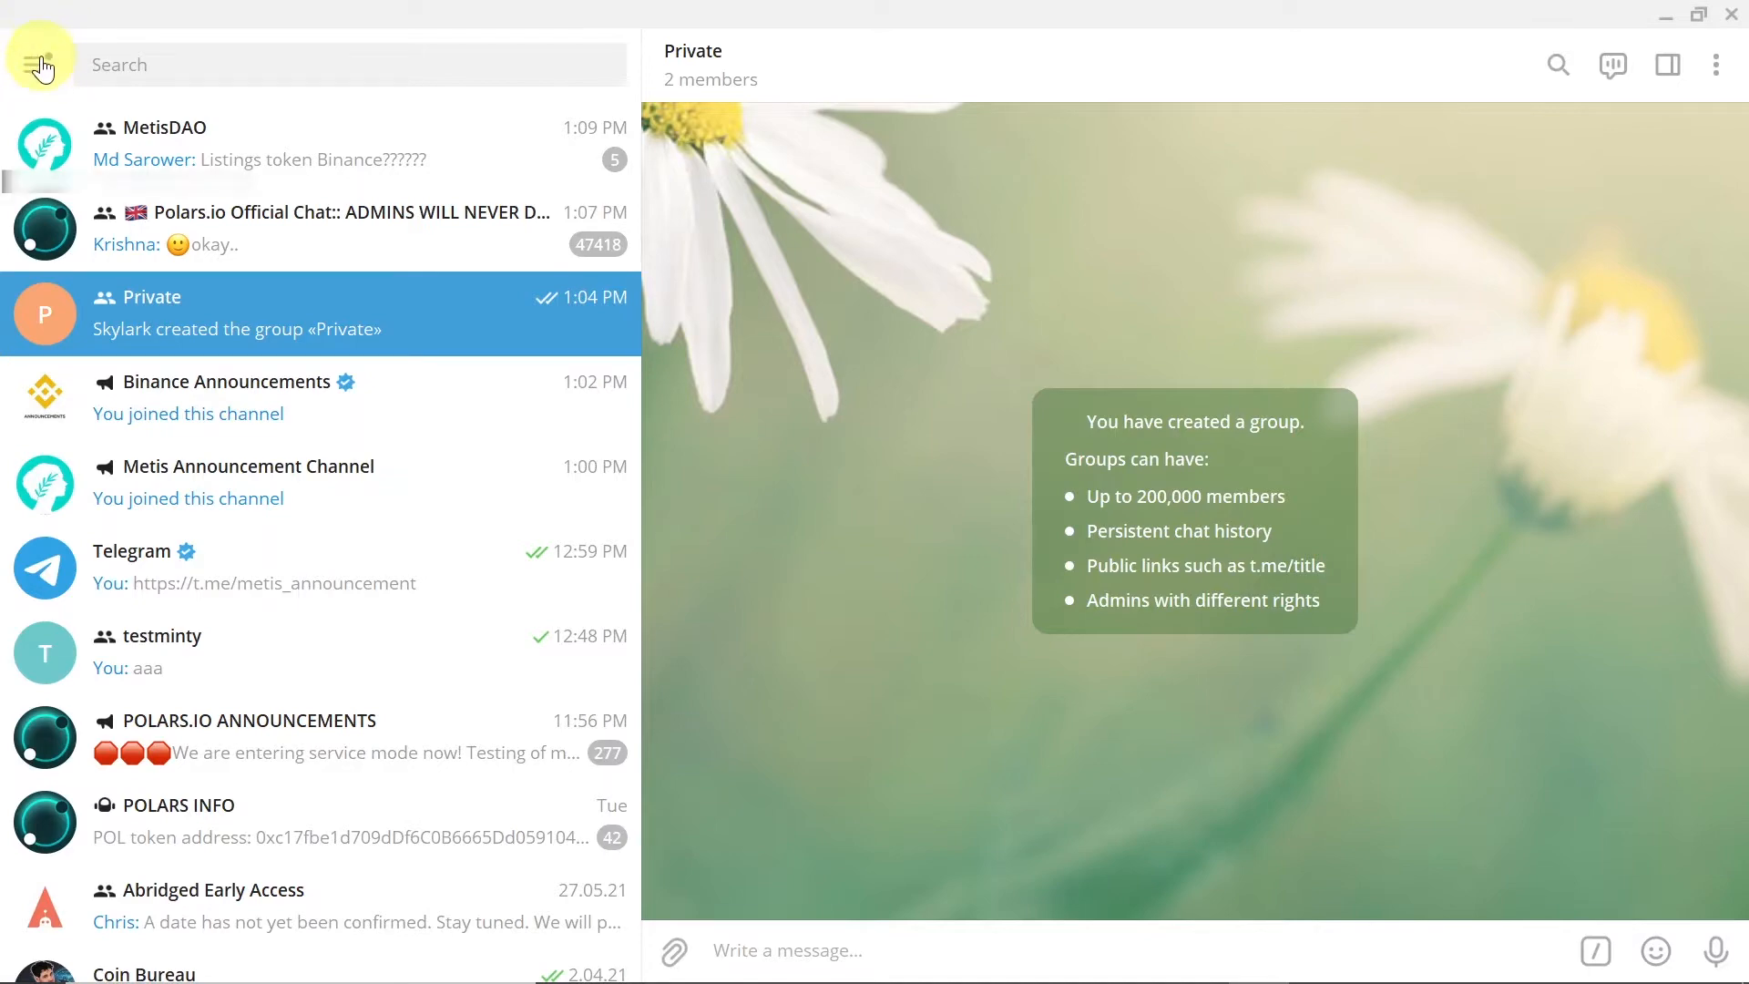
click(42, 66)
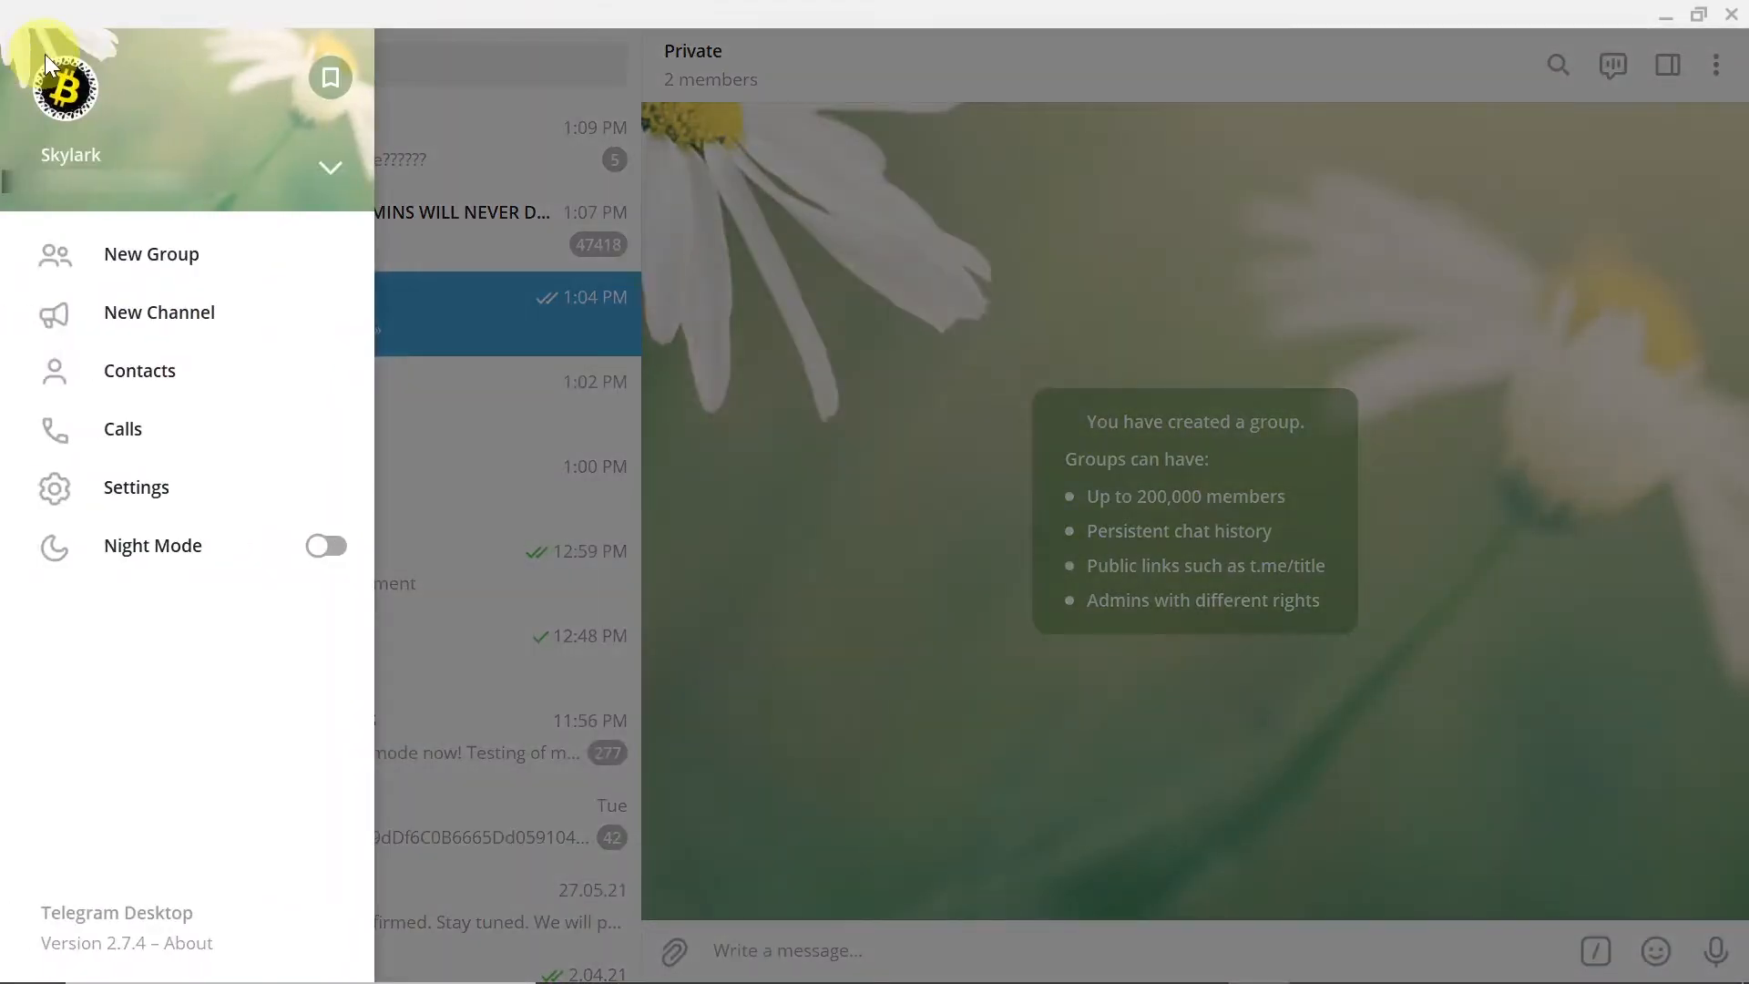
mouse_move(128, 326)
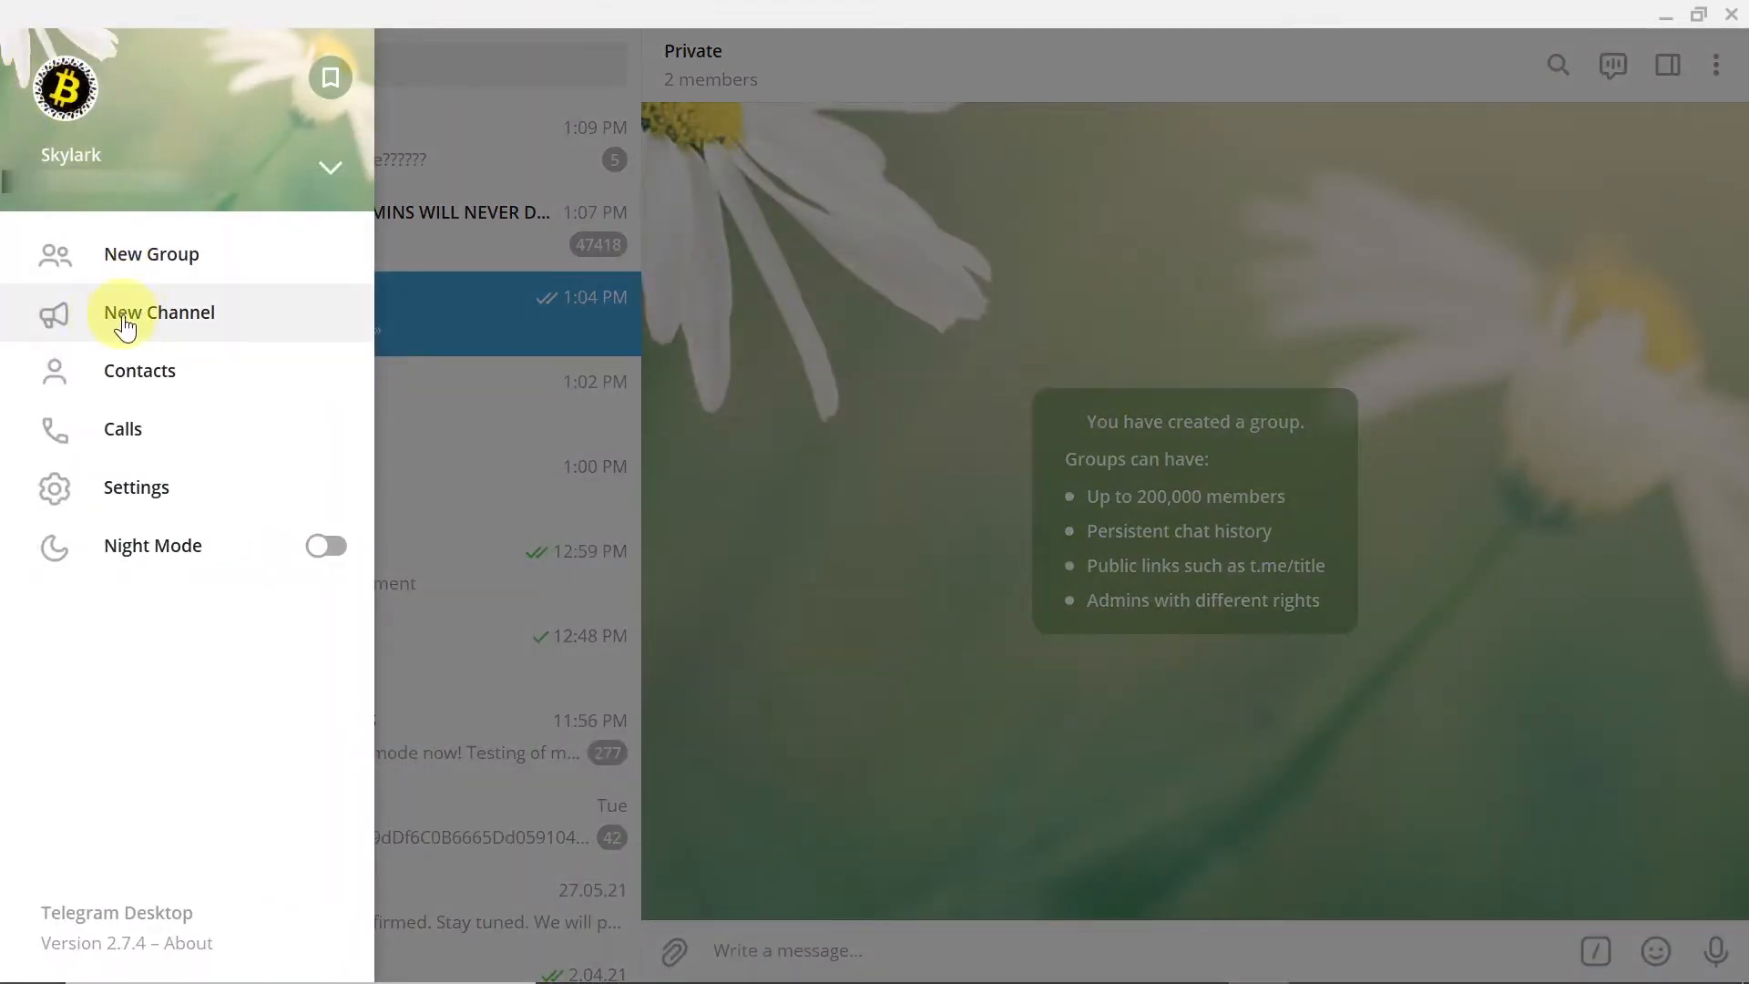
mouse_move(182, 301)
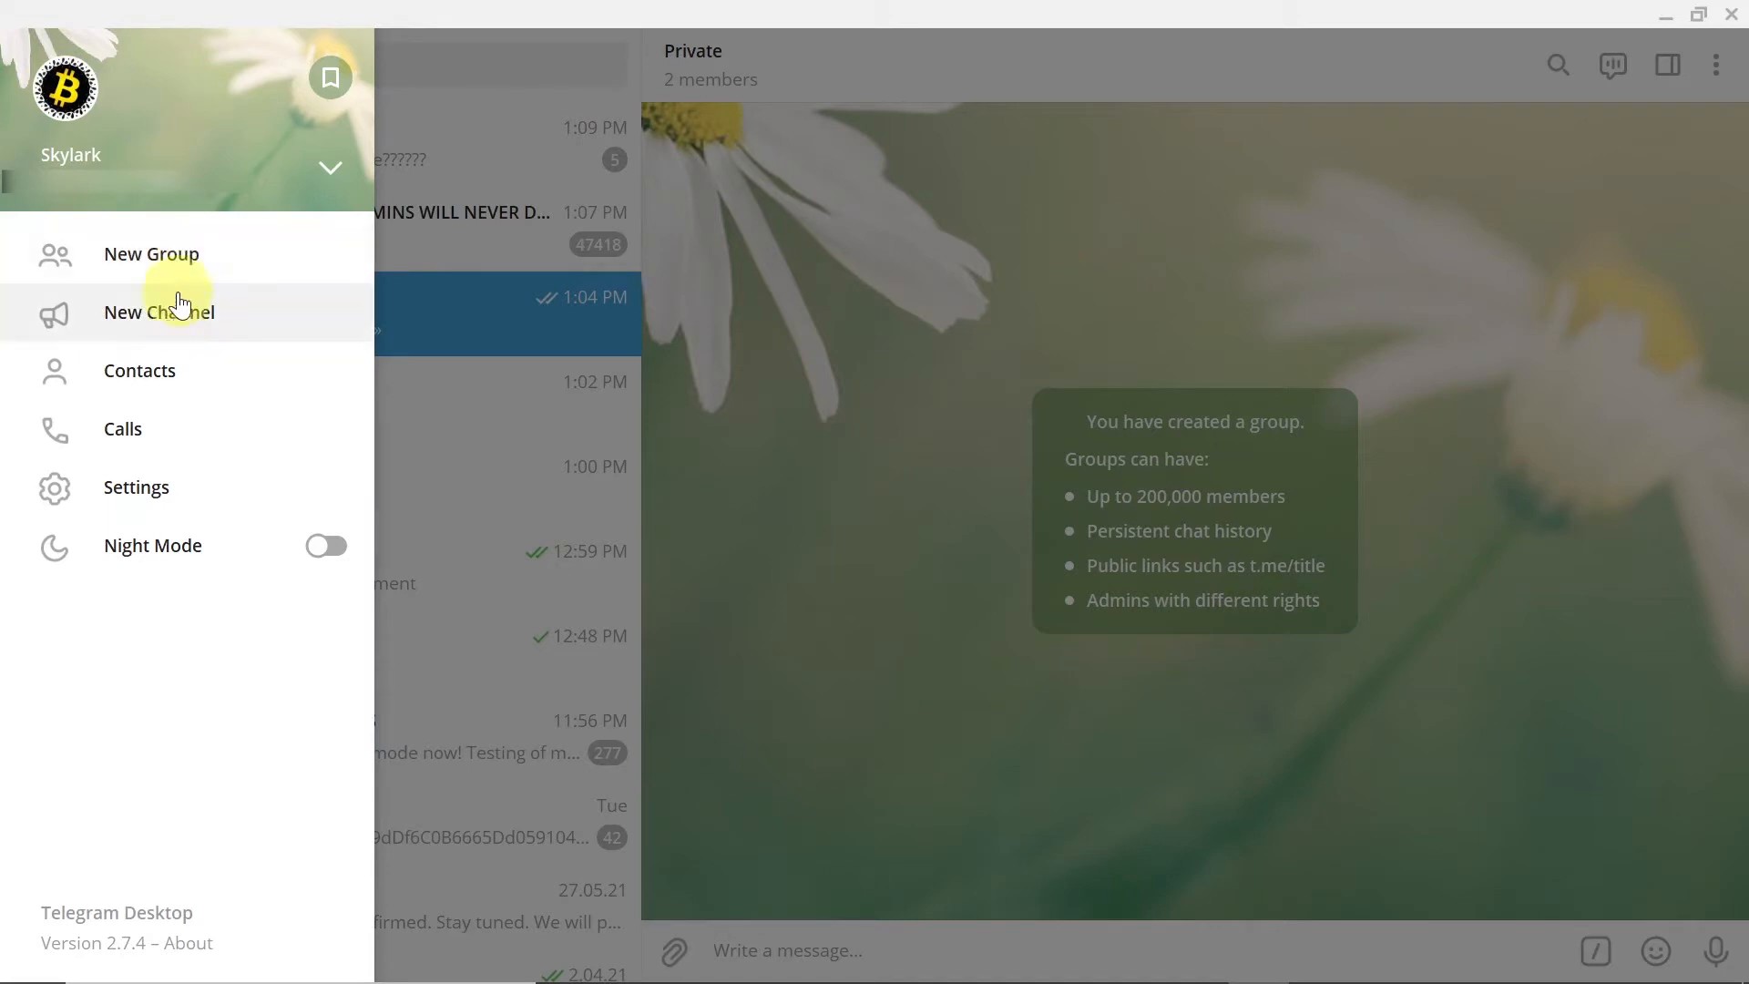
mouse_move(164, 263)
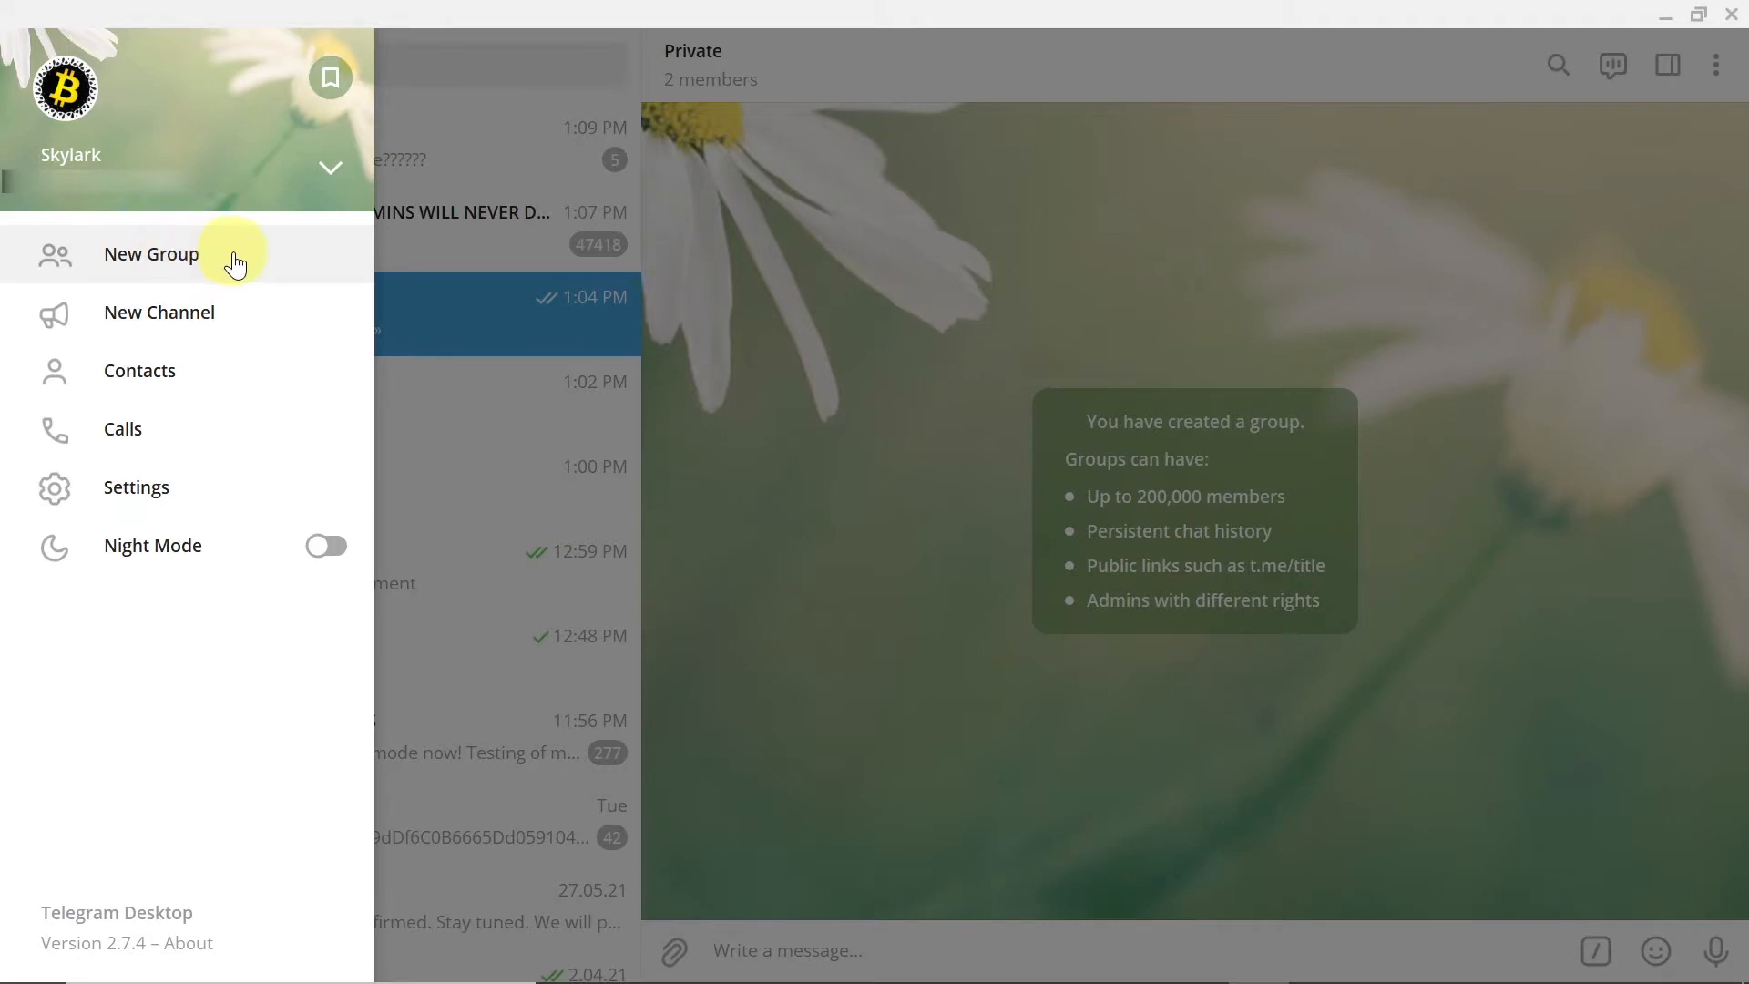
Name the new group 'My Group' and save the cropped pink monster picture as its photo.
click(150, 253)
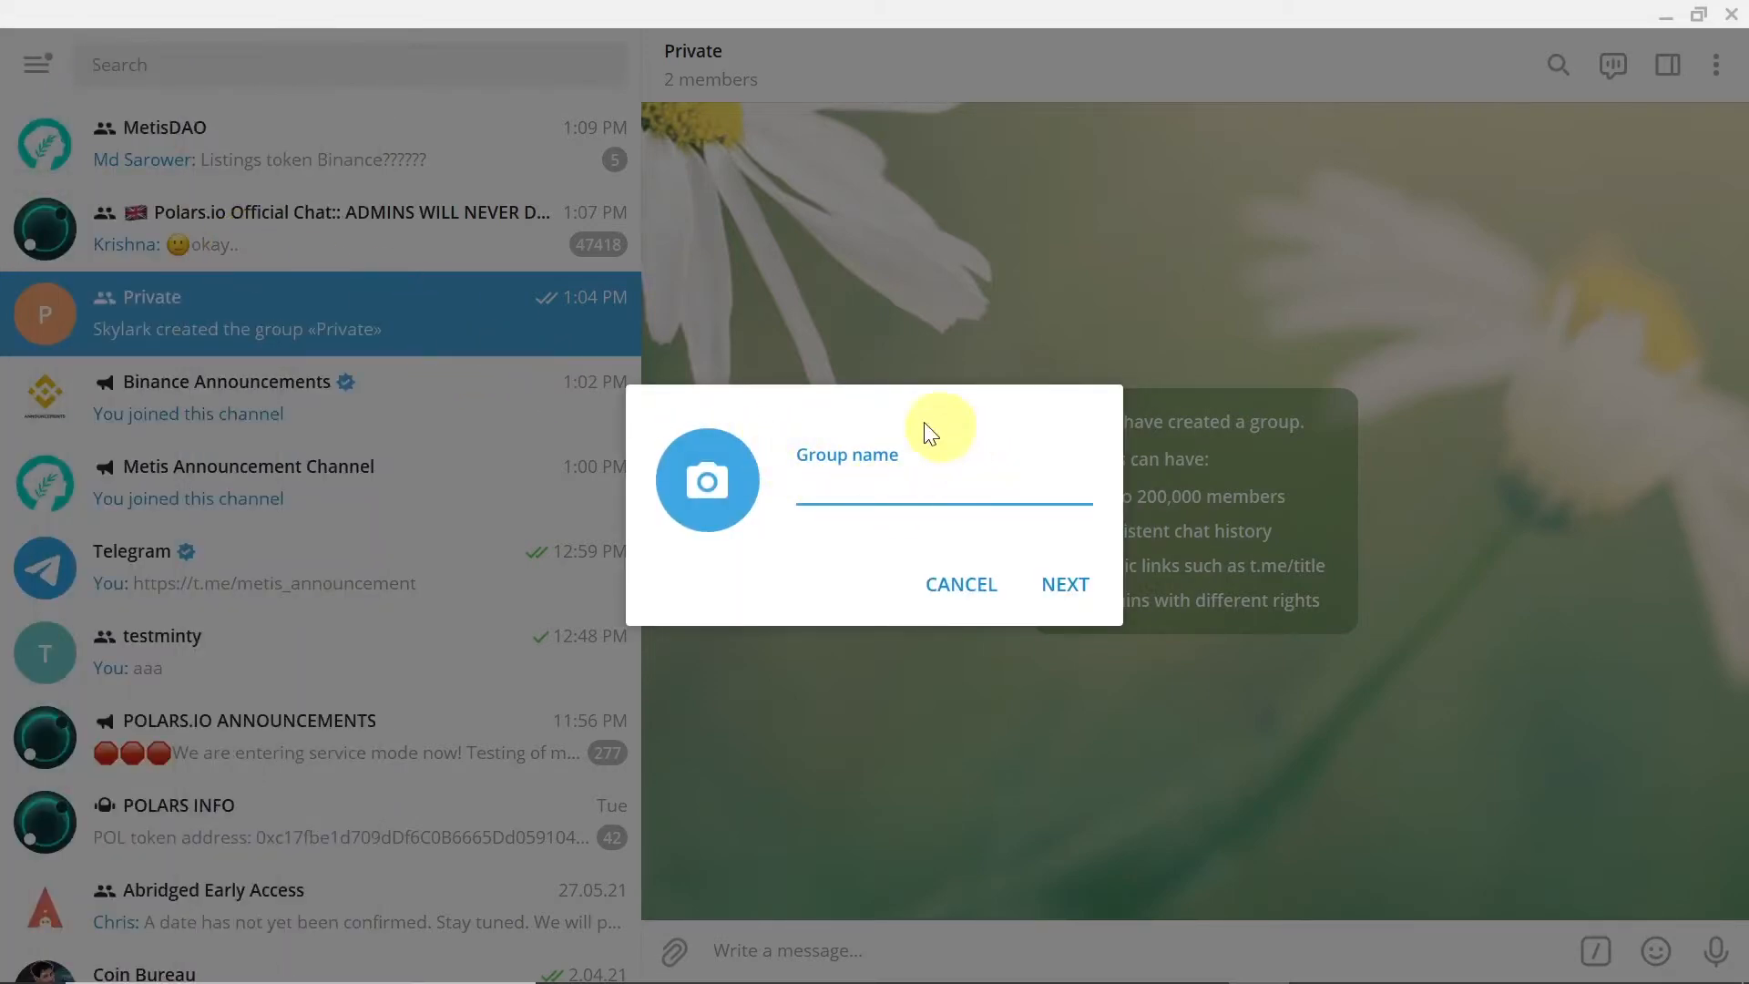
mouse_move(943, 454)
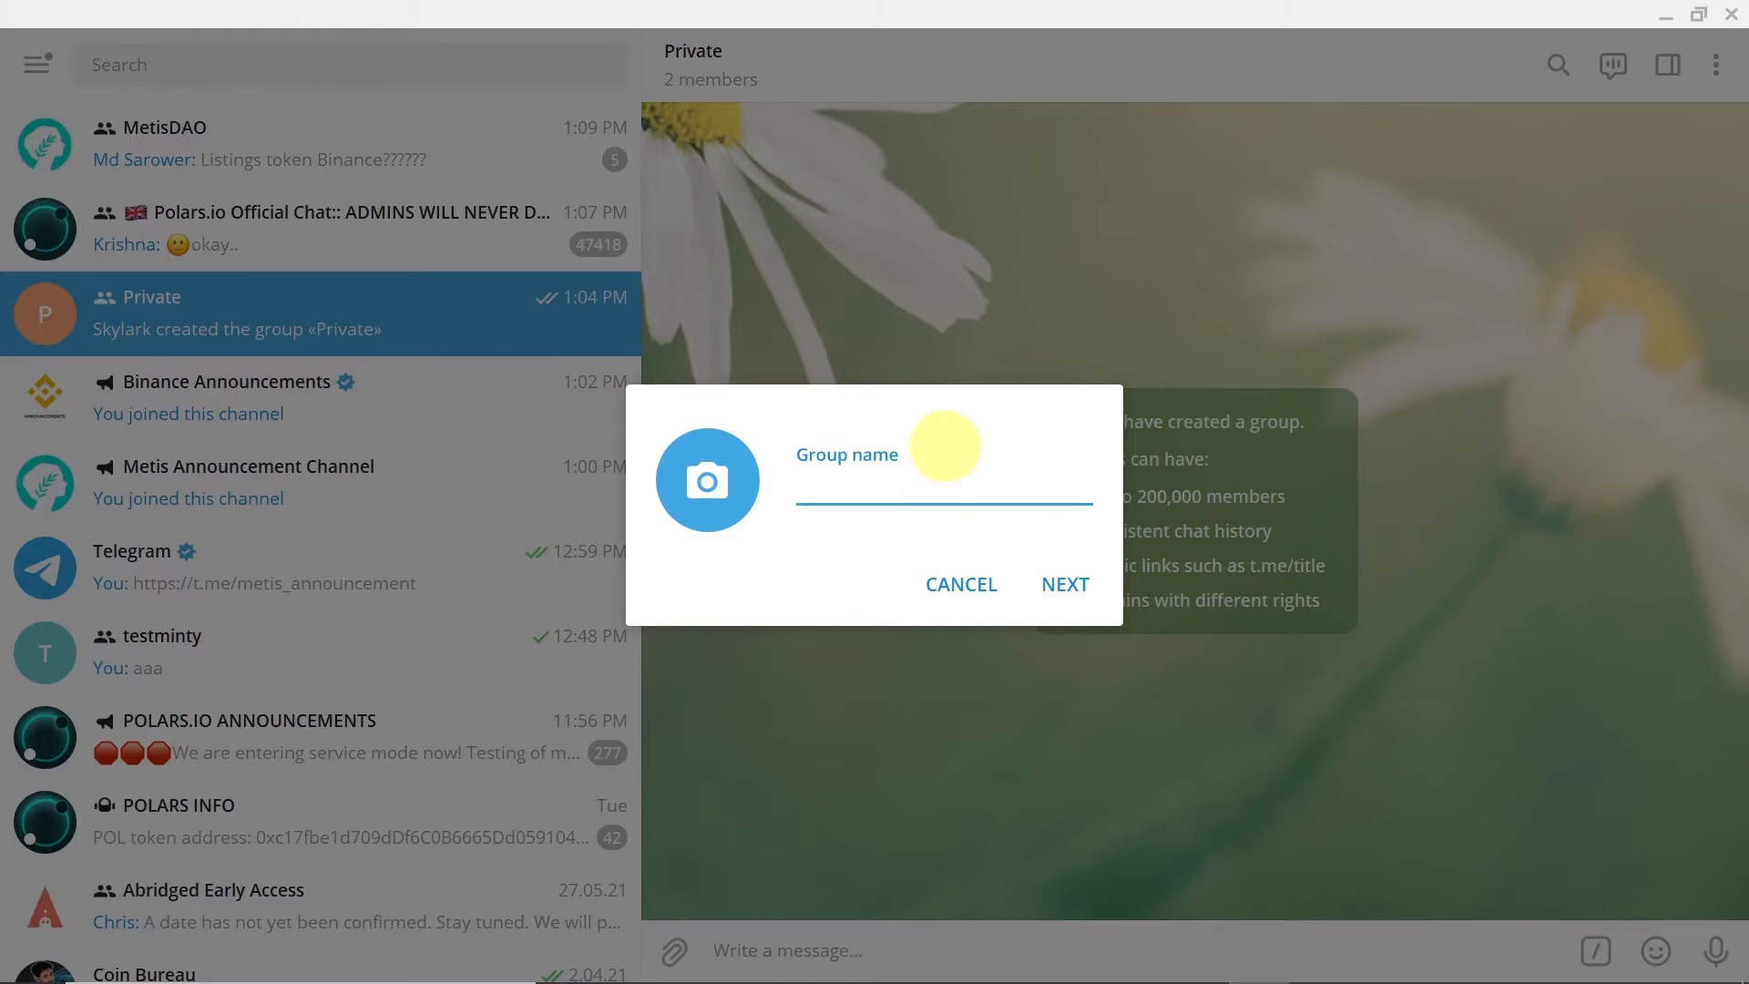
text(My Group)
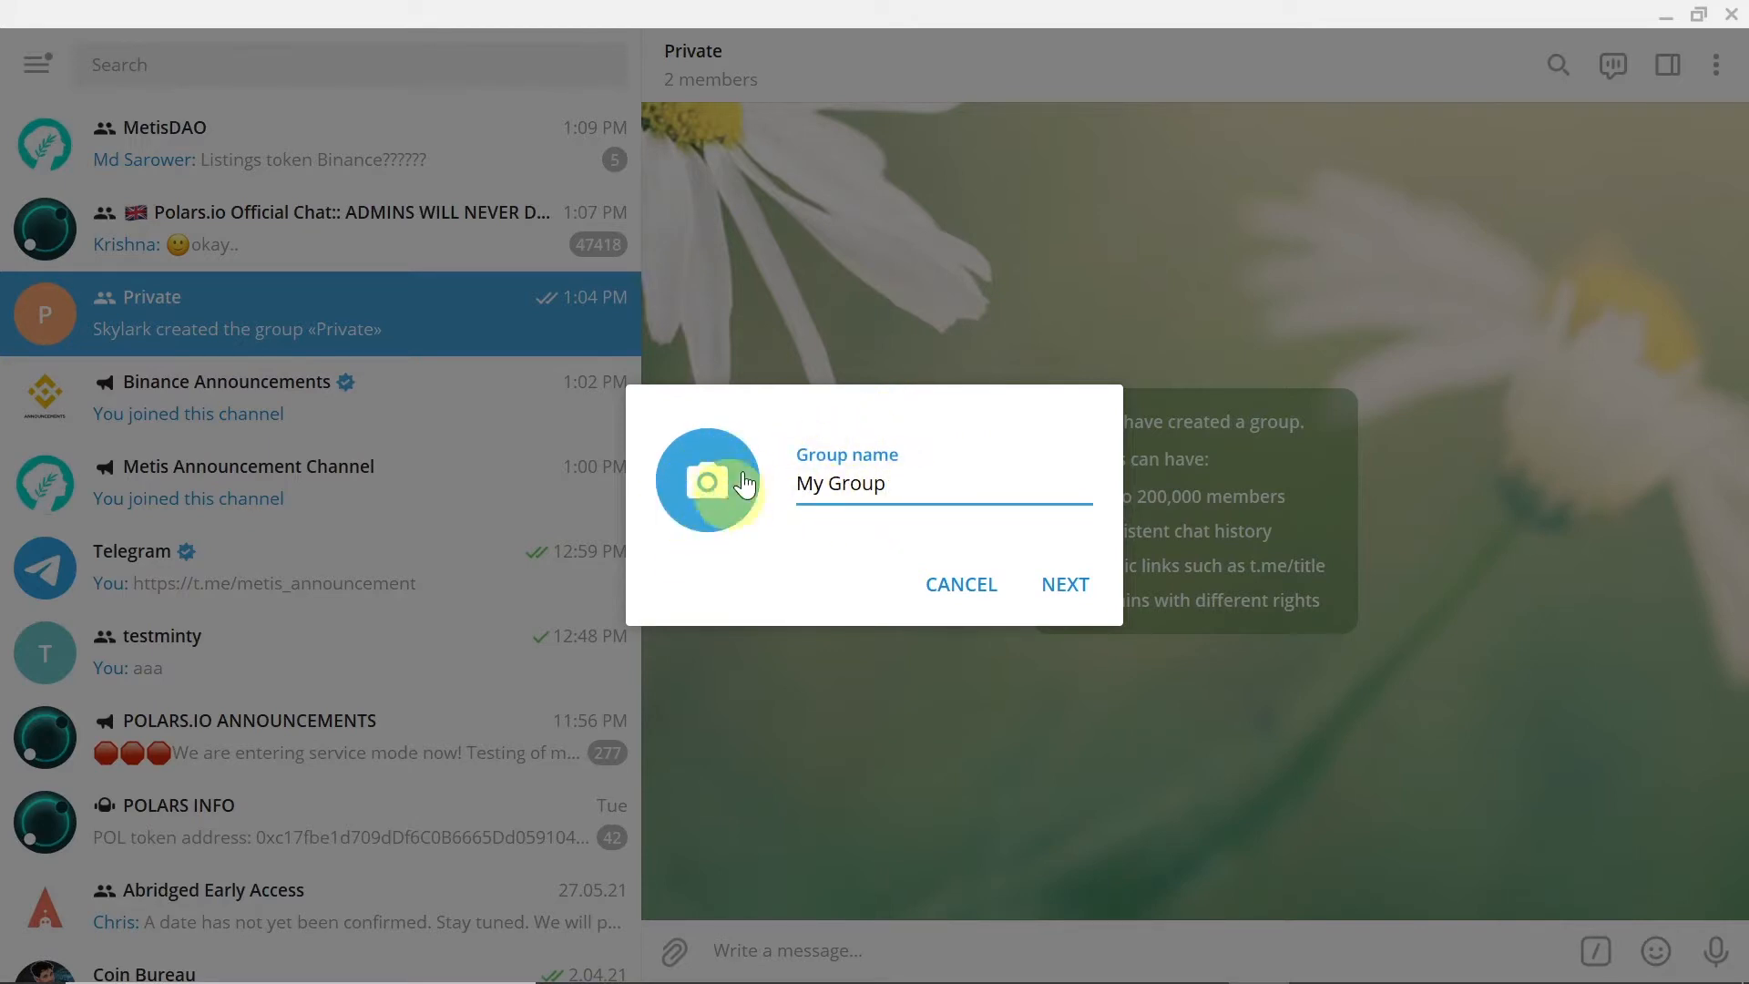
click(710, 481)
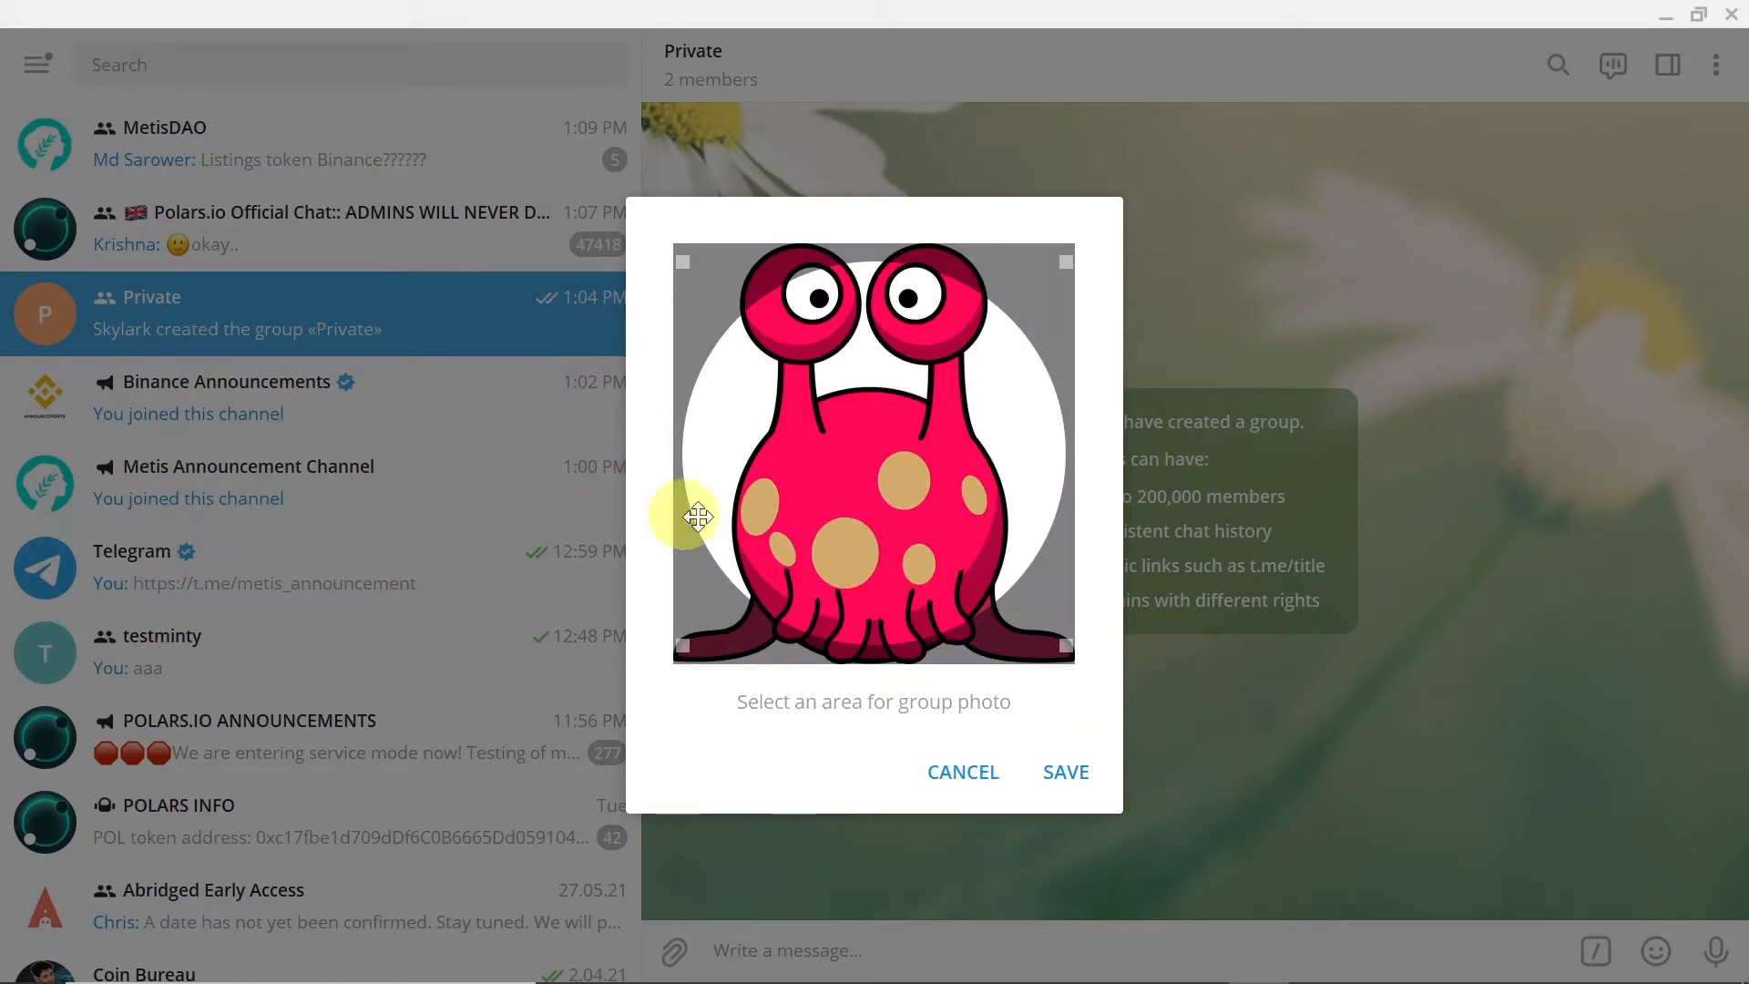
drag(686, 515, 694, 642)
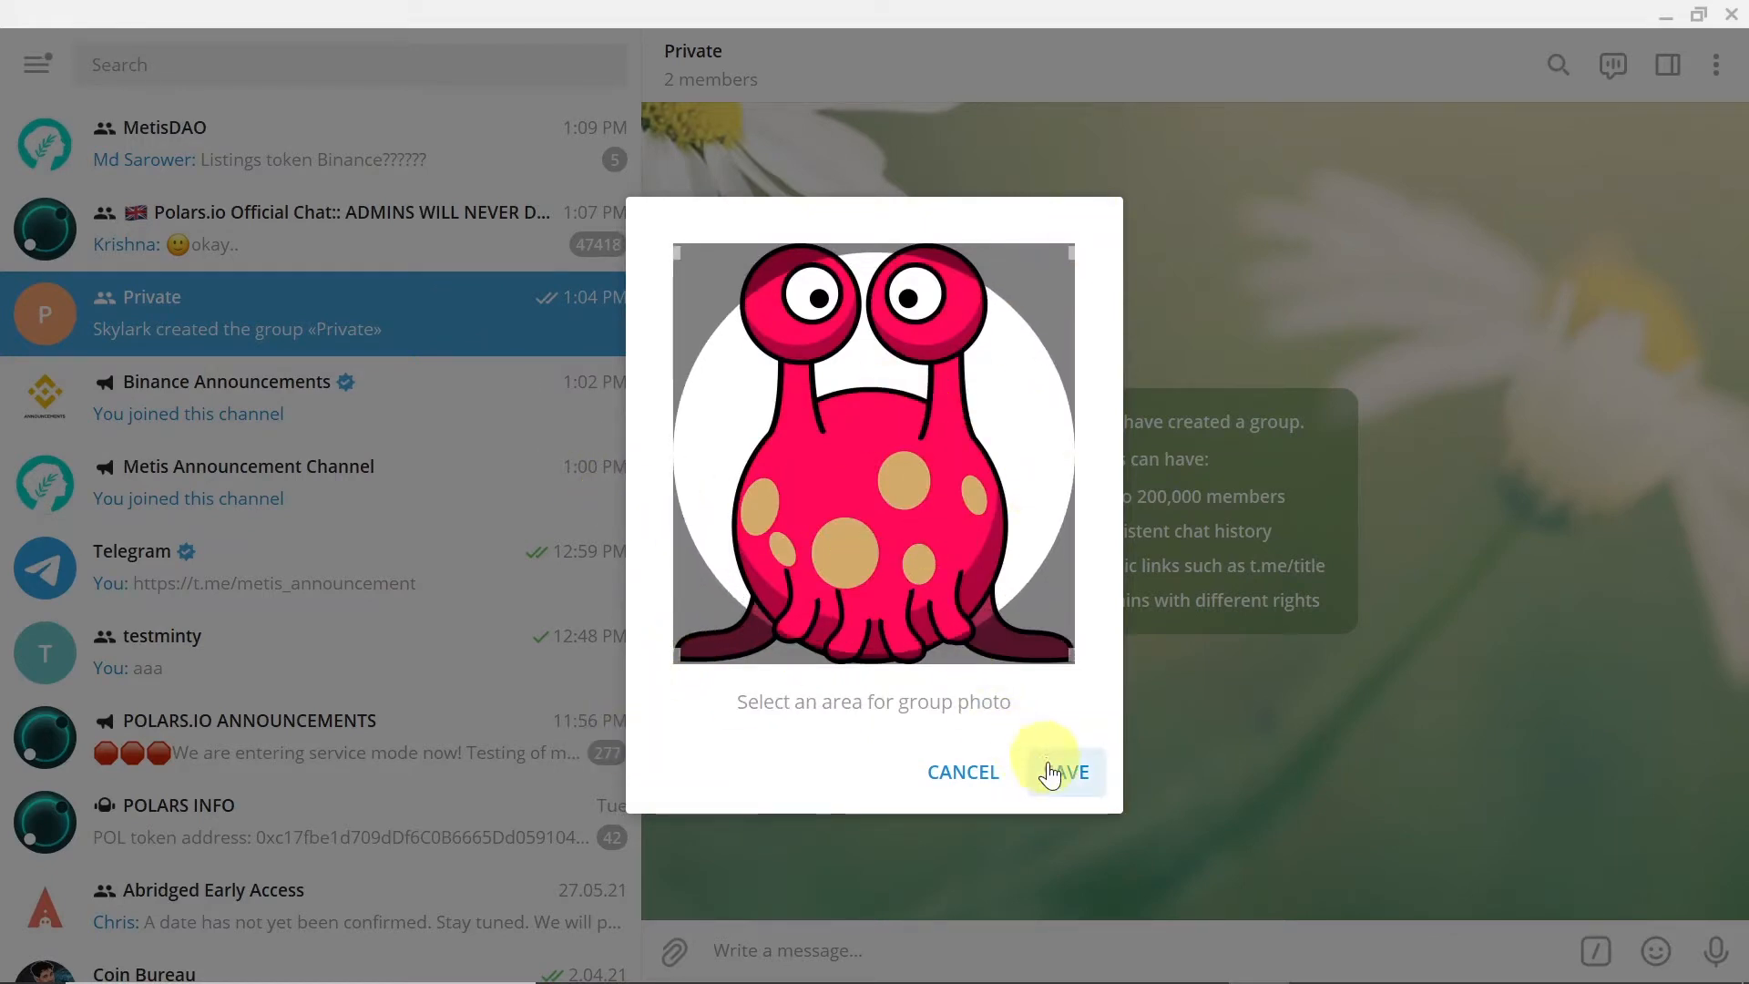
click(1071, 773)
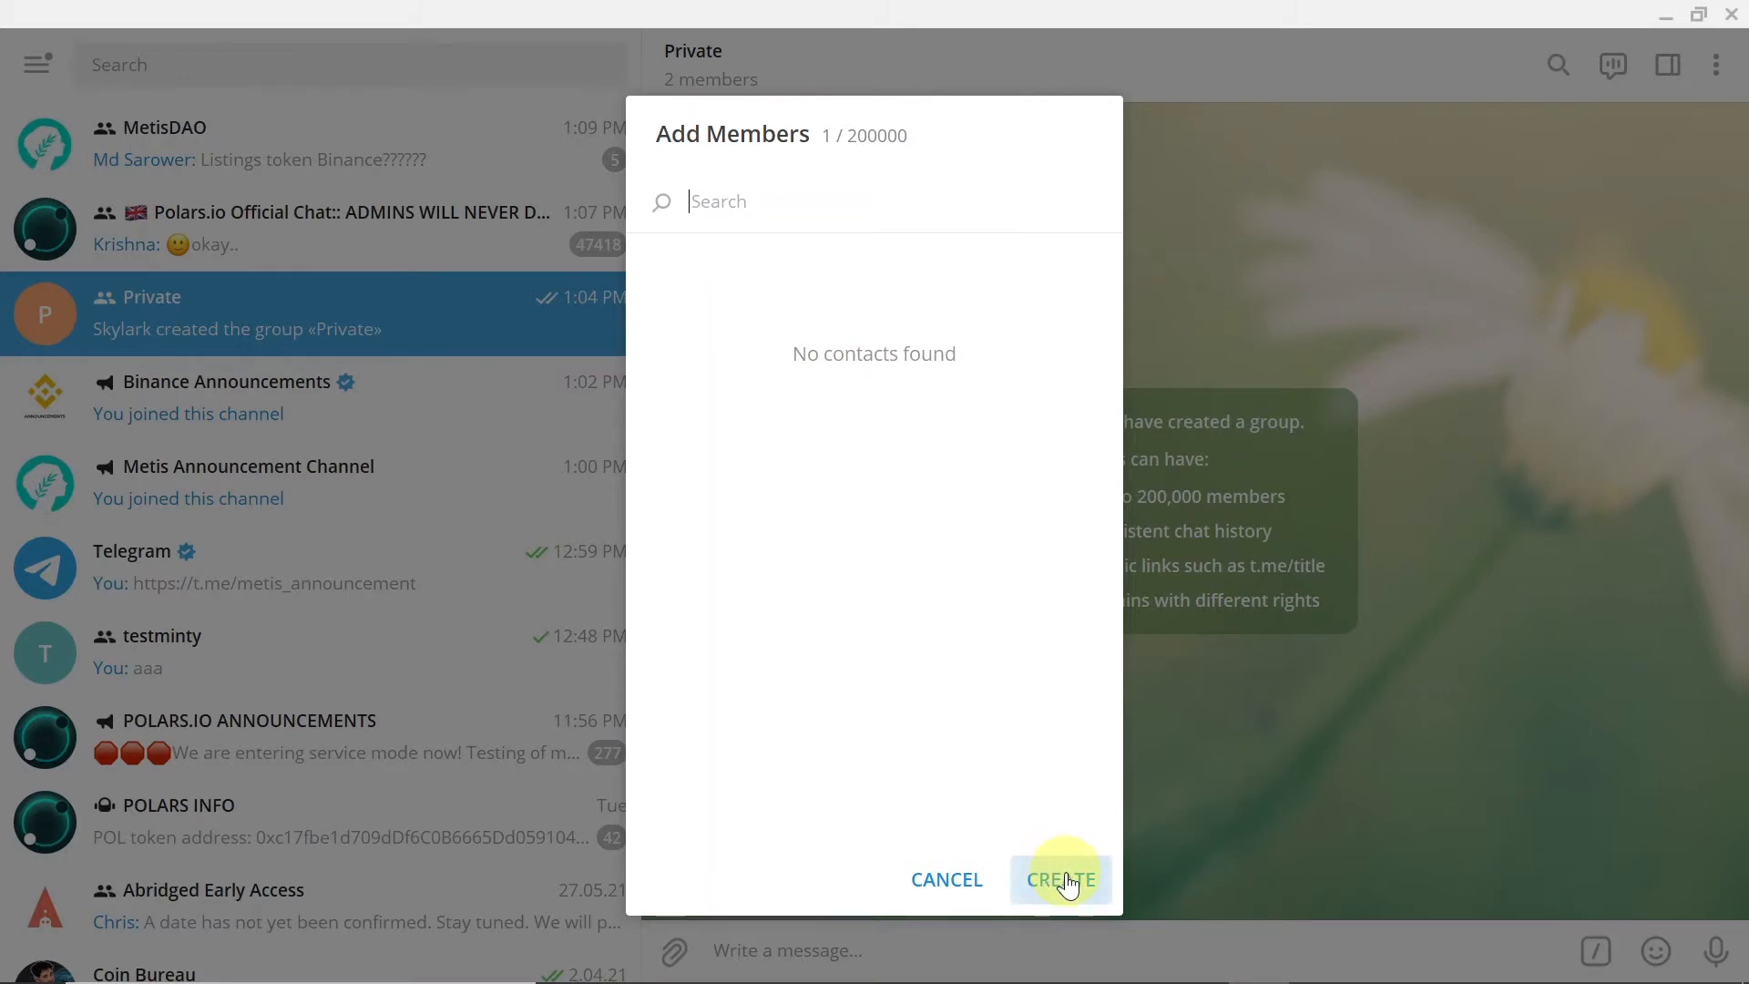
mouse_move(1079, 862)
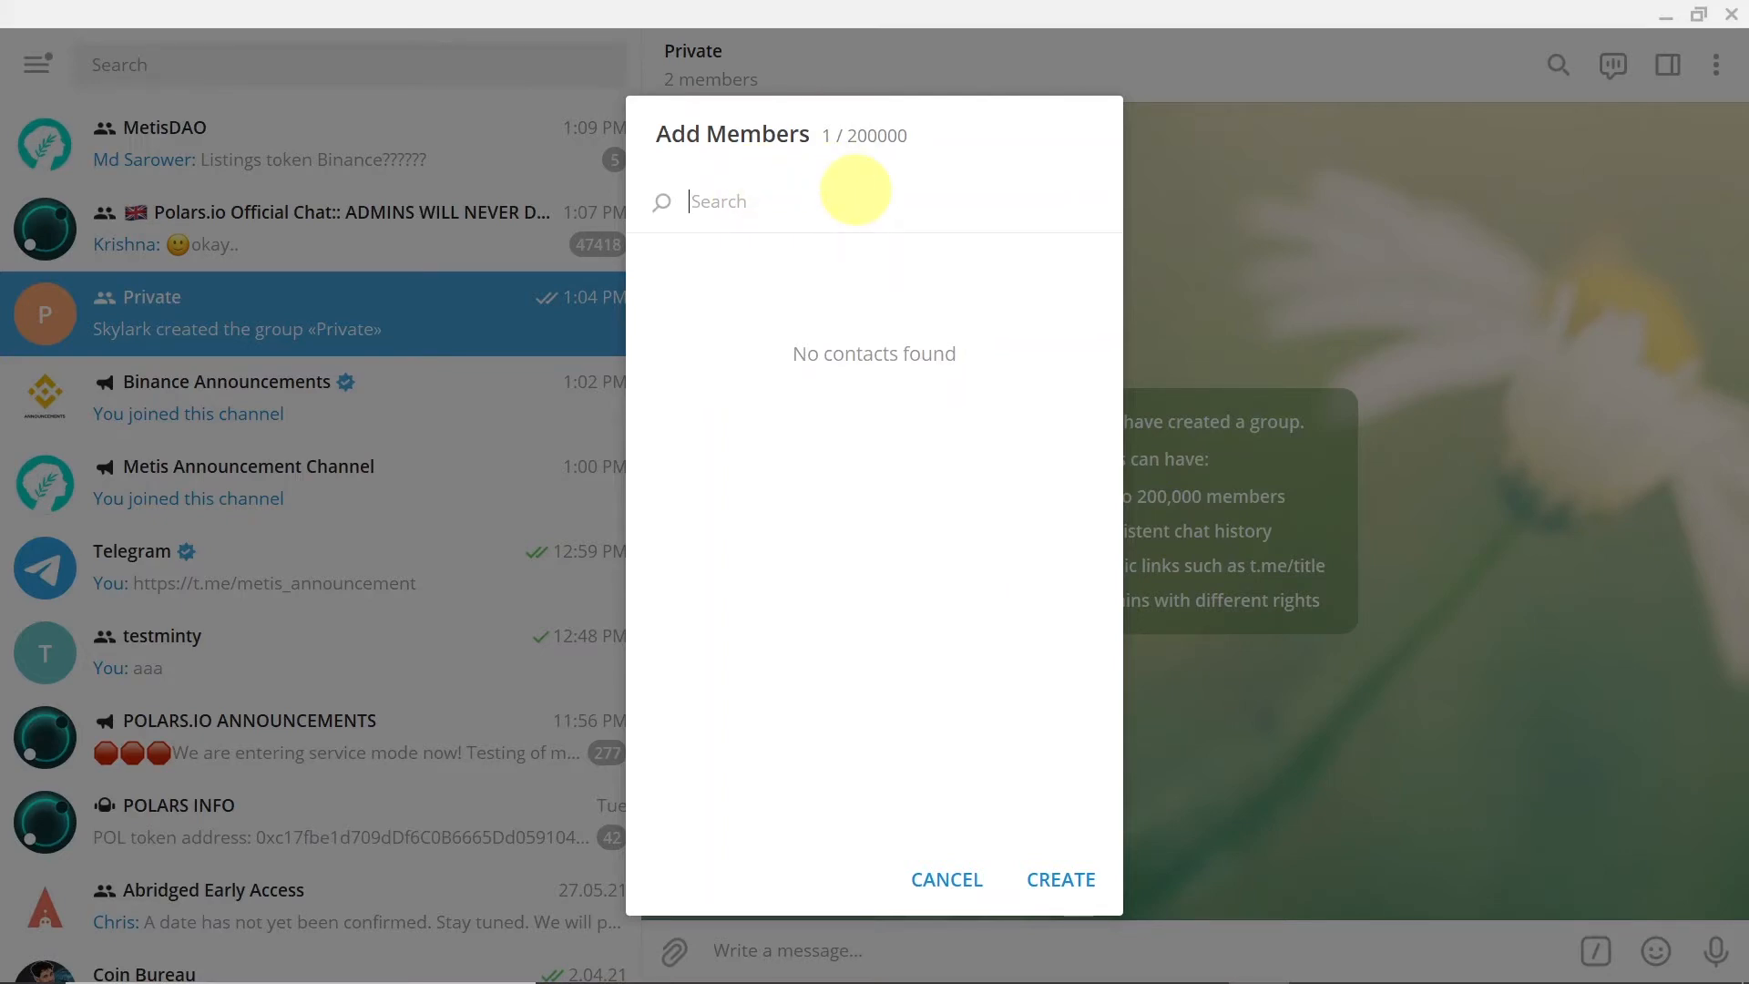
Search 'skybot', add Skybot as a member and create My Group.
text(skybot)
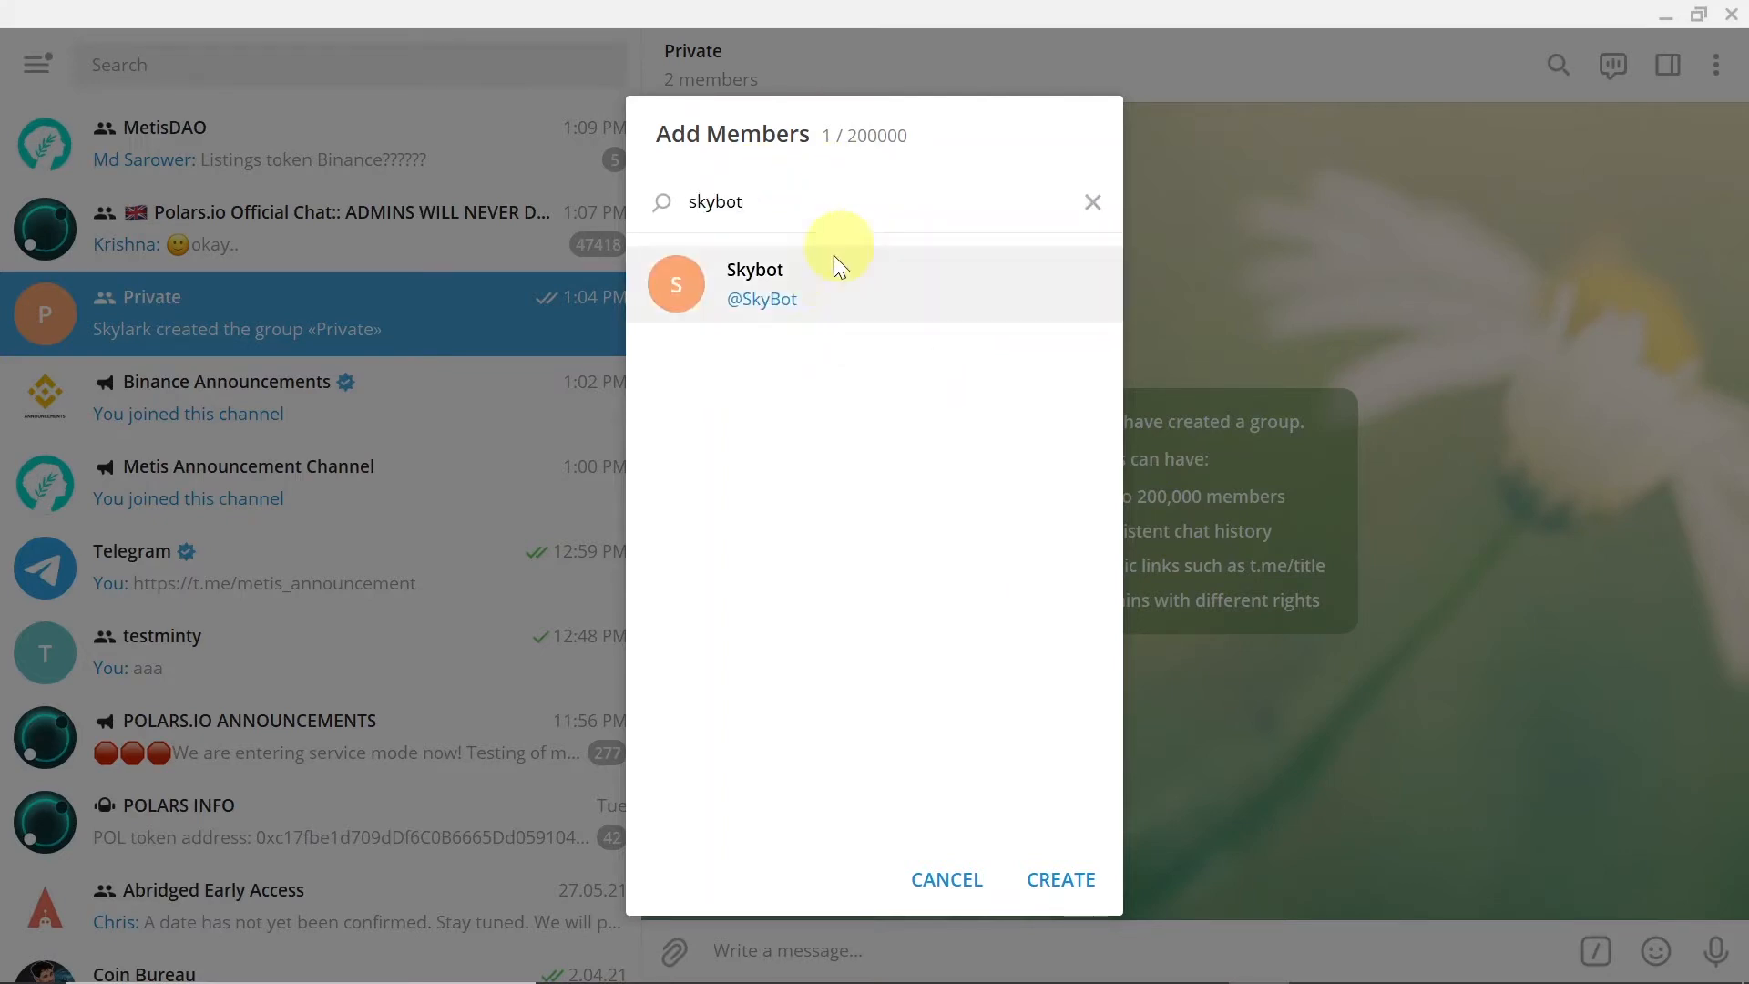
click(754, 282)
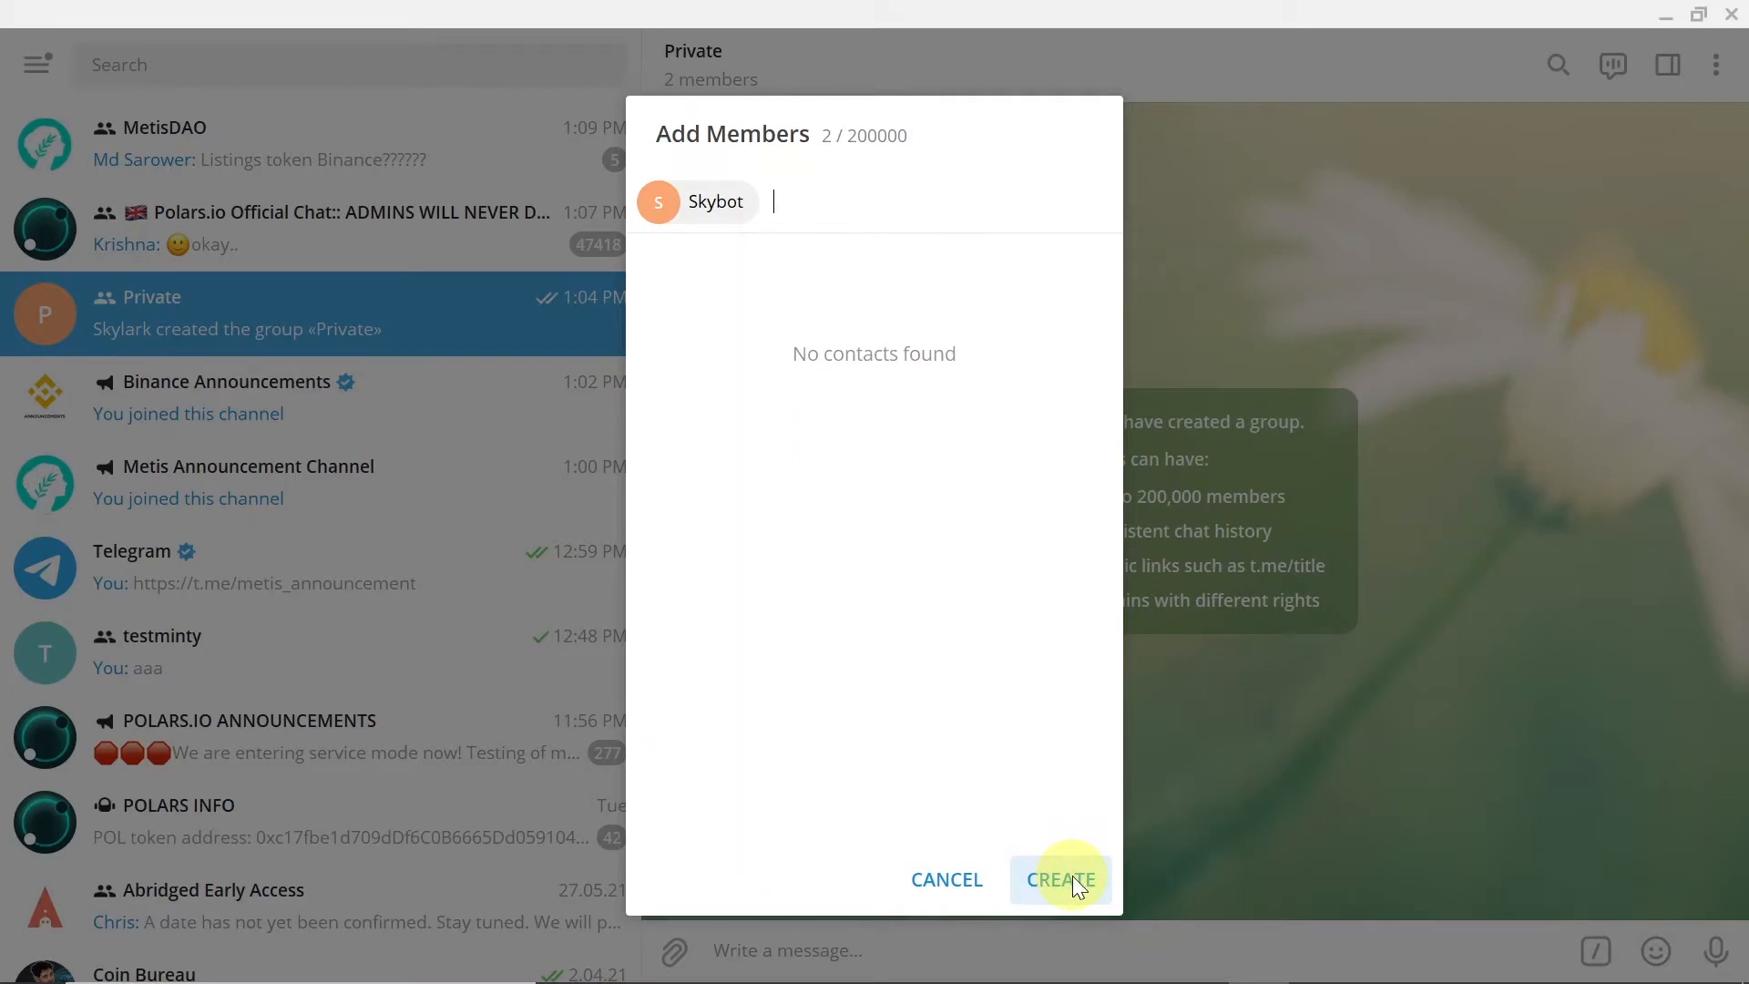
click(1061, 880)
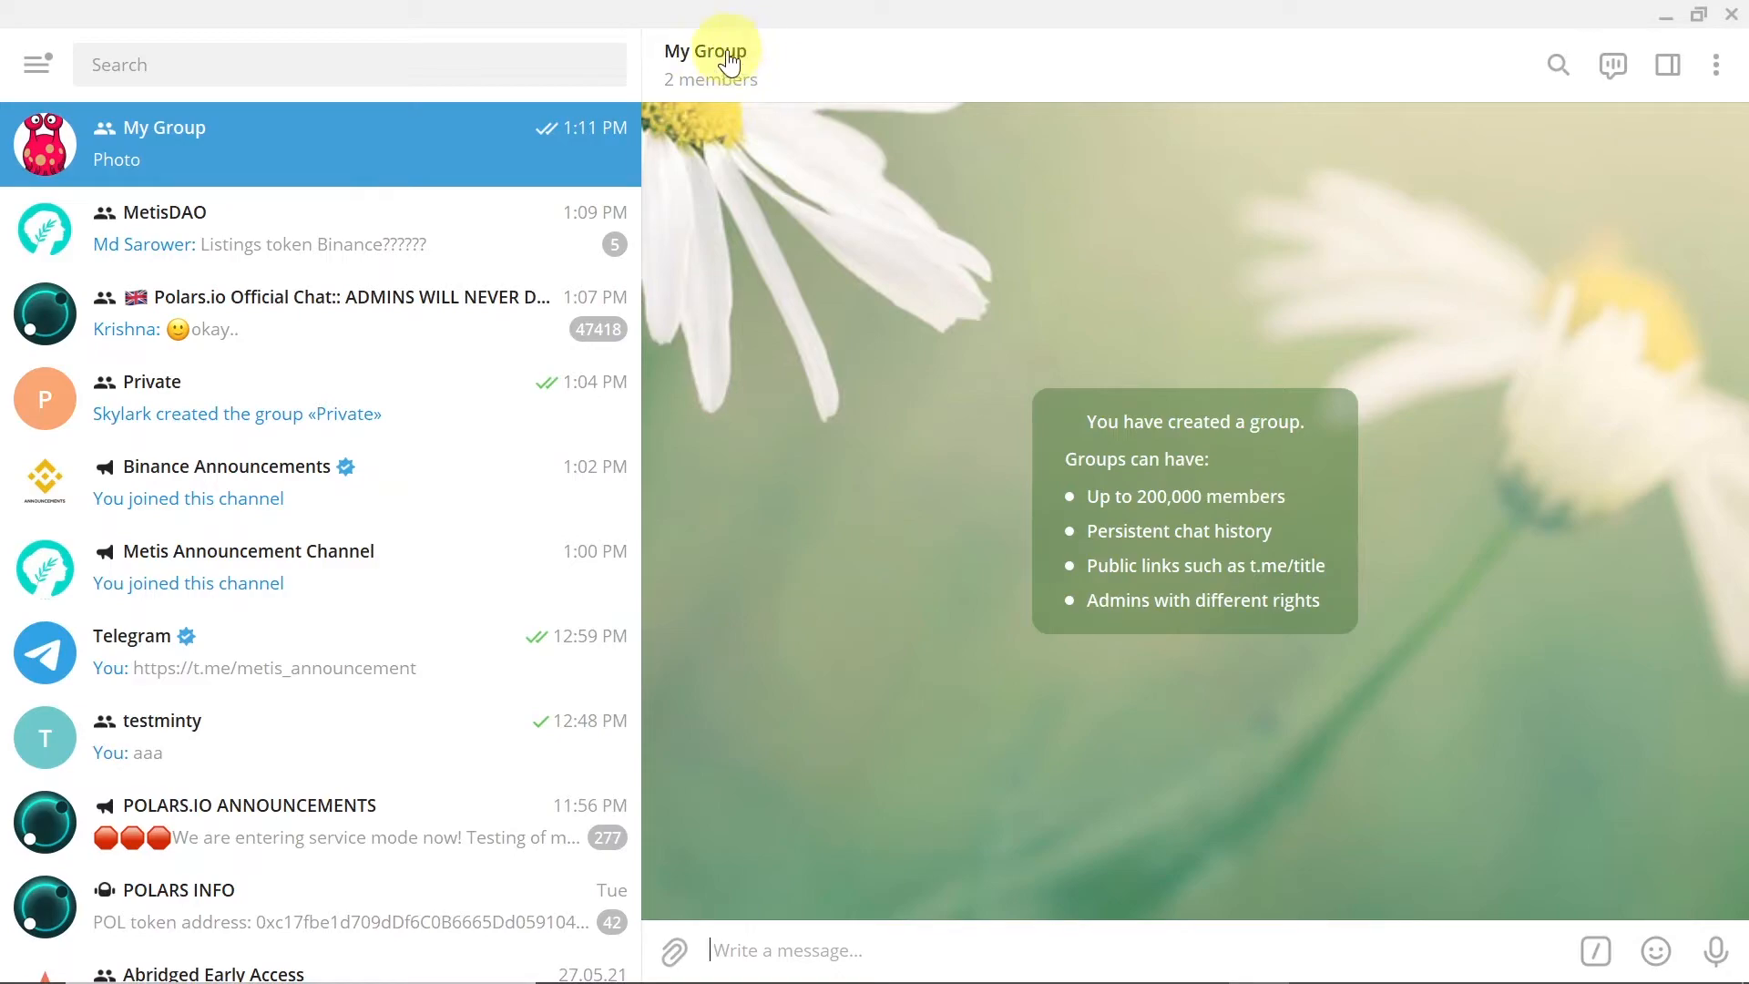
Show My Group's info panel and its extra options menu.
click(705, 51)
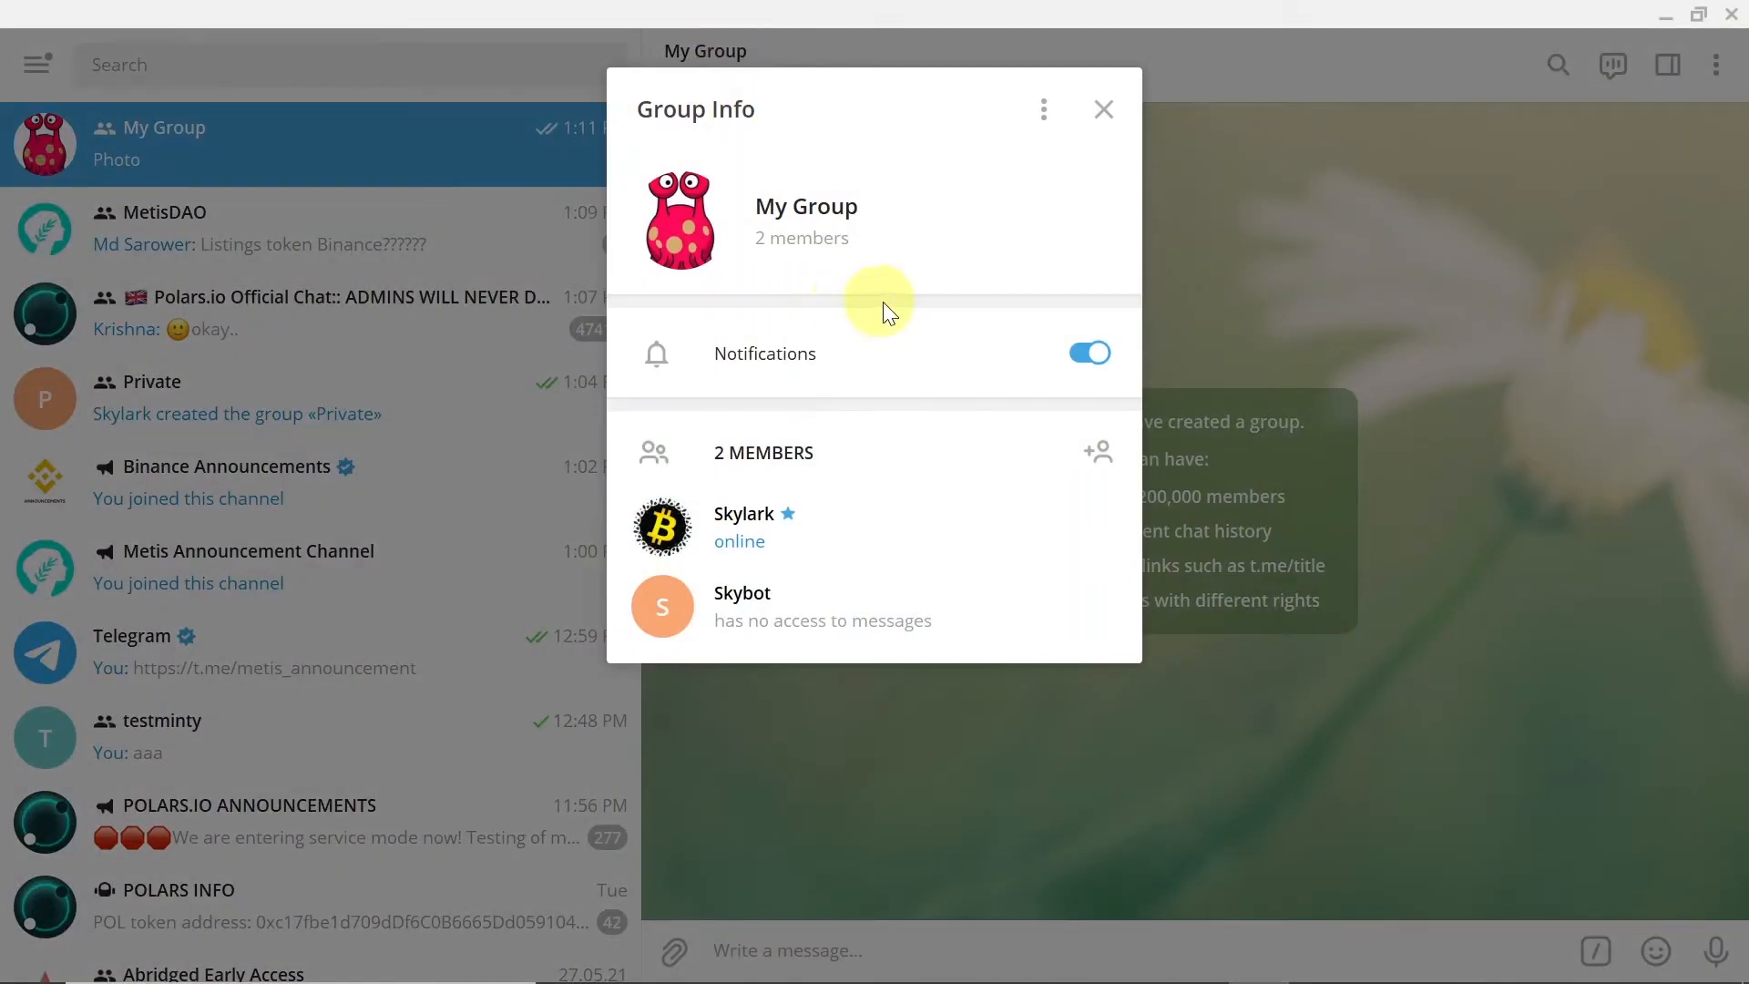
mouse_move(794, 368)
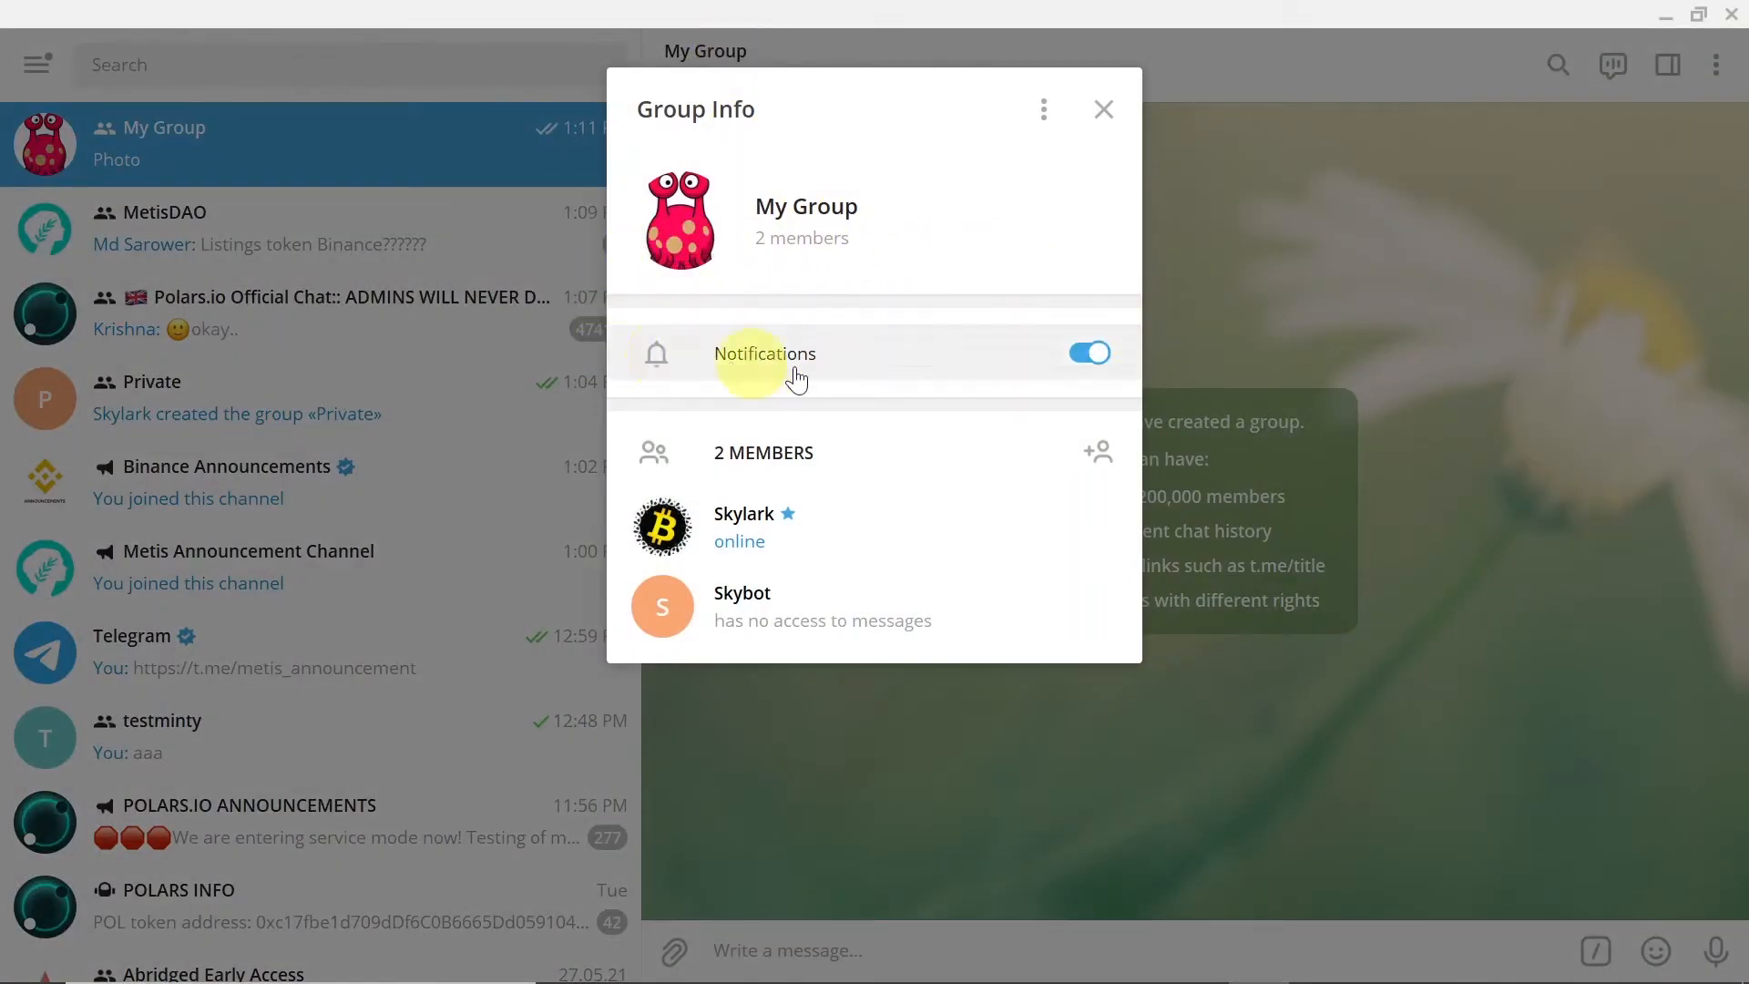
mouse_move(991, 314)
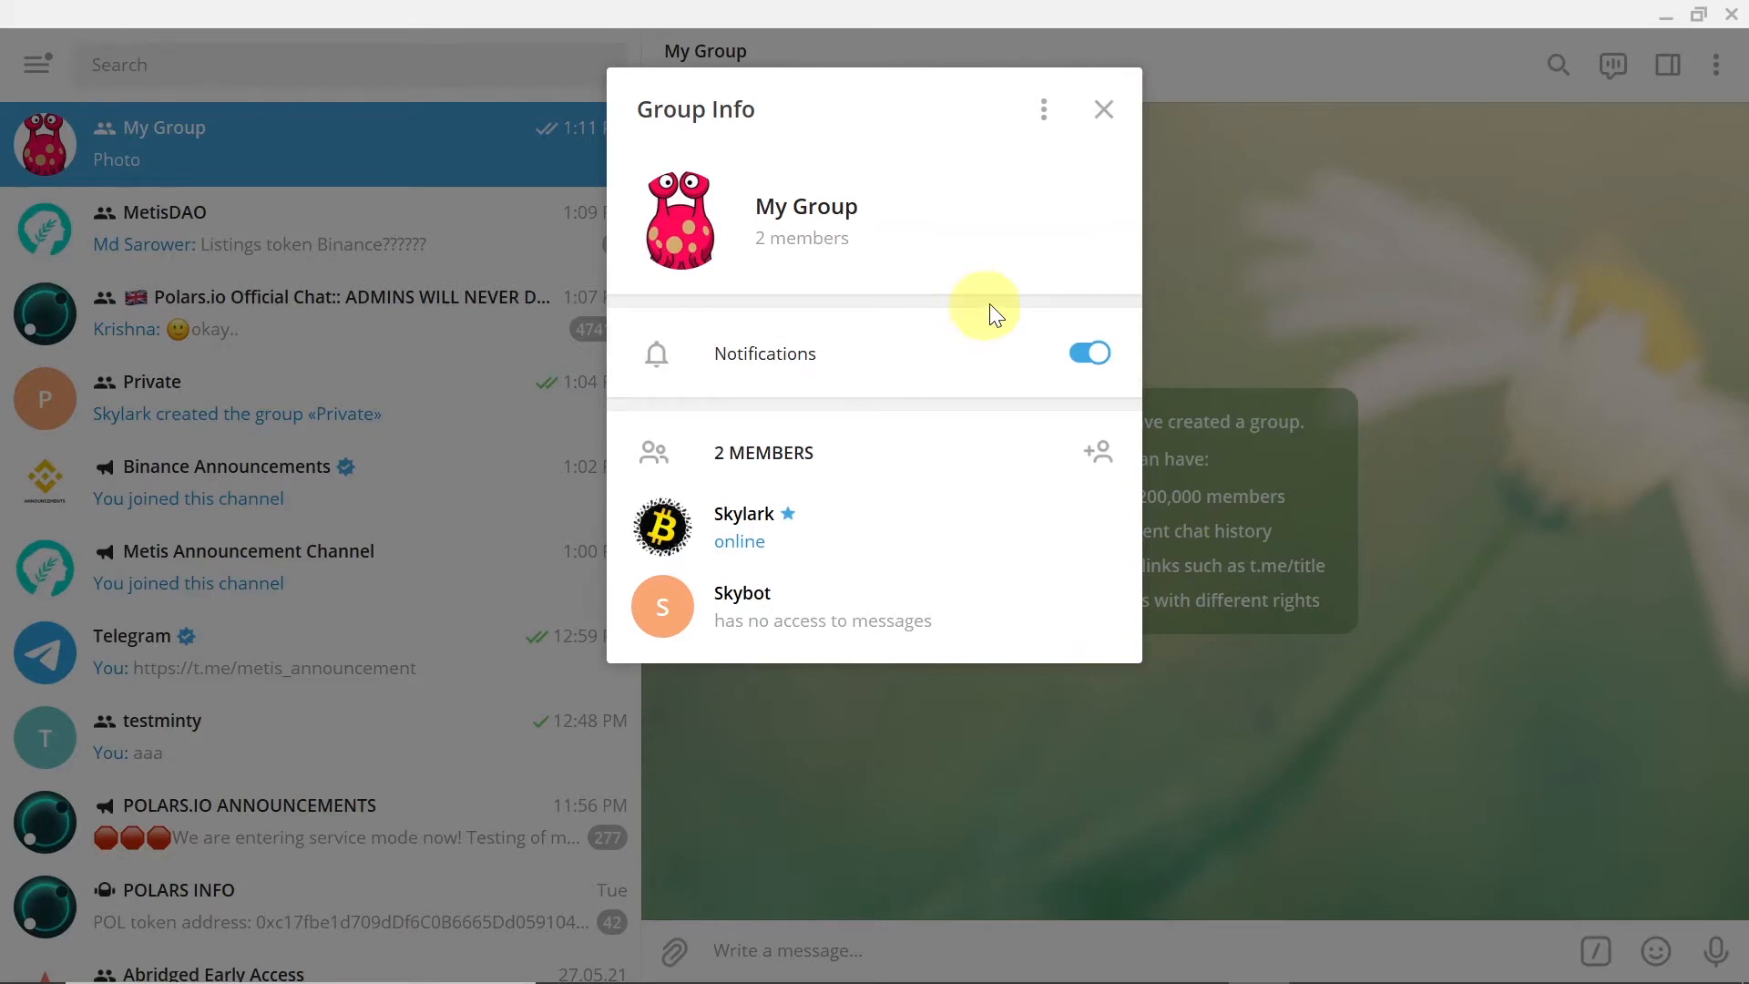
mouse_move(1047, 113)
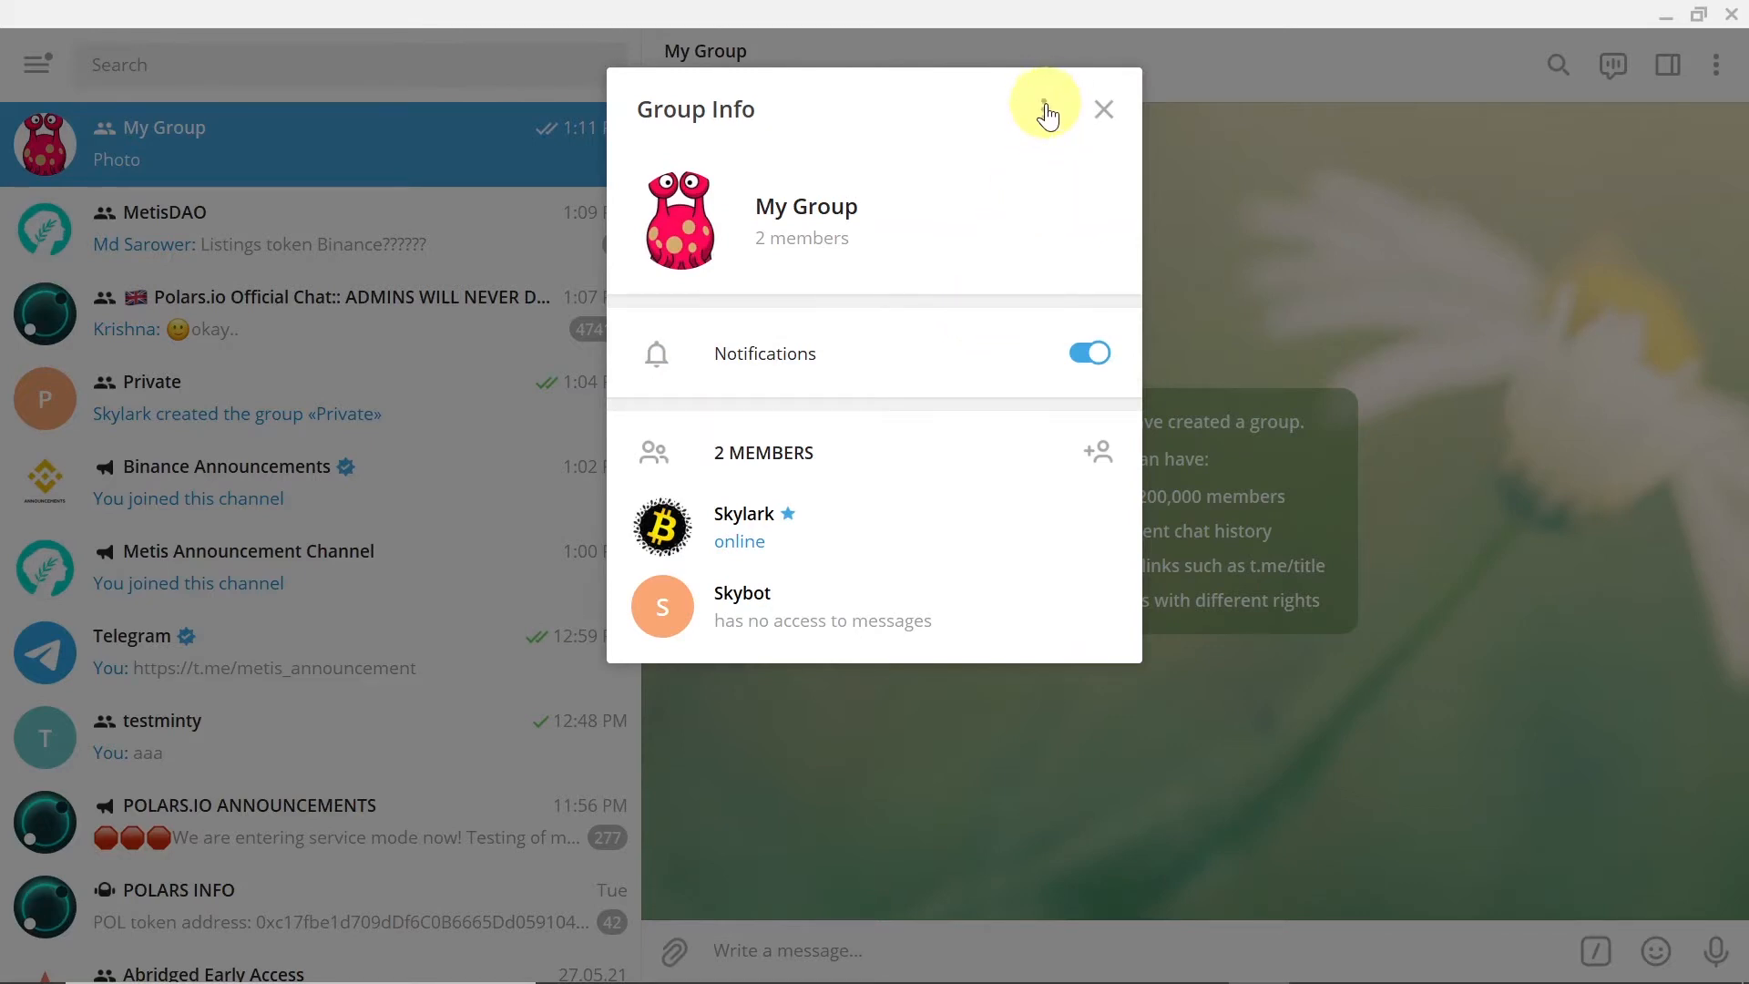
click(1043, 110)
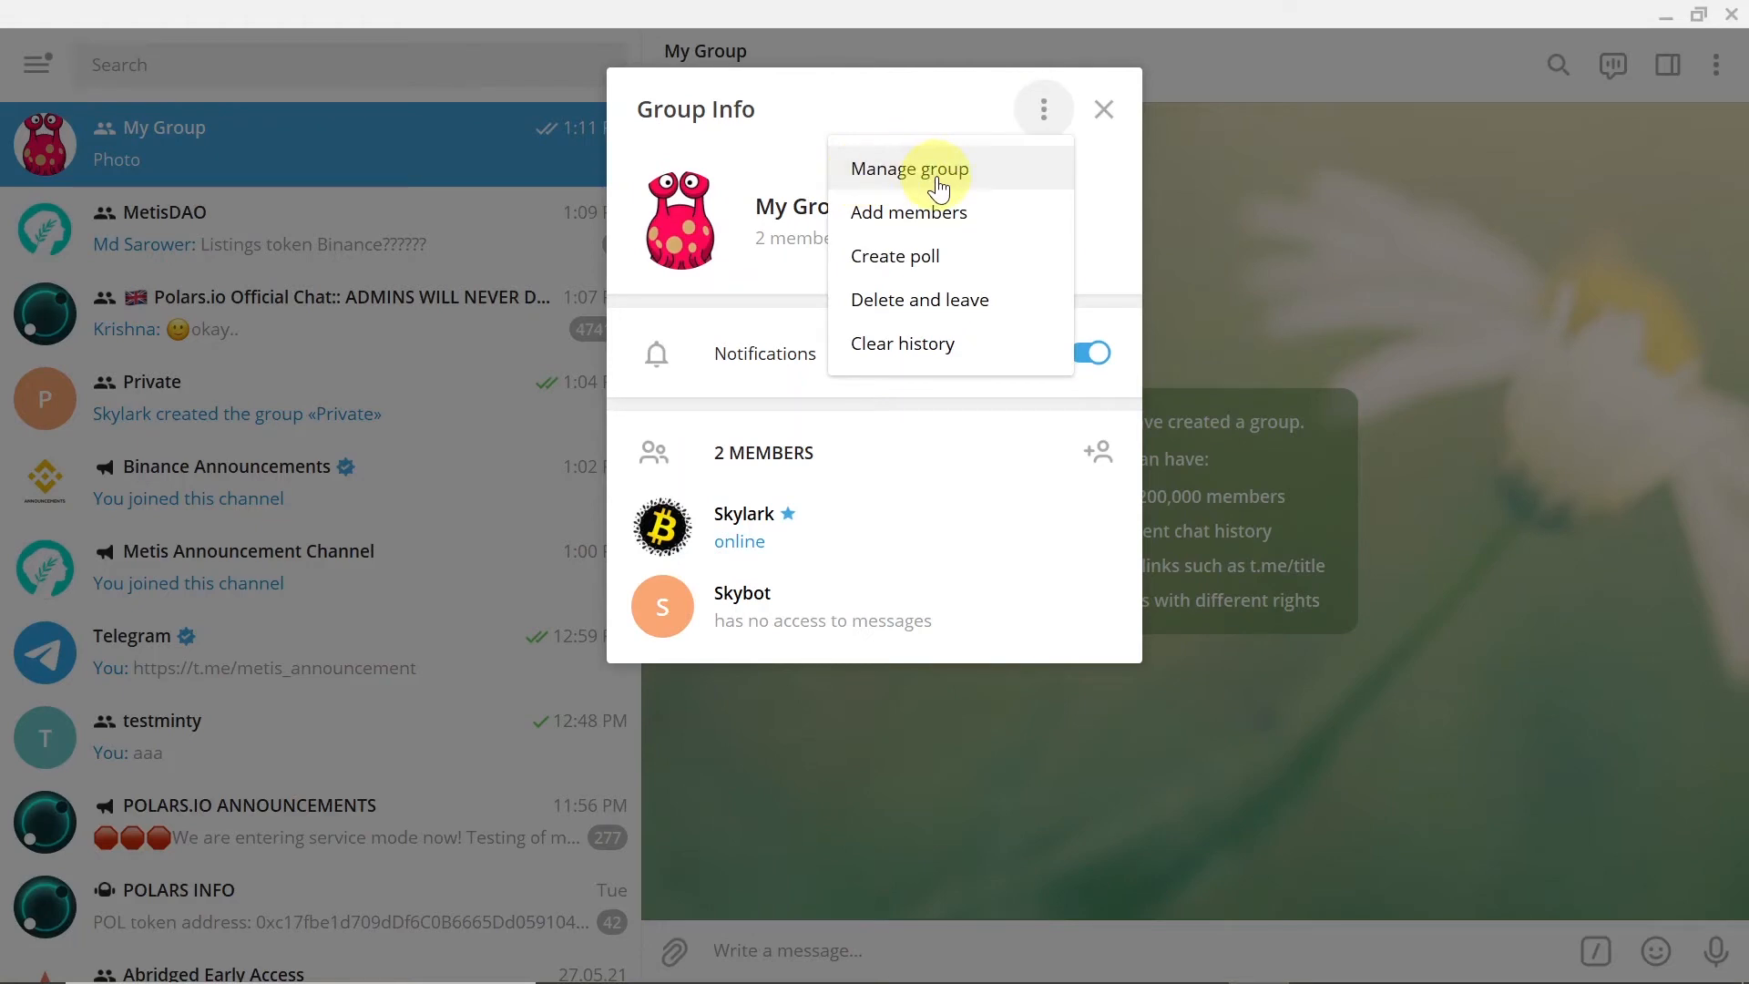
Reach My Group's type settings via Manage group and choose Public Group.
click(909, 169)
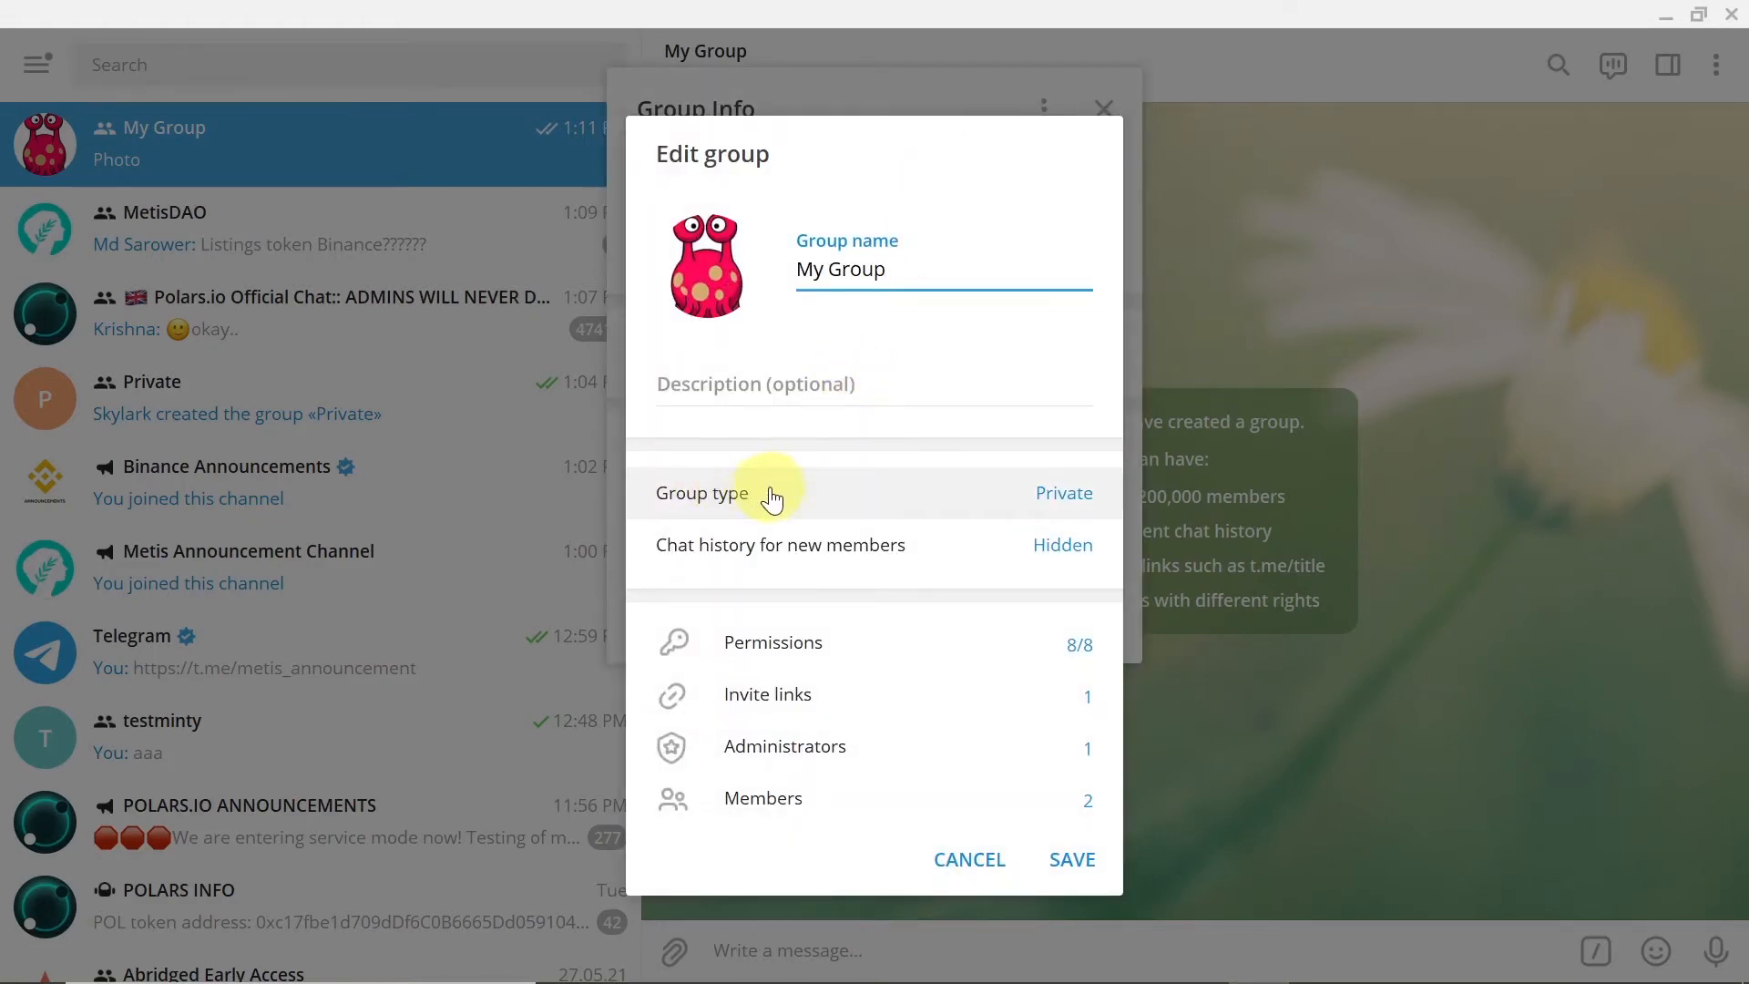
click(769, 492)
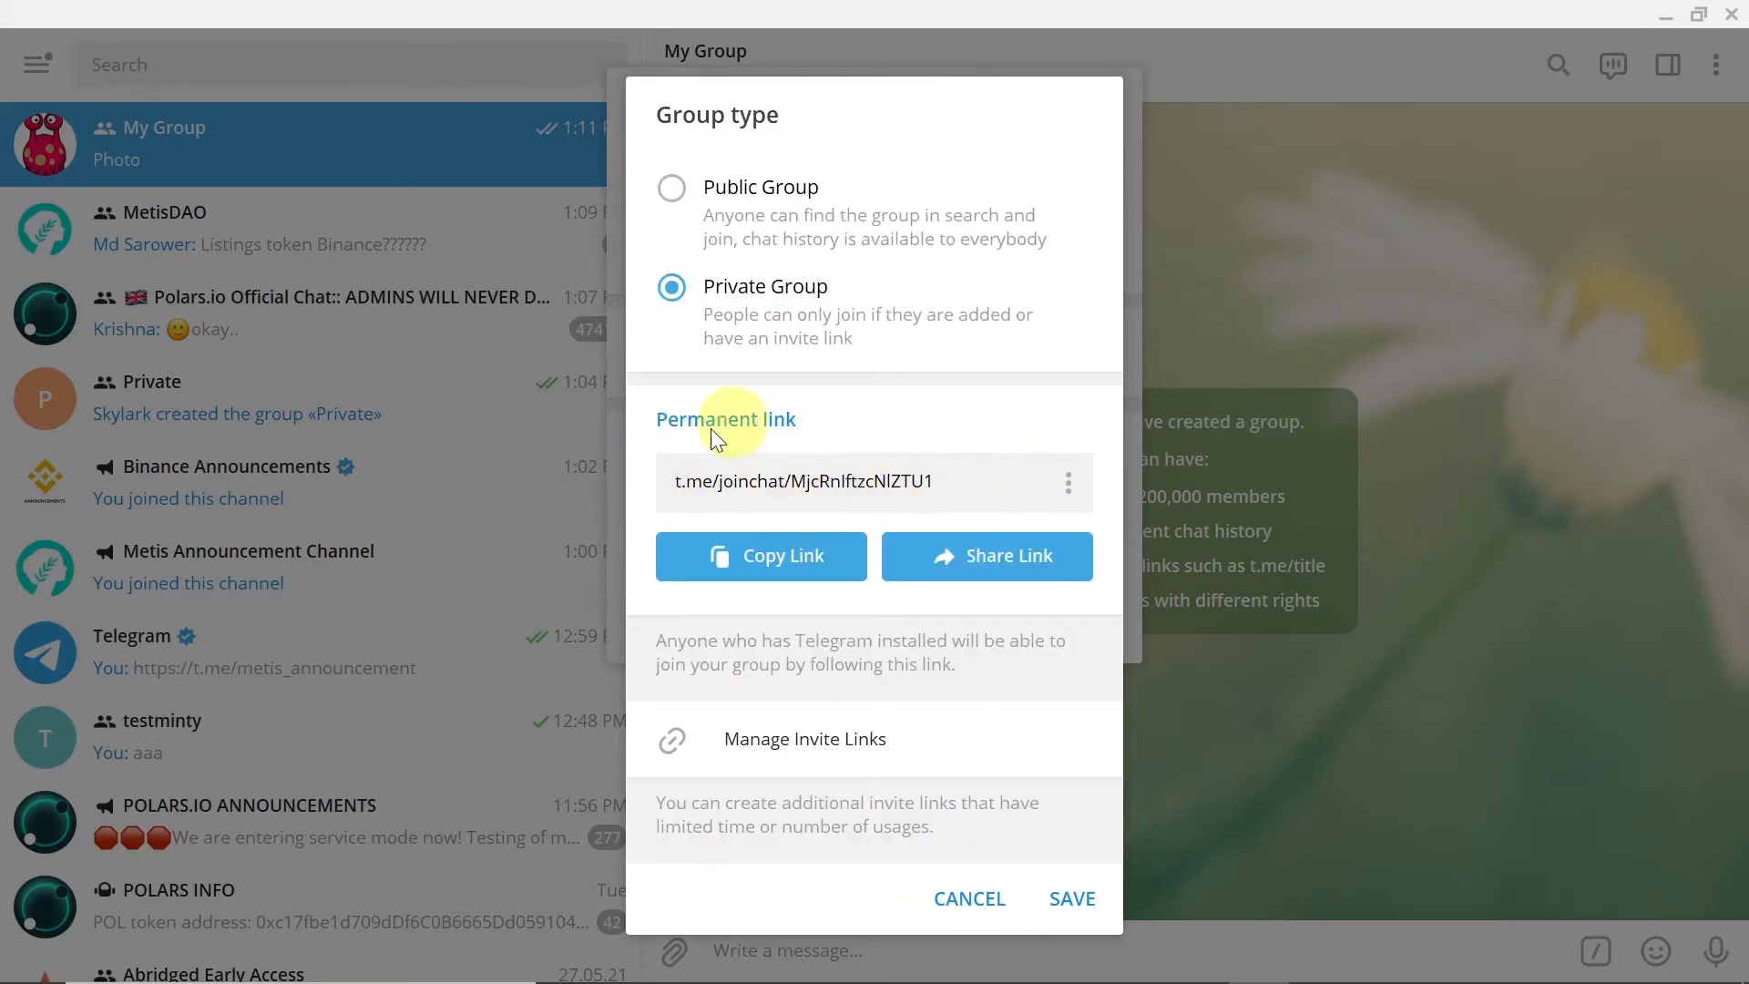
mouse_move(871, 490)
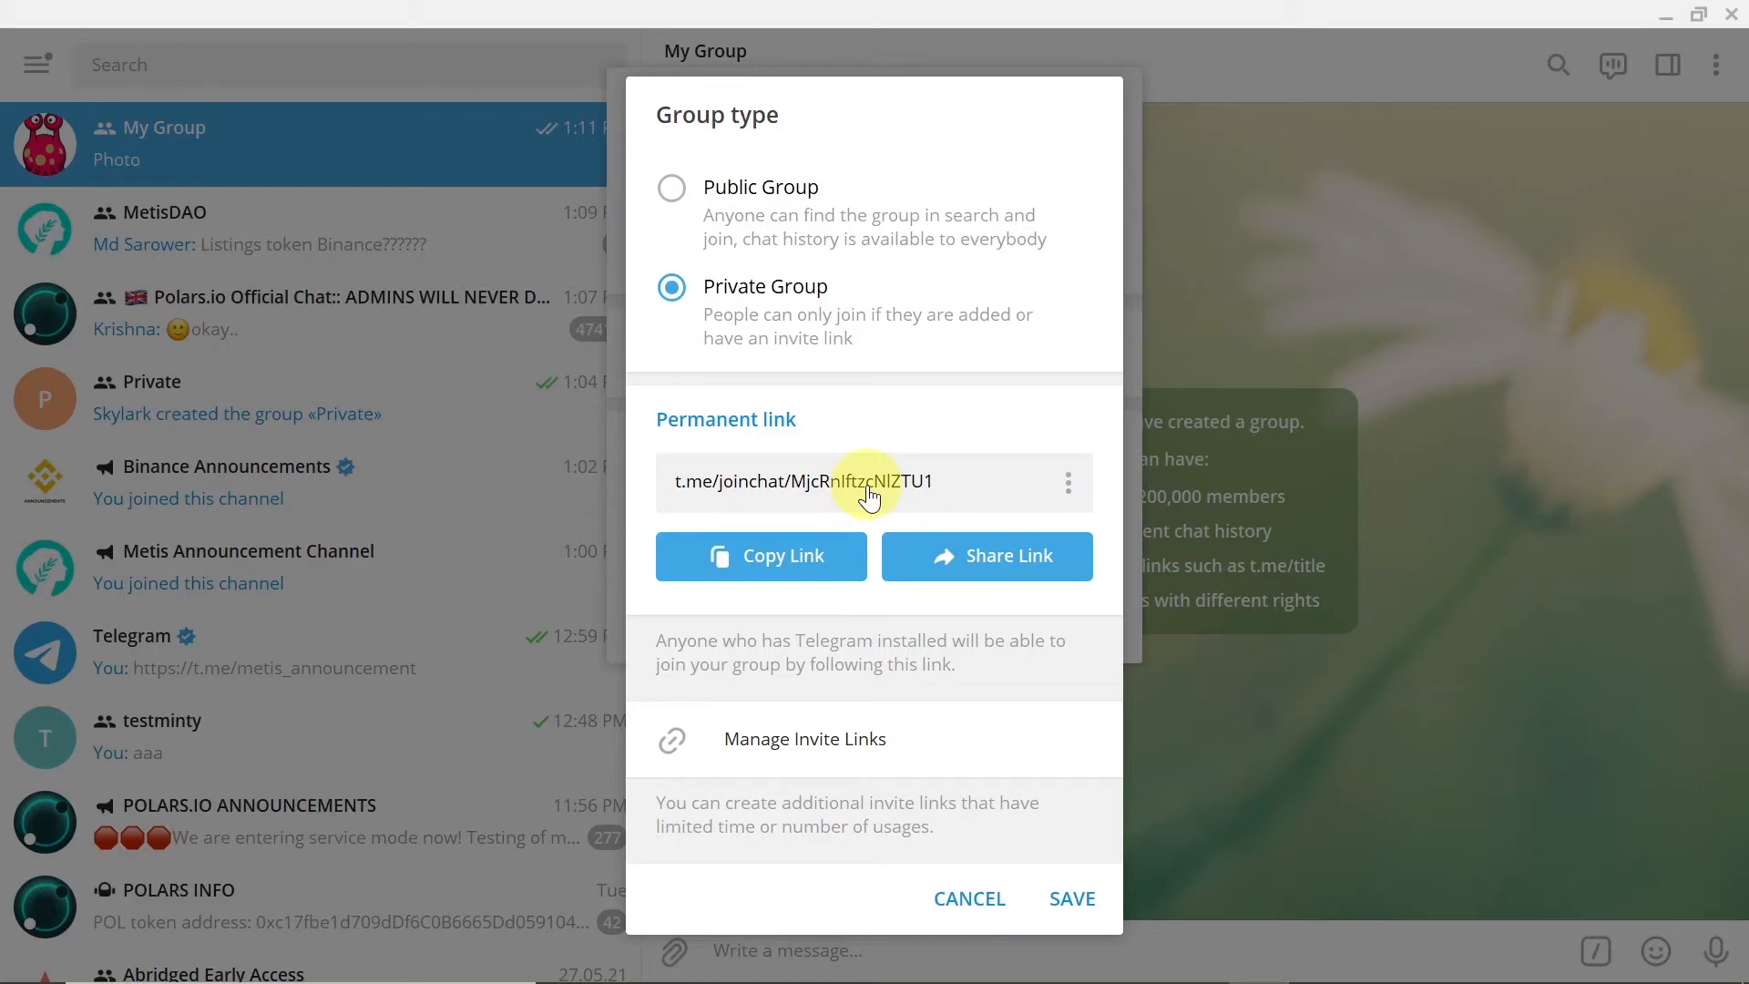
click(670, 188)
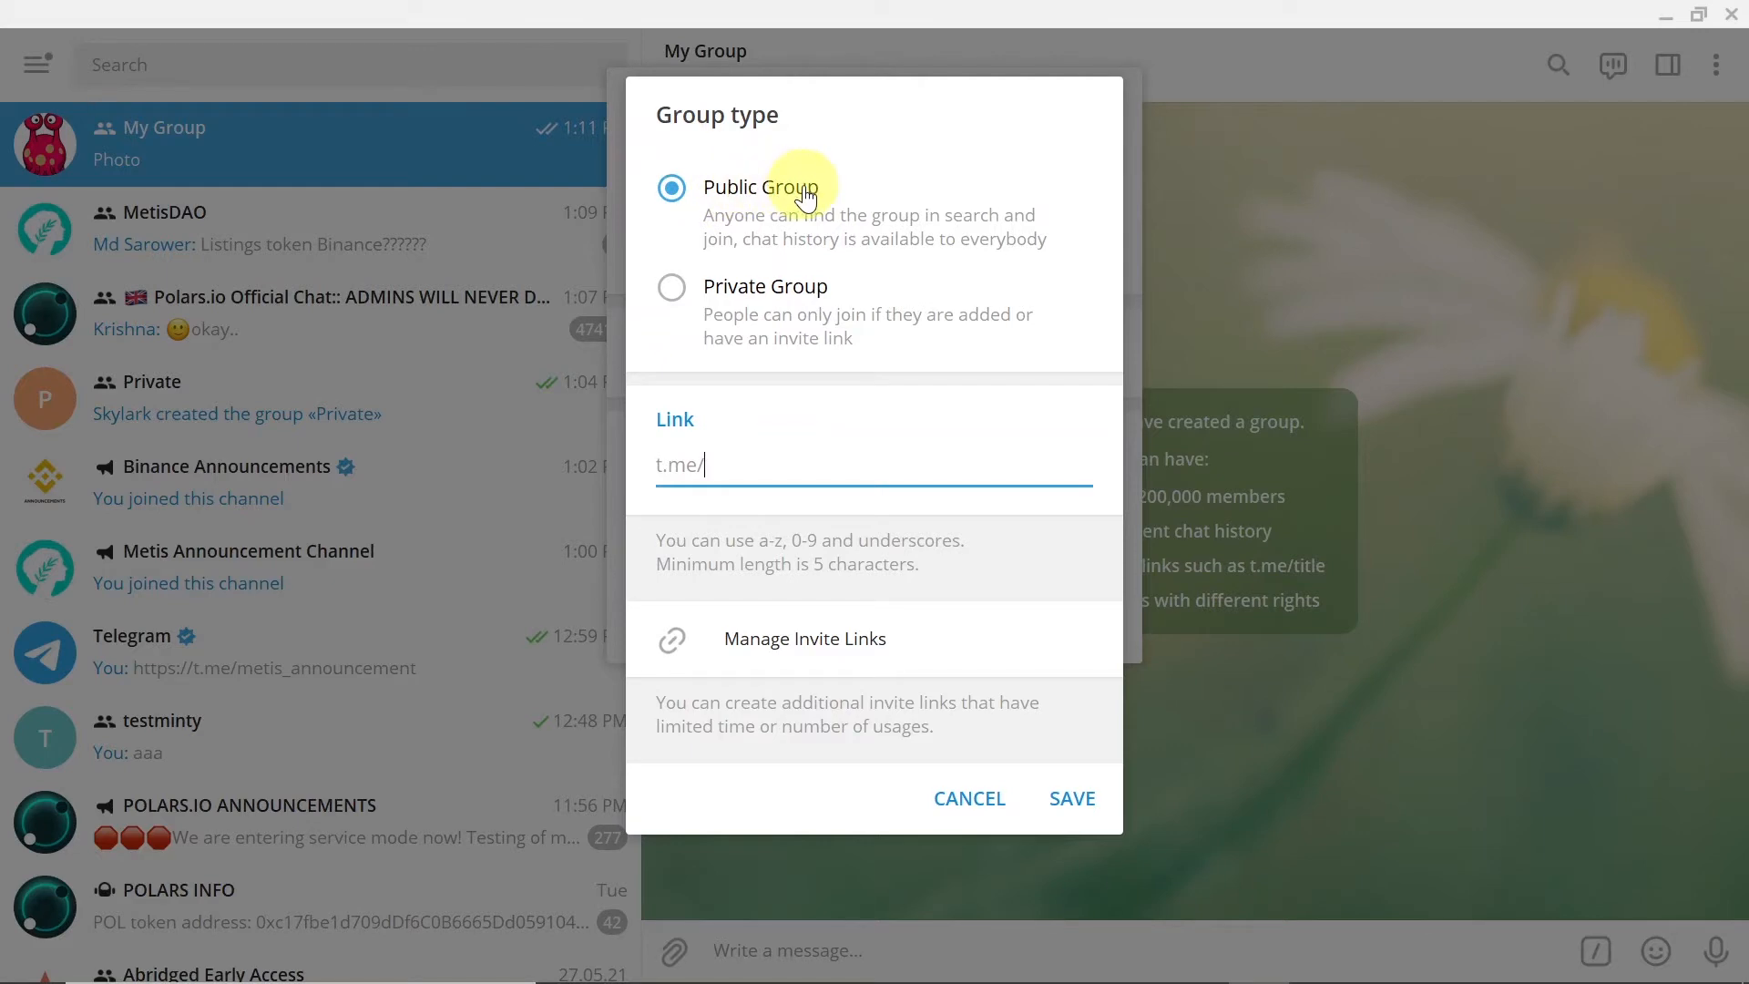
mouse_move(802, 459)
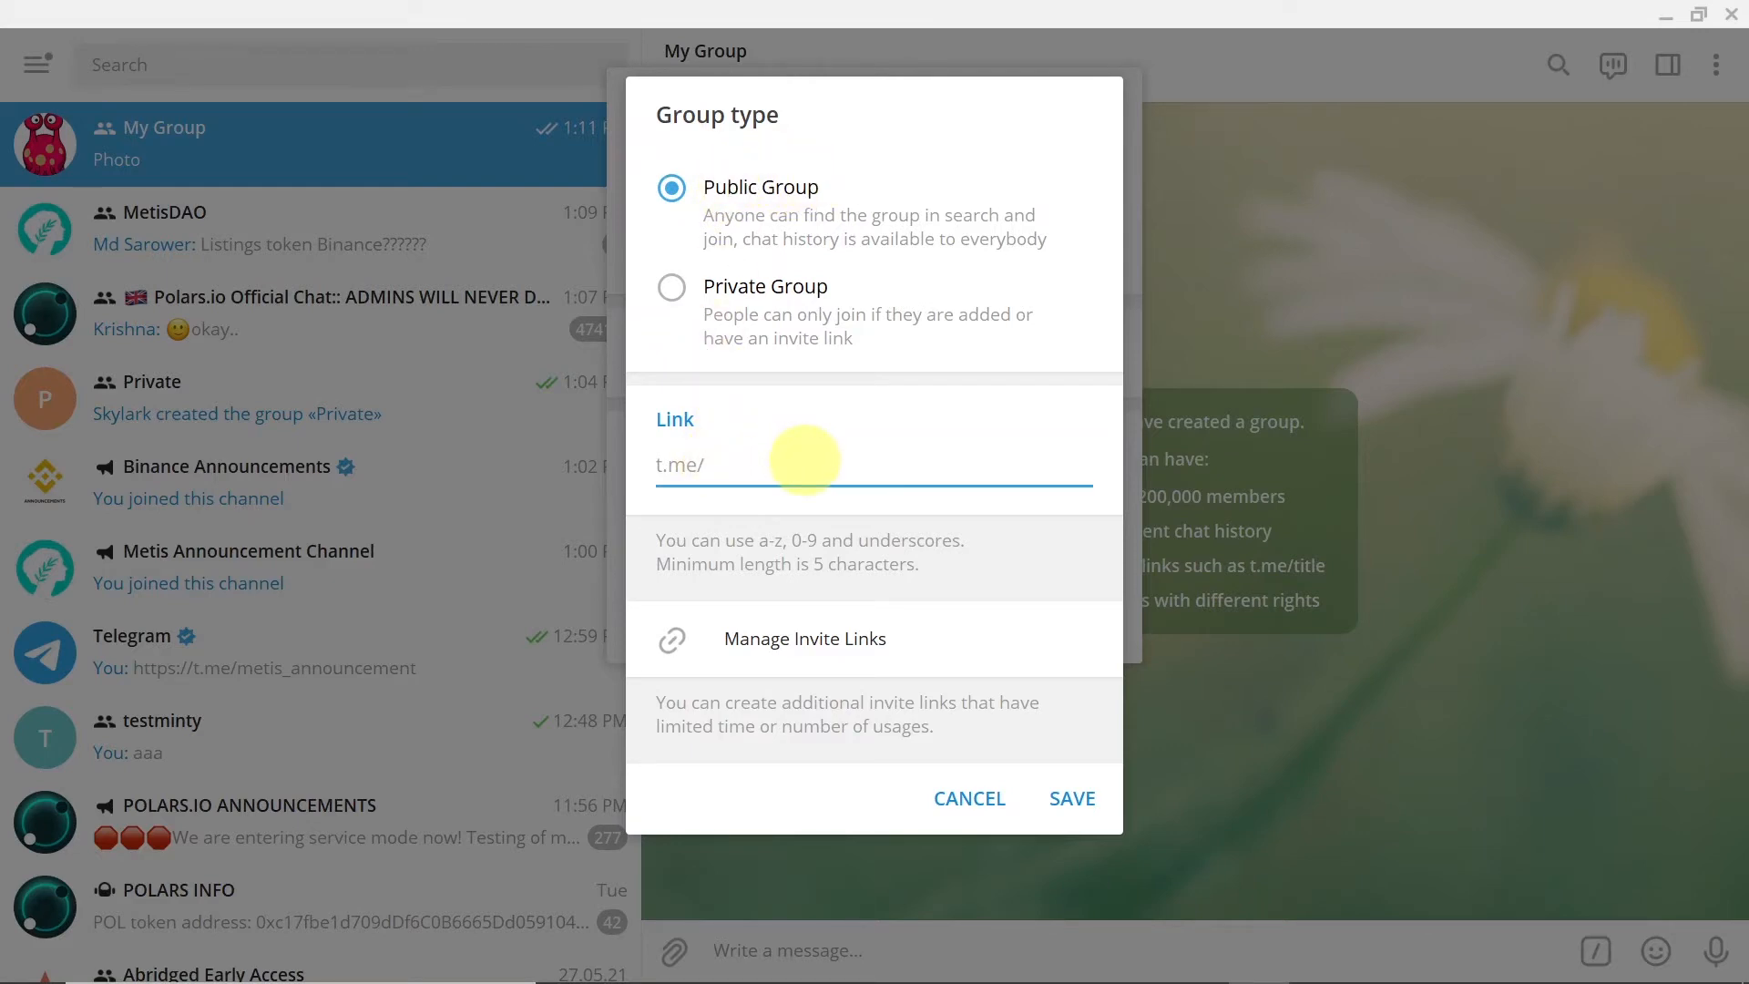
Give My Group the public link t.me/mytestgroup11 and save the group changes.
text(mytestgroup11)
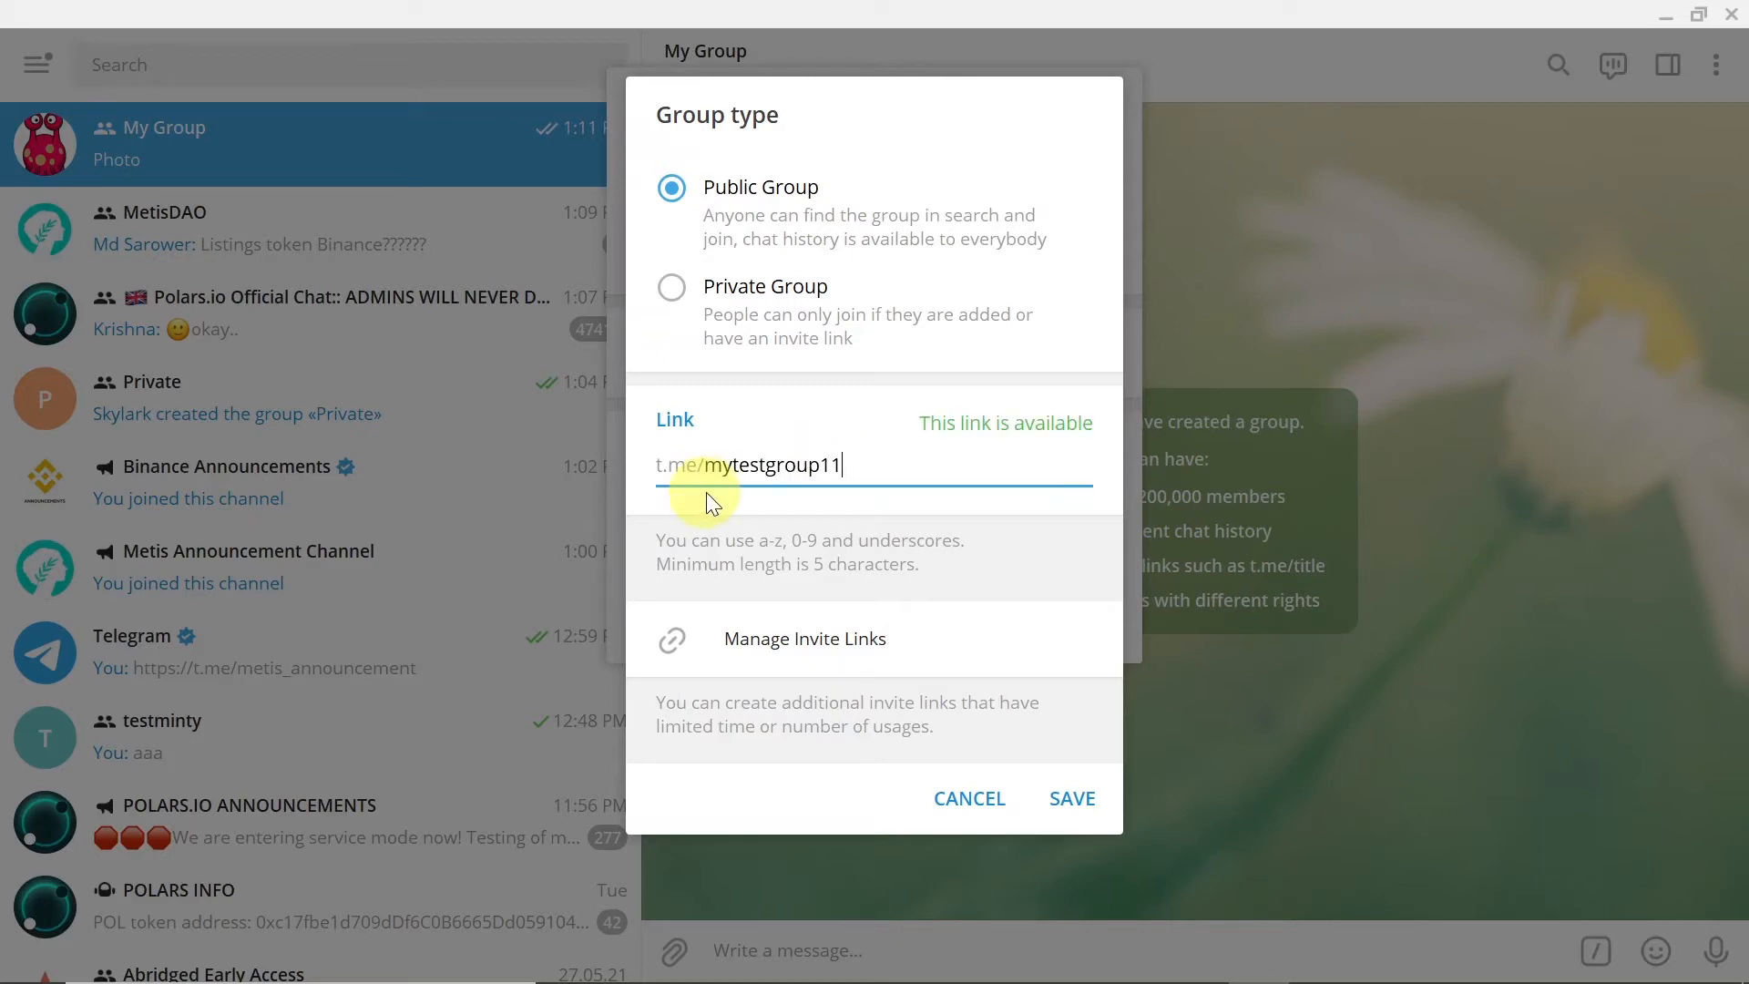
mouse_move(969, 466)
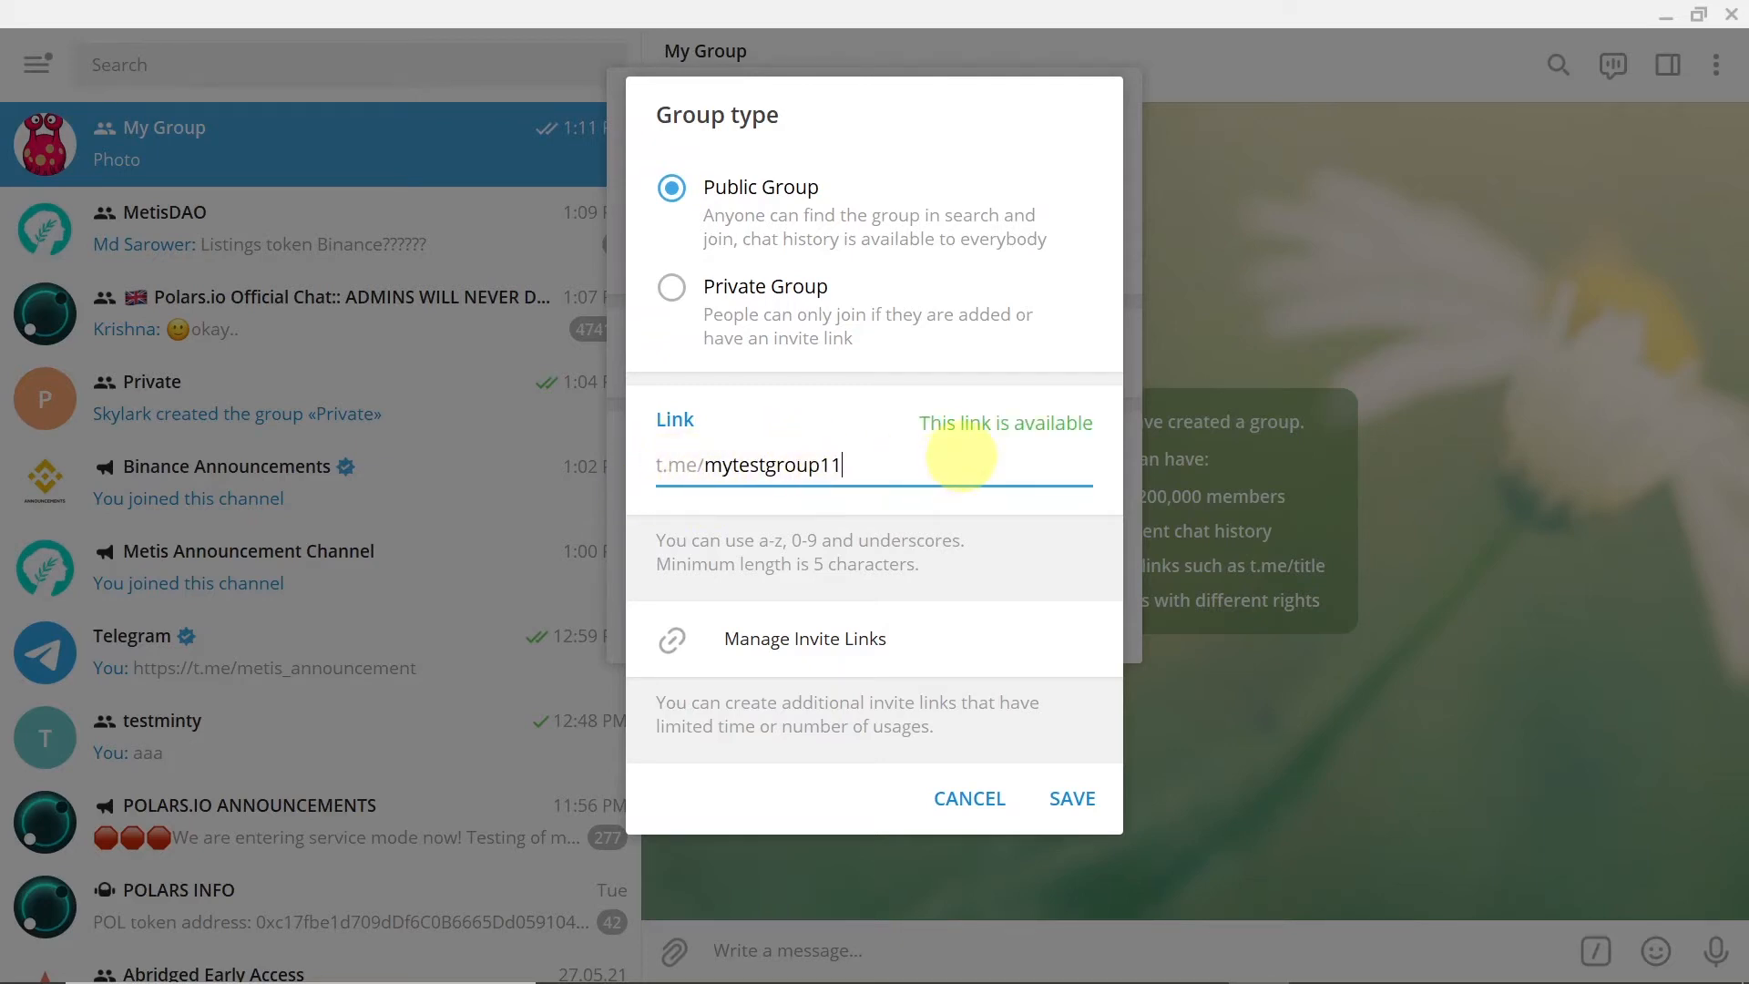
click(1071, 798)
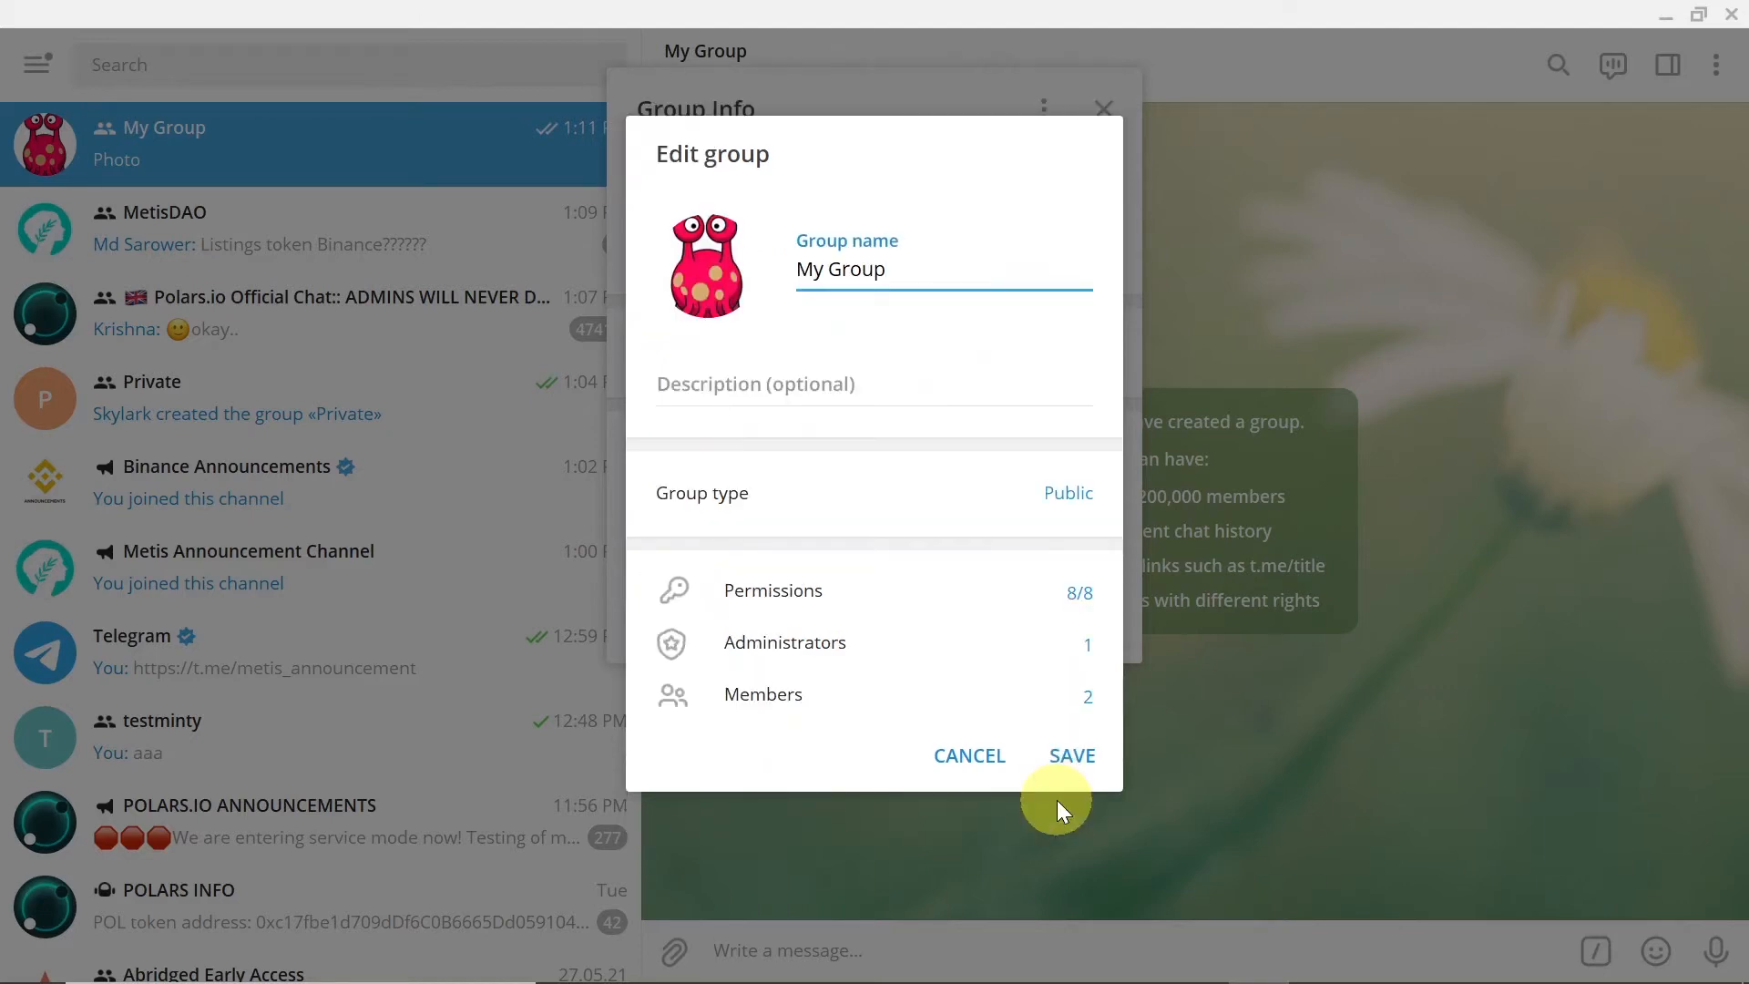
mouse_move(1188, 508)
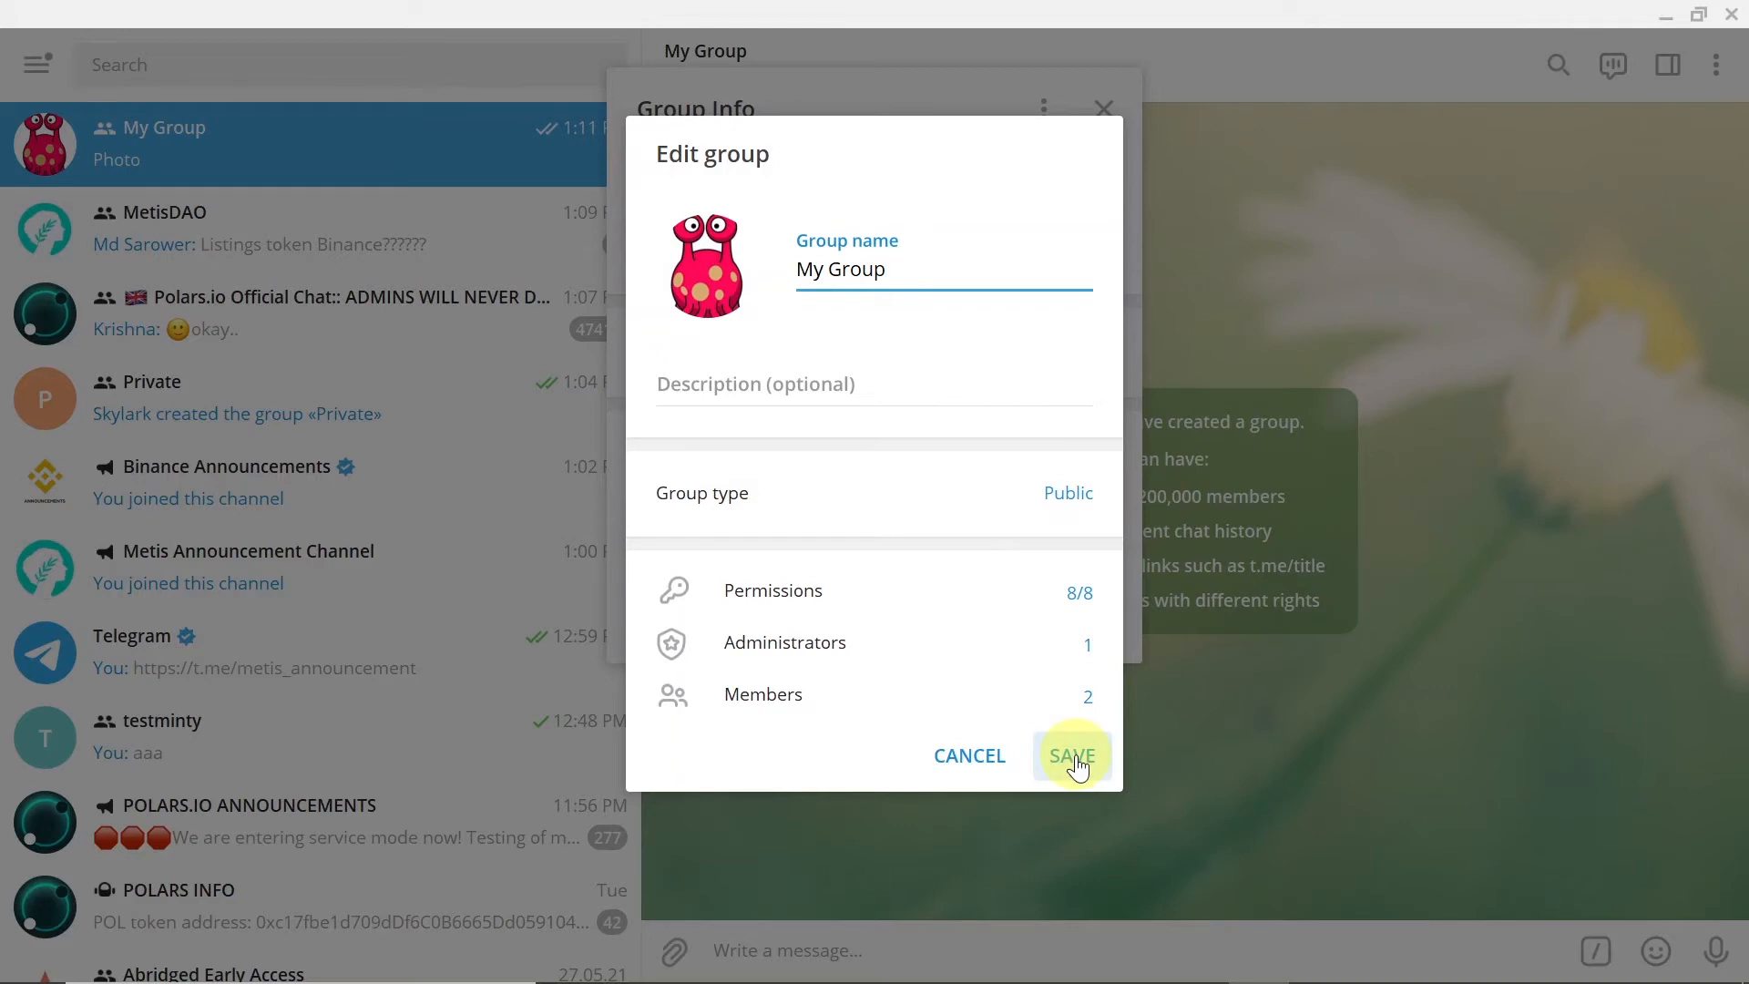
click(1072, 755)
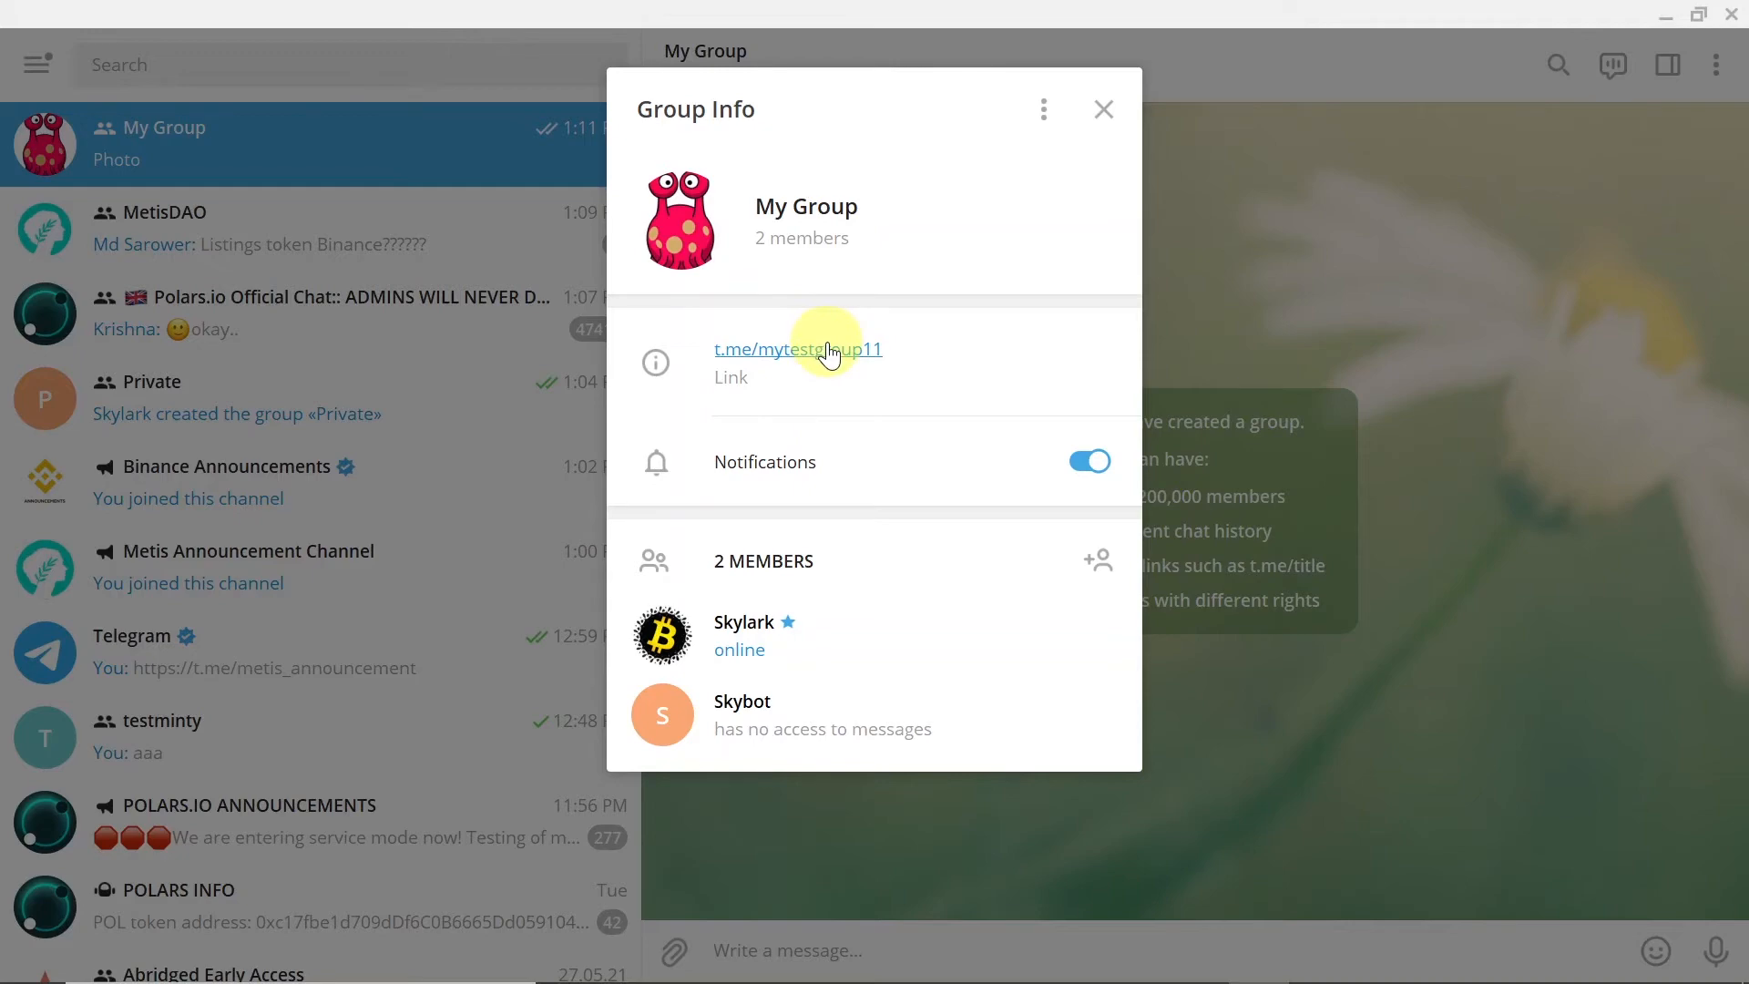
Close the group info and start a new channel from the main menu.
click(1104, 110)
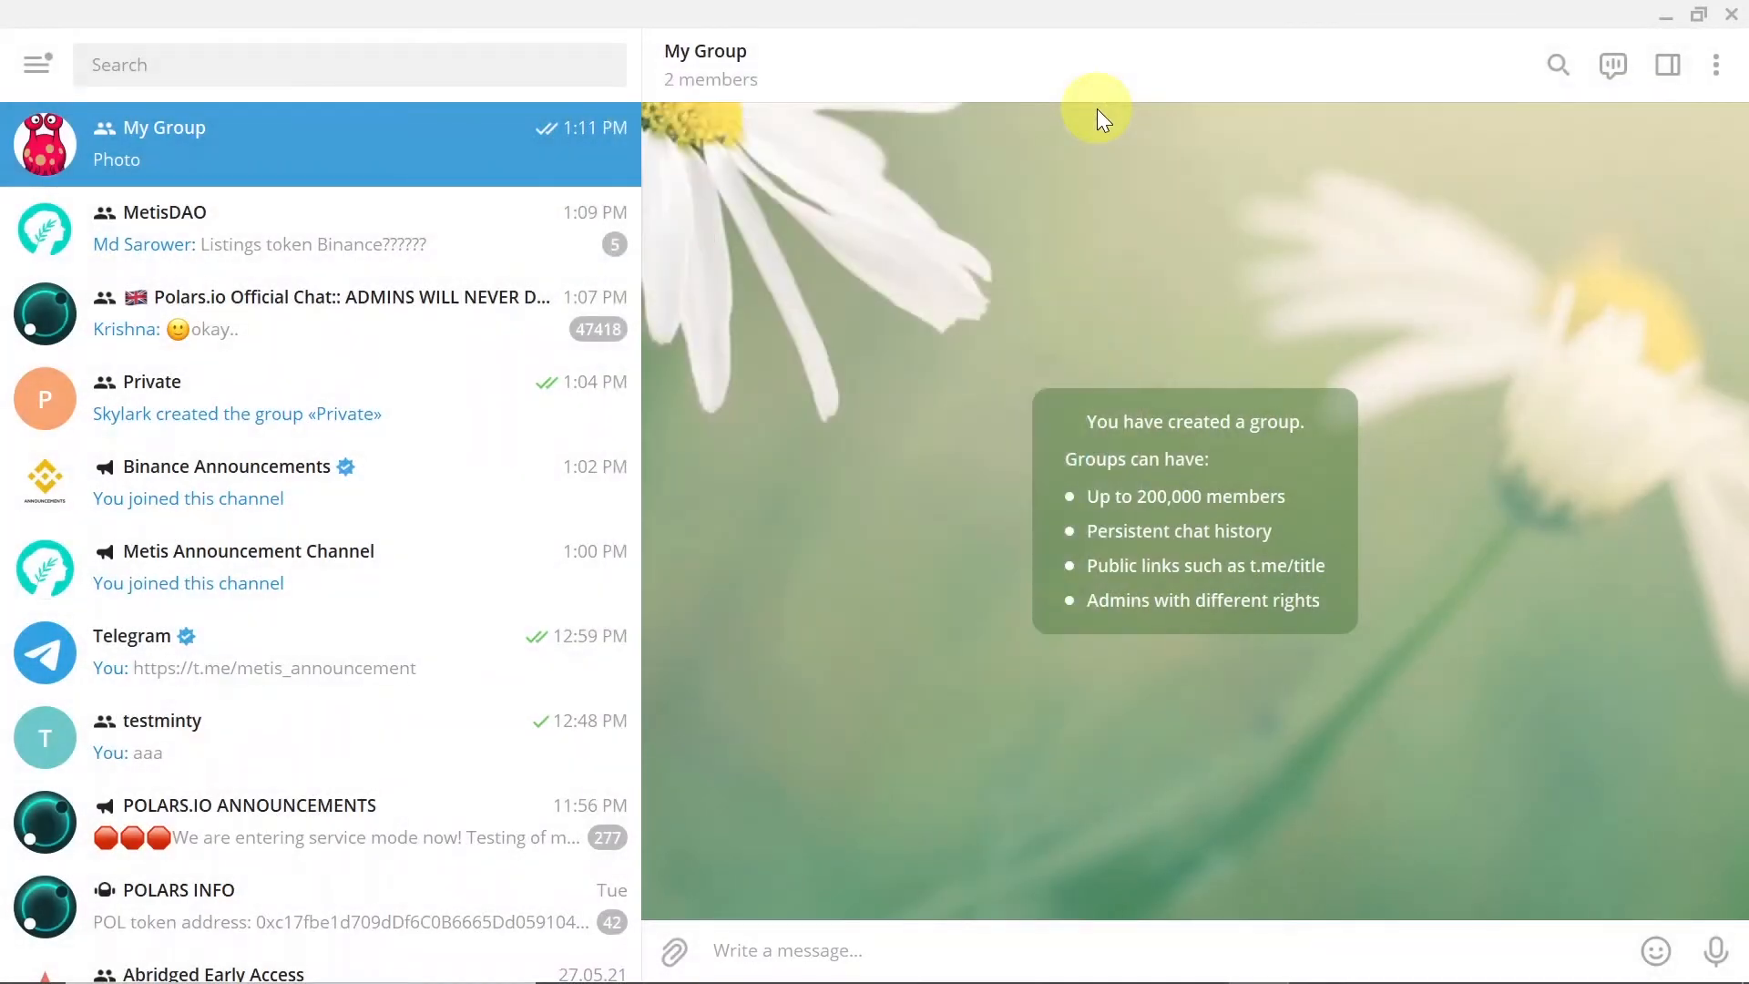
mouse_move(1004, 94)
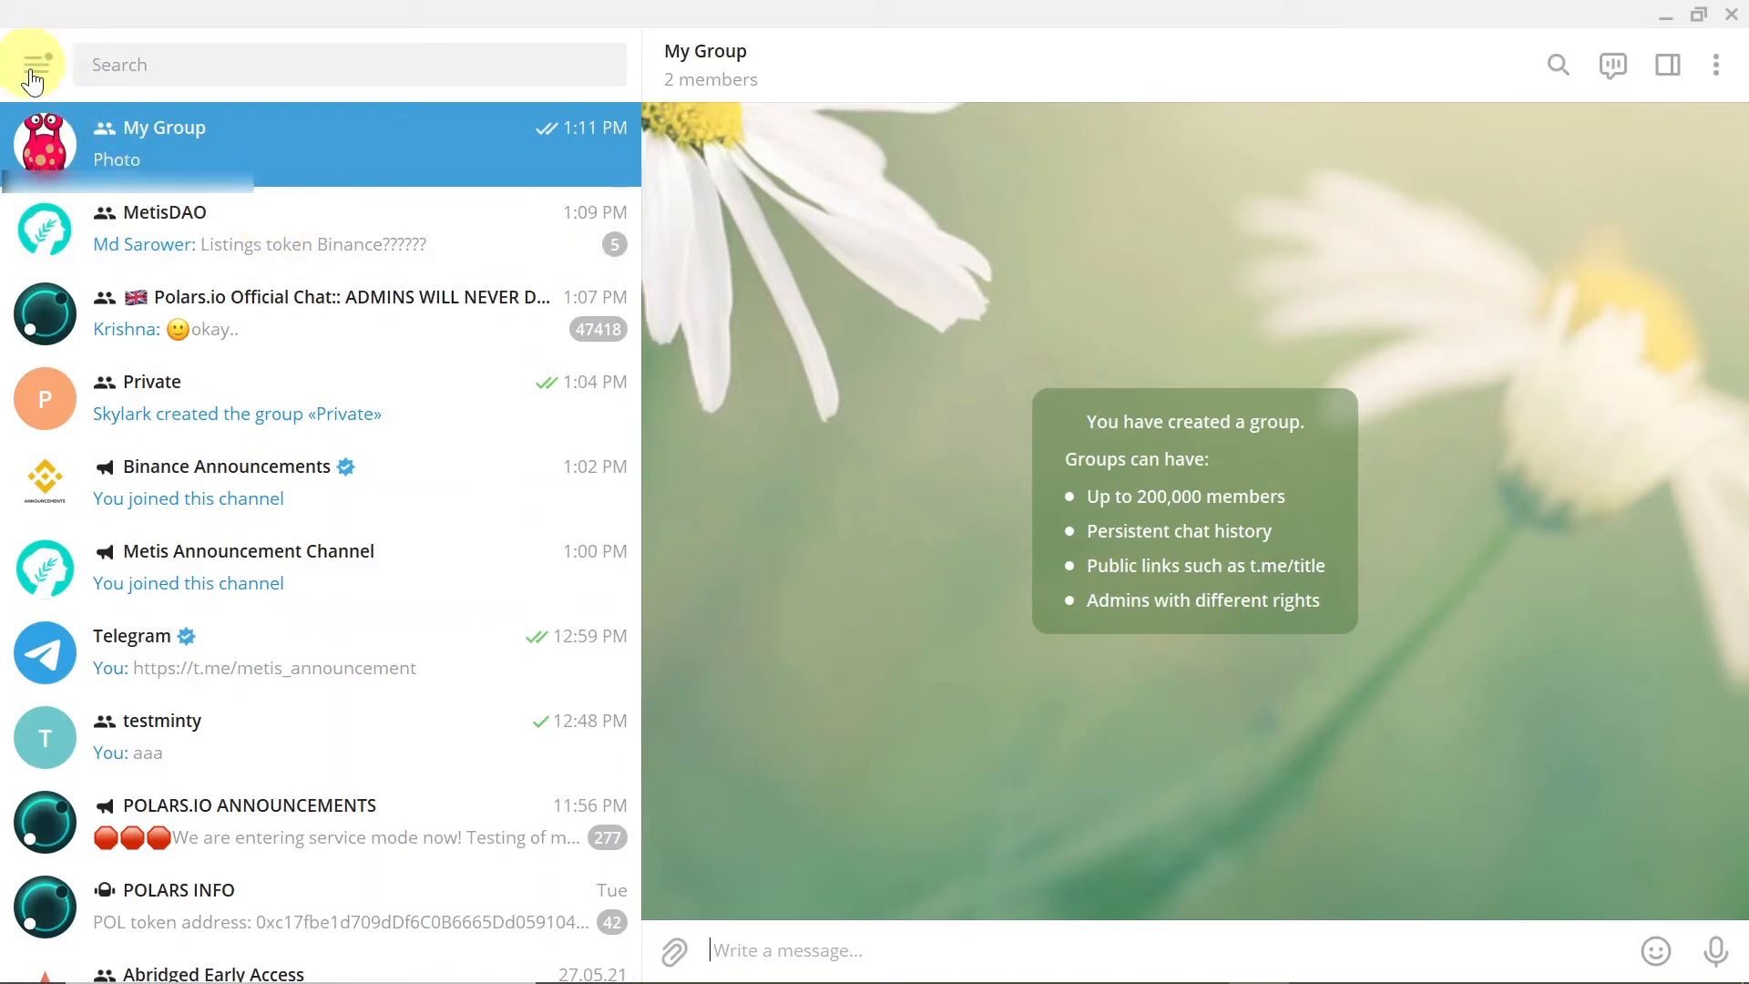
click(35, 66)
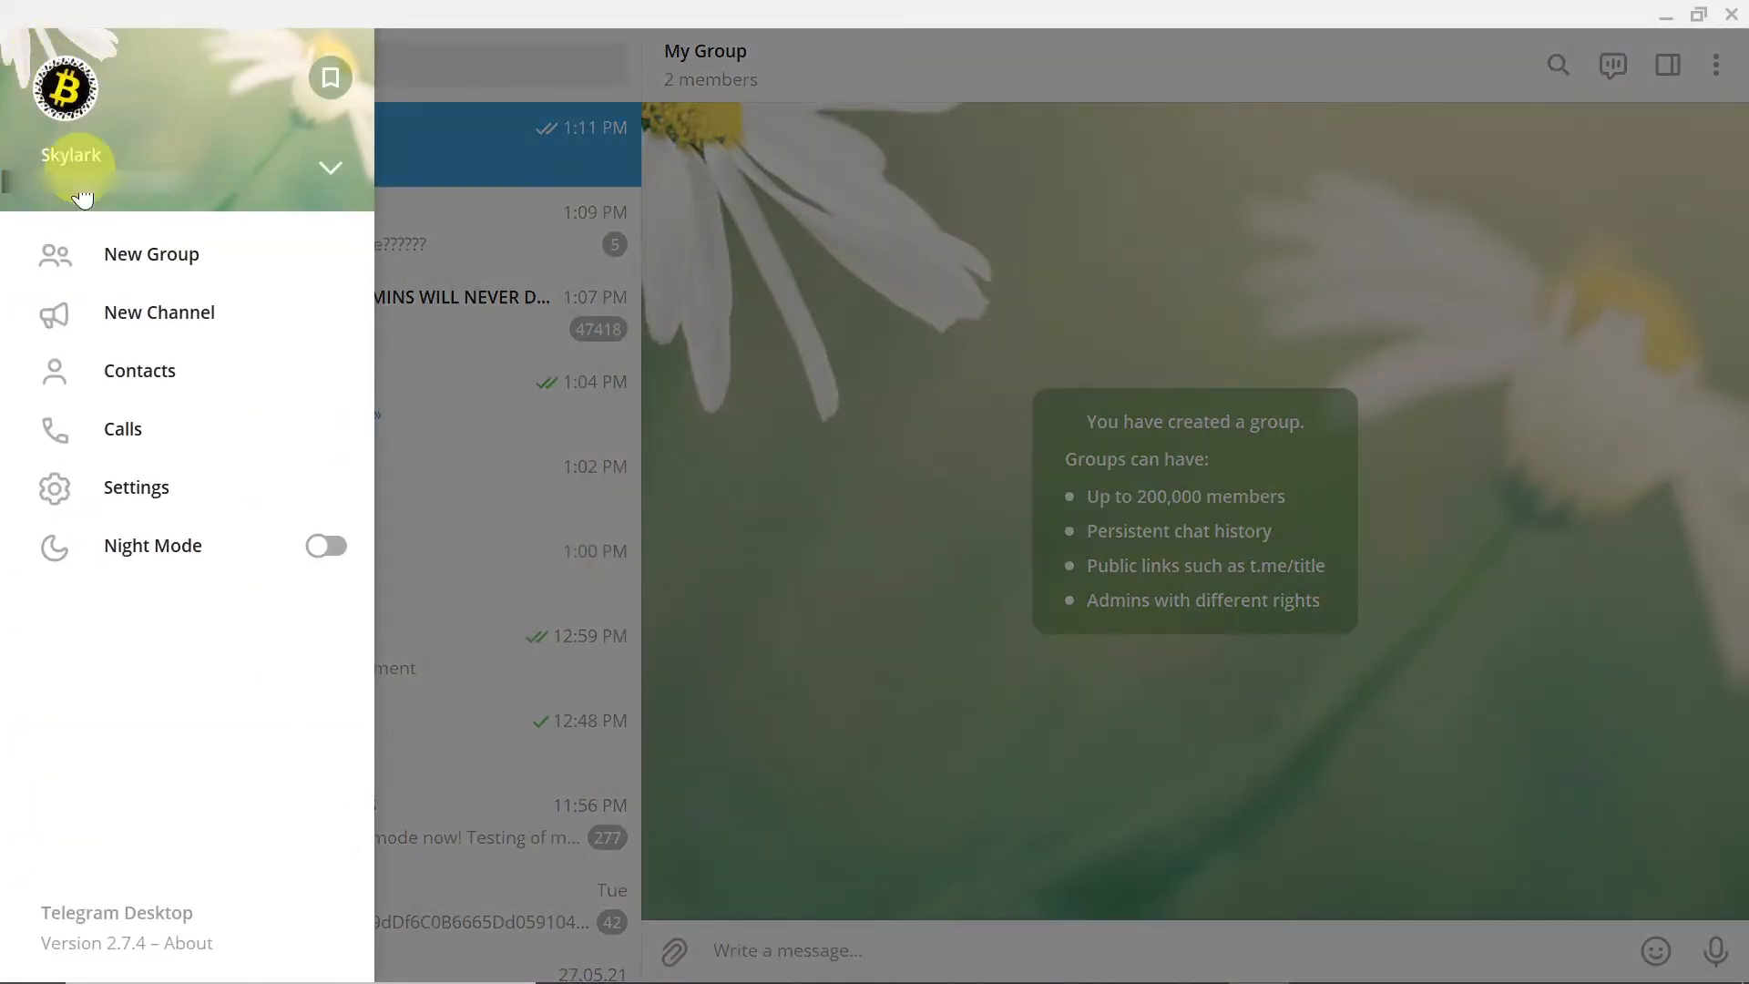
click(161, 313)
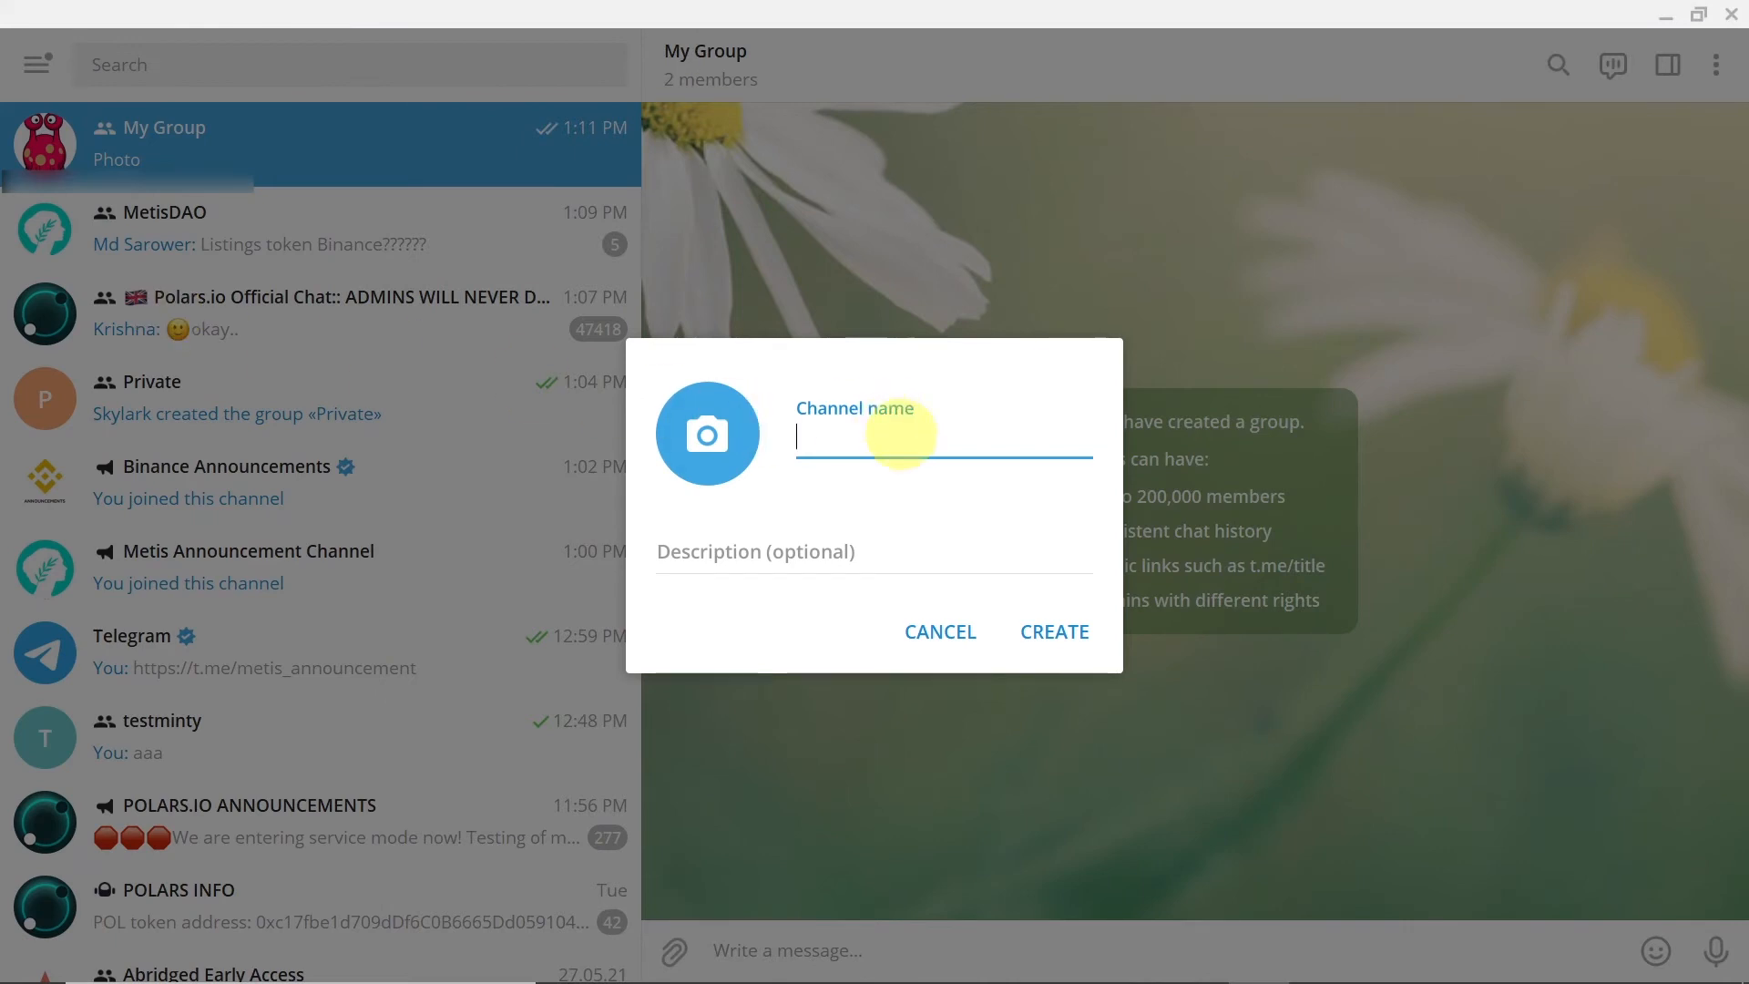
Name the channel 'Channel TEST' and set the rocket image as its photo.
text(Channel TEST)
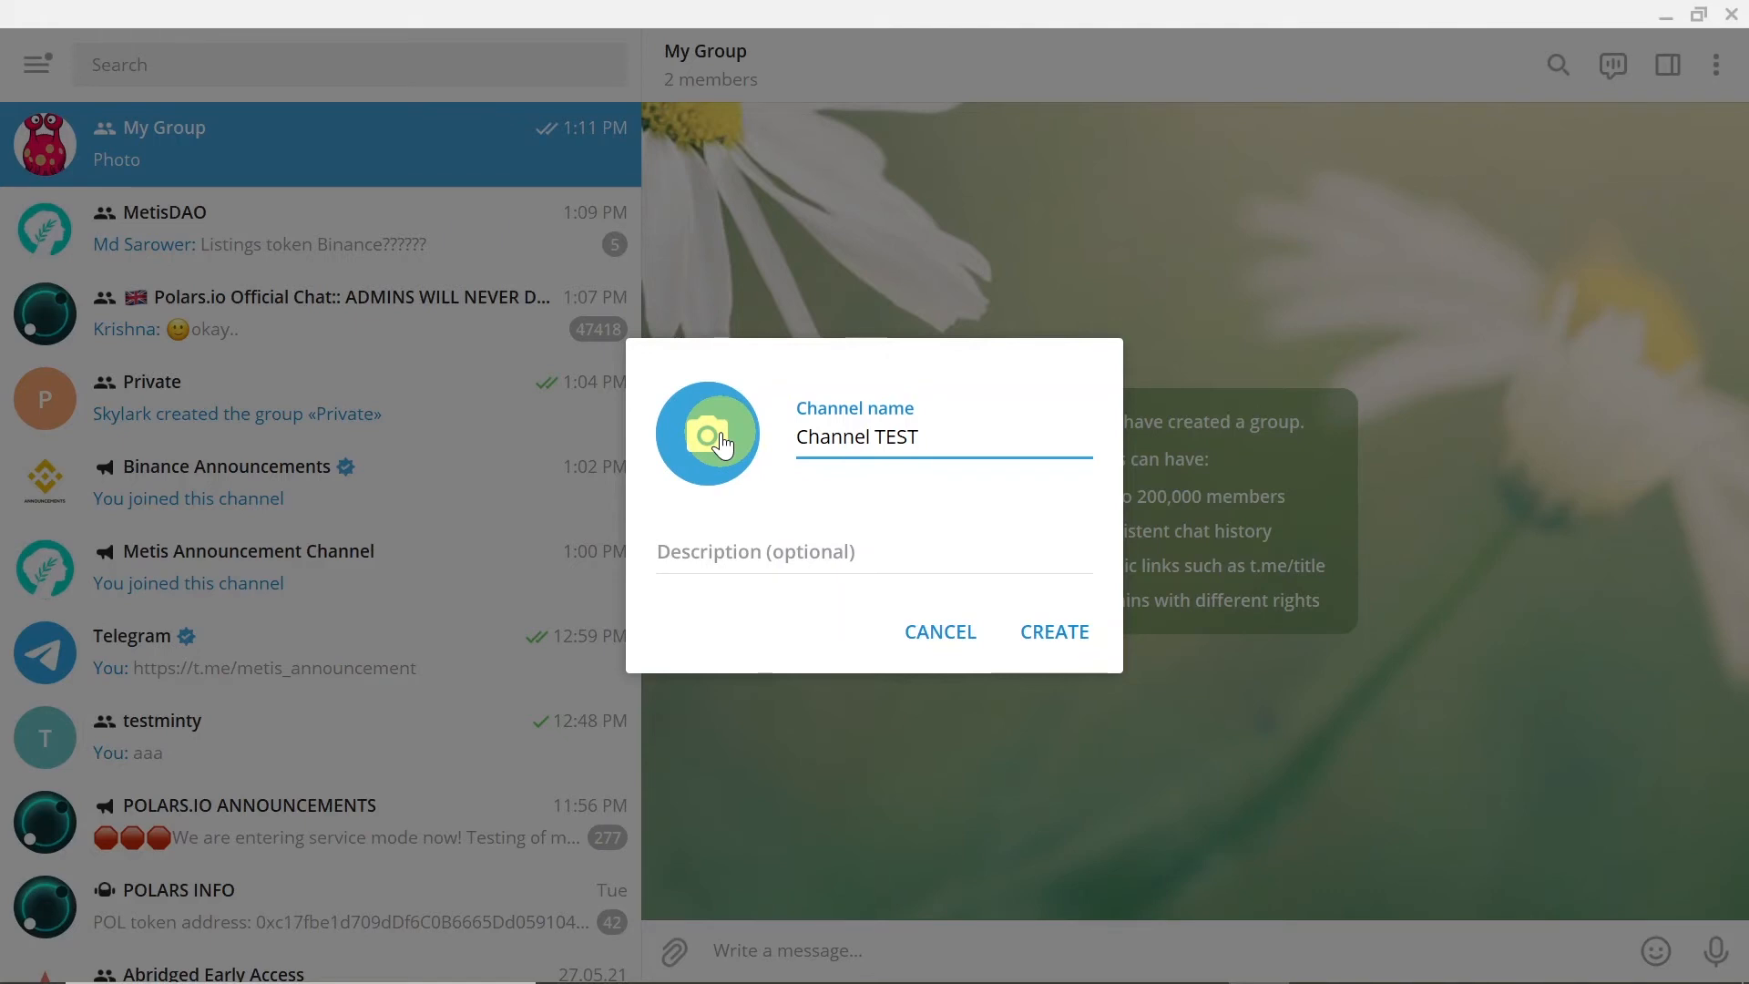
click(707, 434)
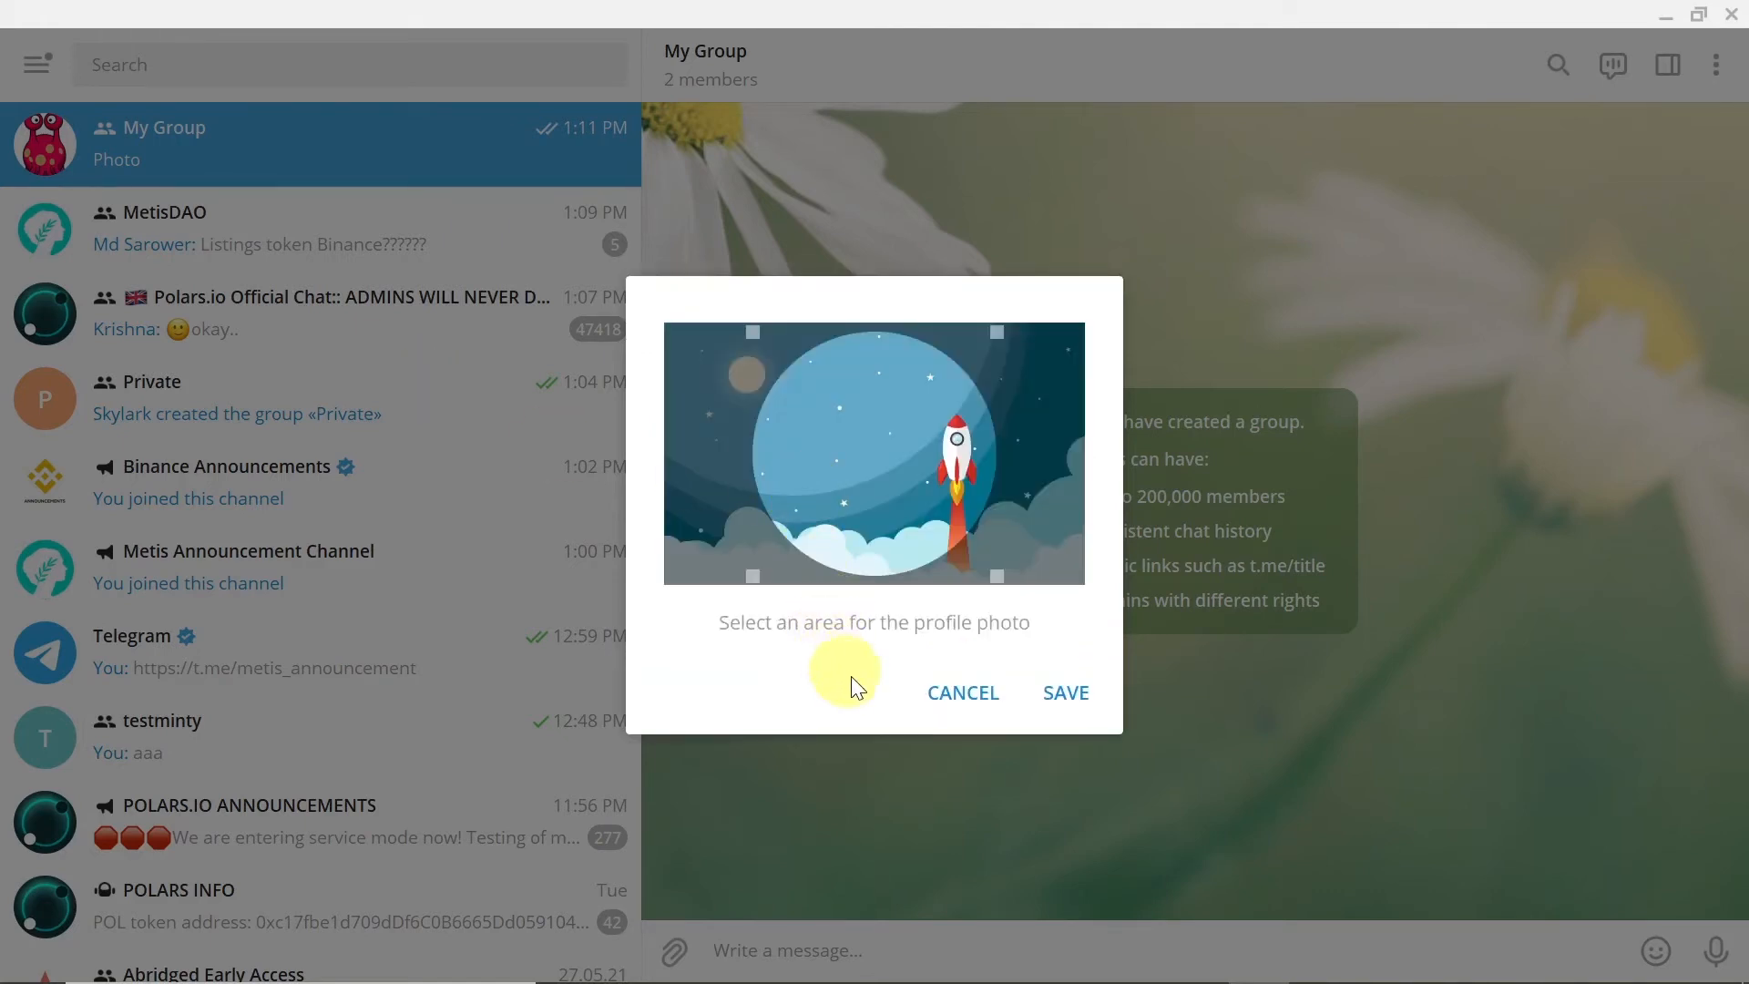
click(1065, 693)
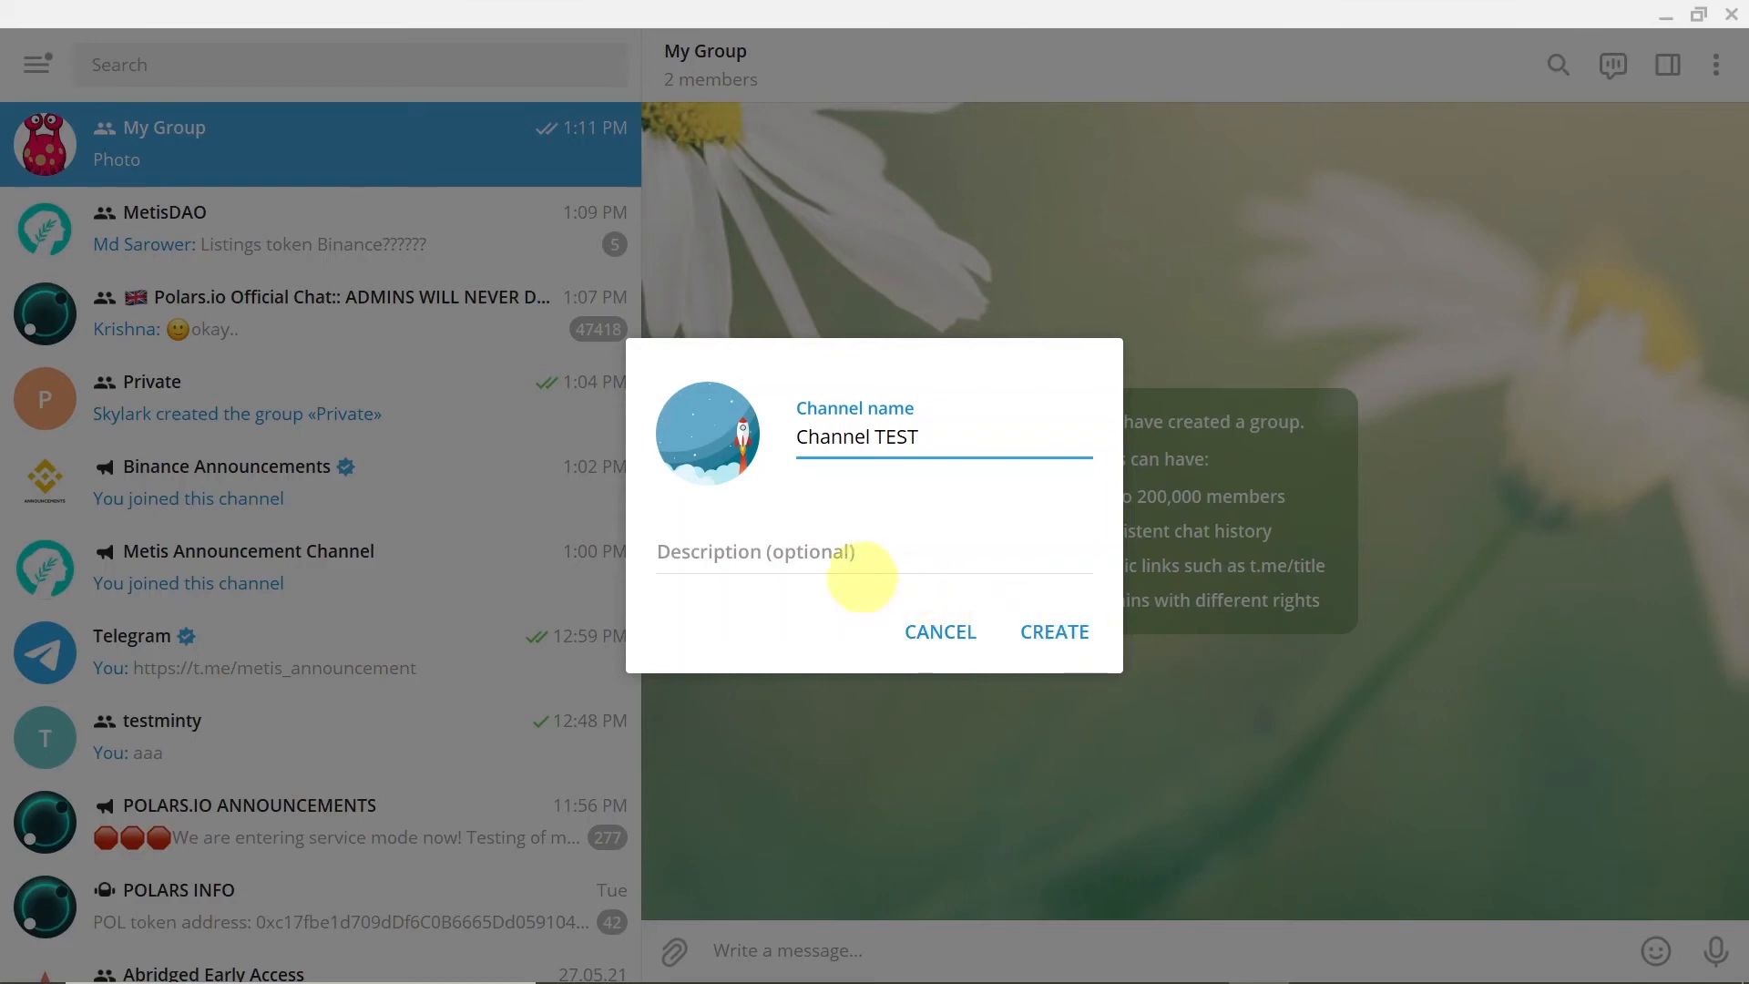
click(874, 565)
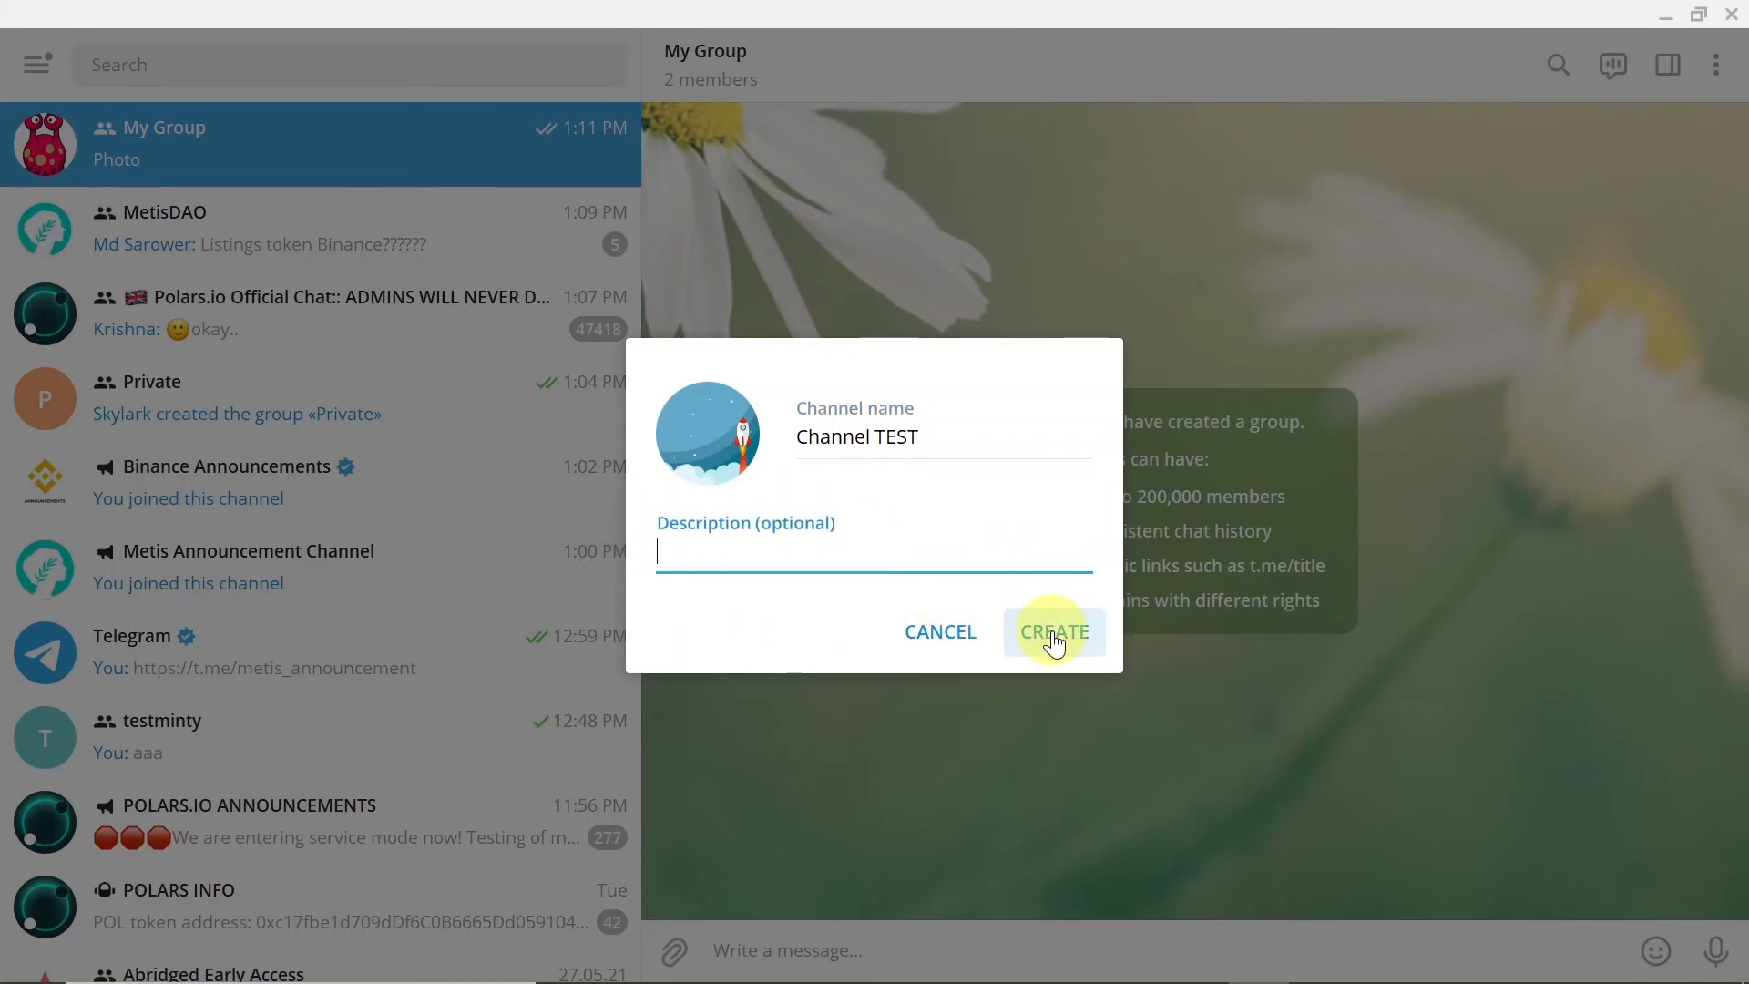
Create Channel TEST as a public channel with the link t.me/testchannel112345.
click(1053, 630)
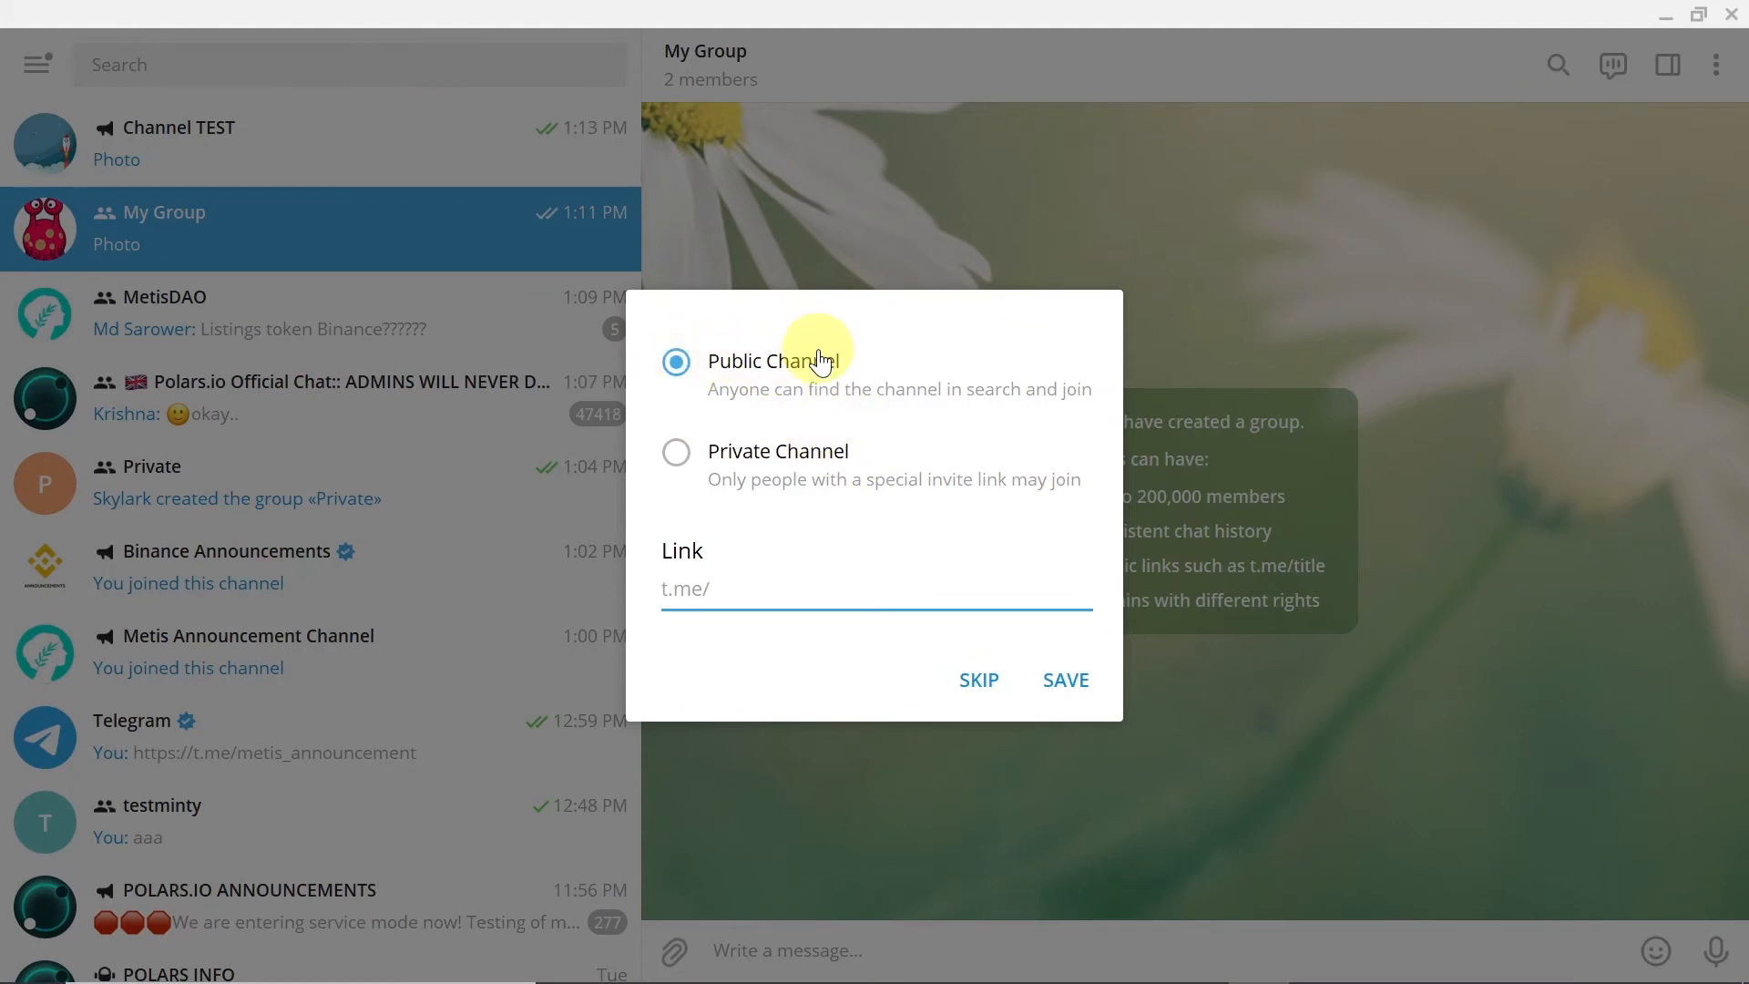
click(675, 452)
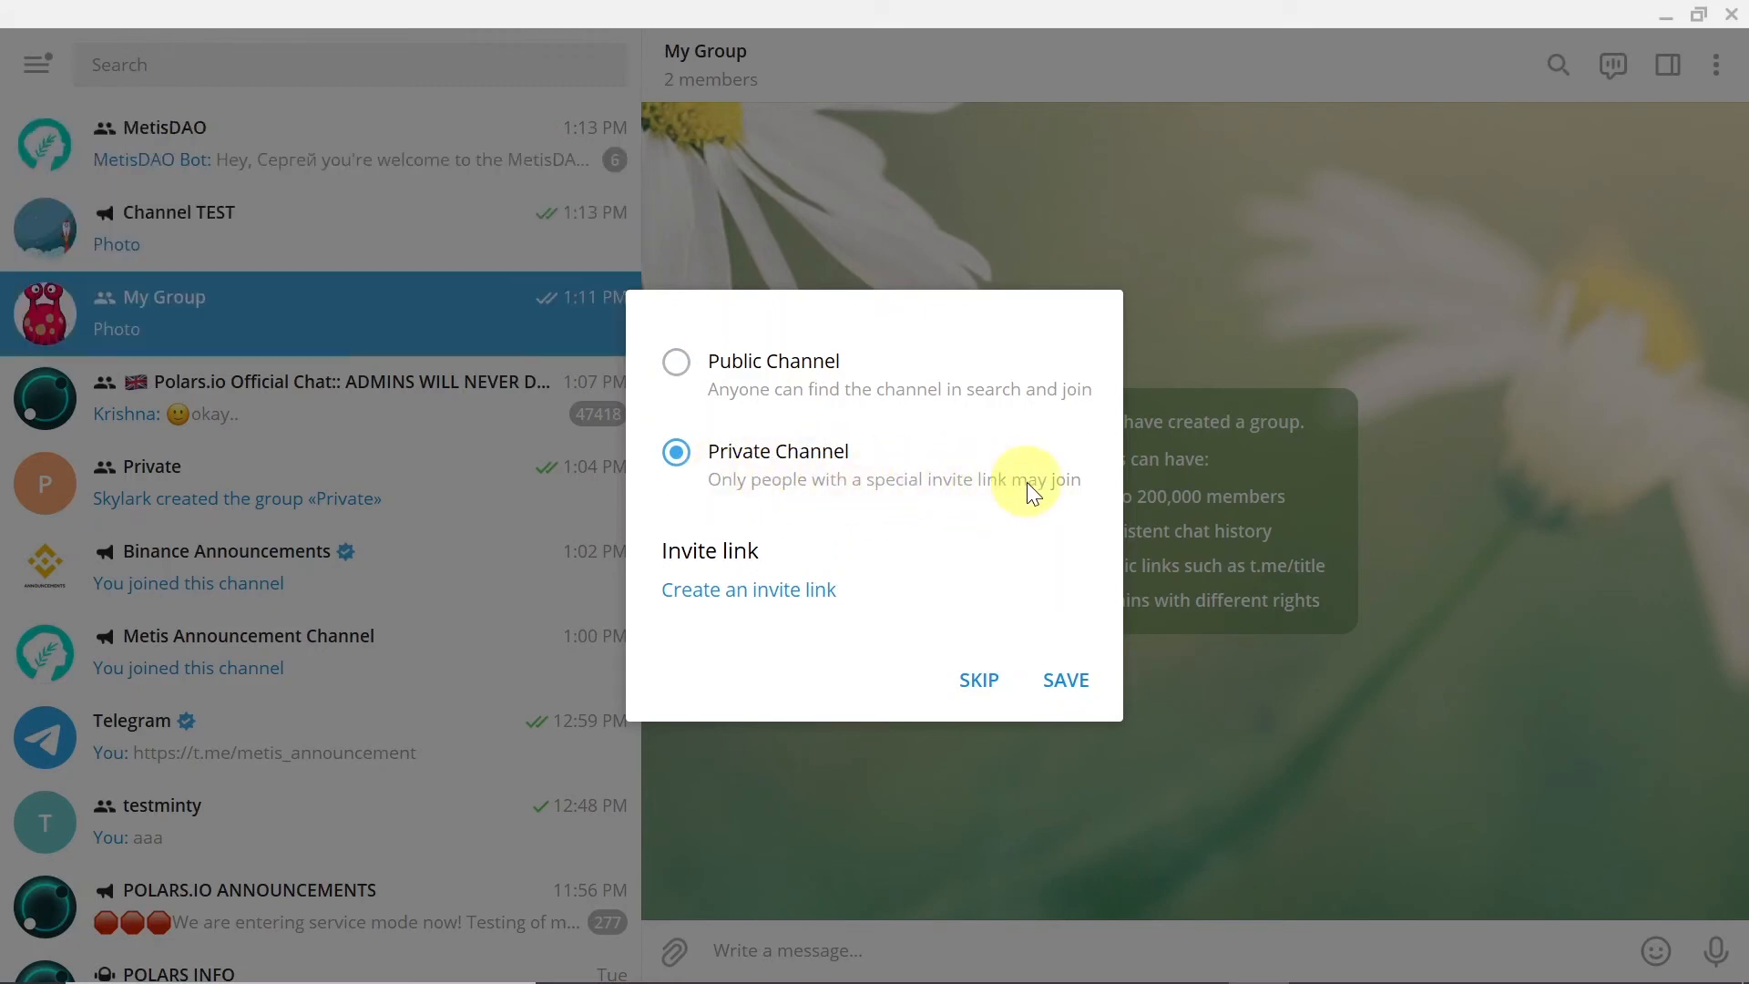
click(675, 361)
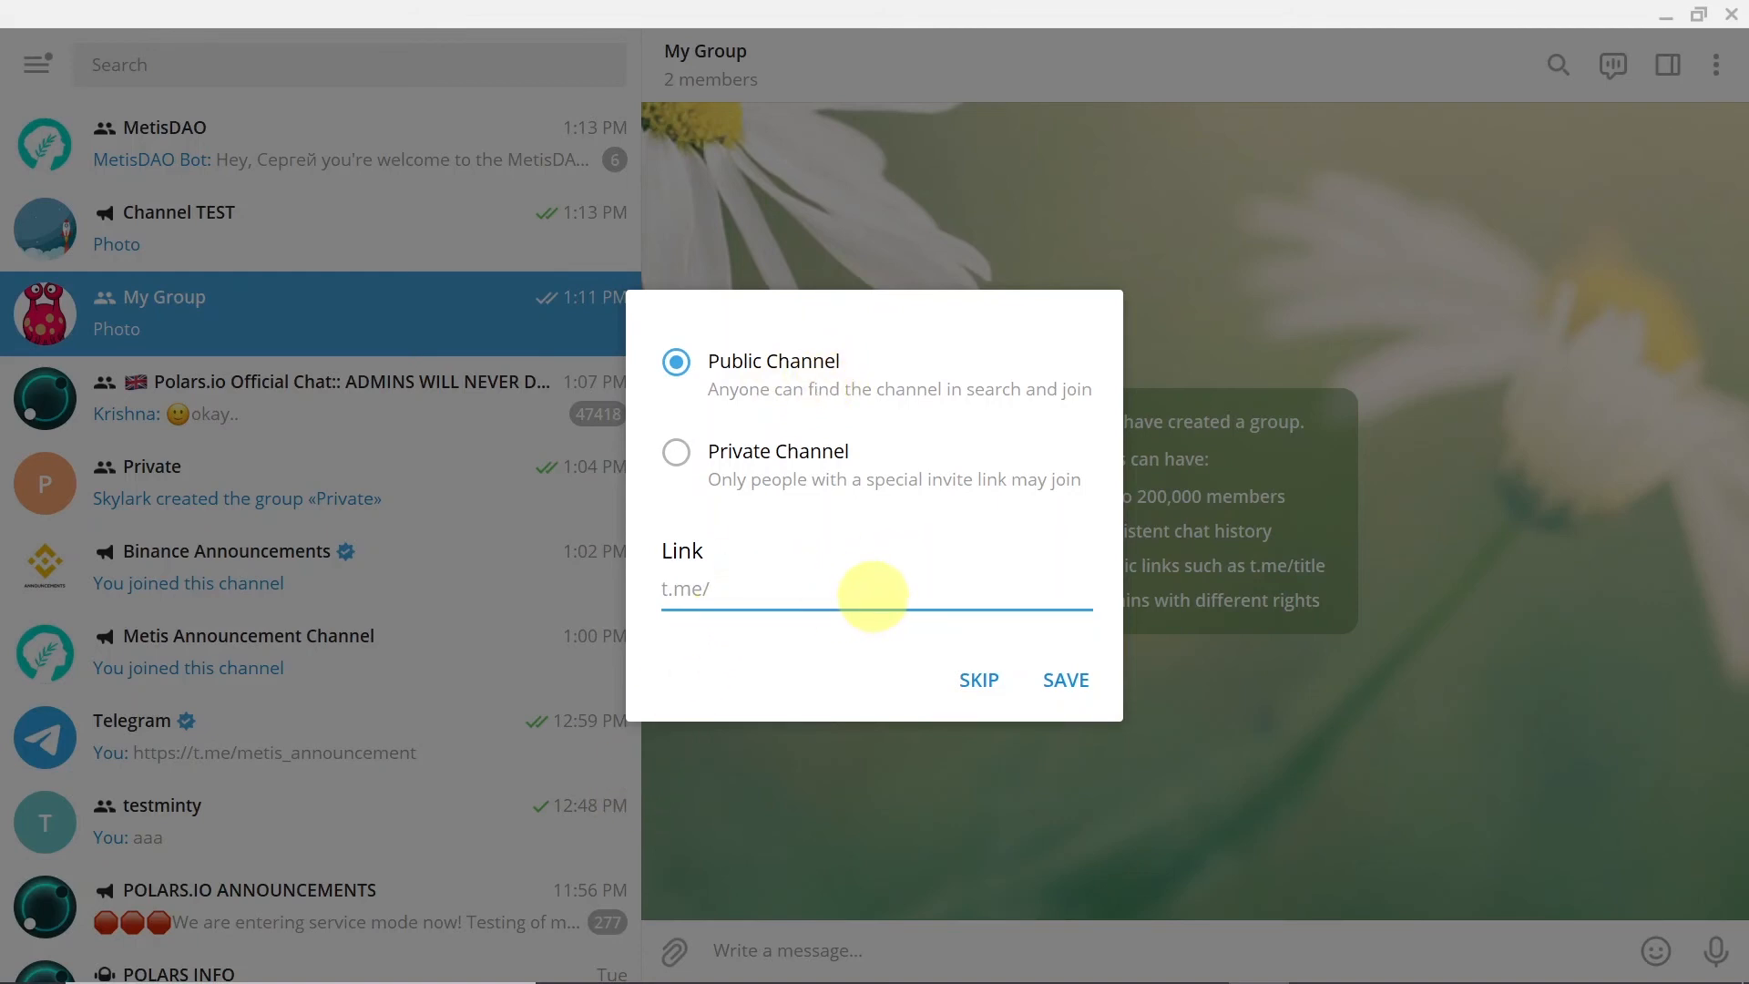
text(testchannel112345)
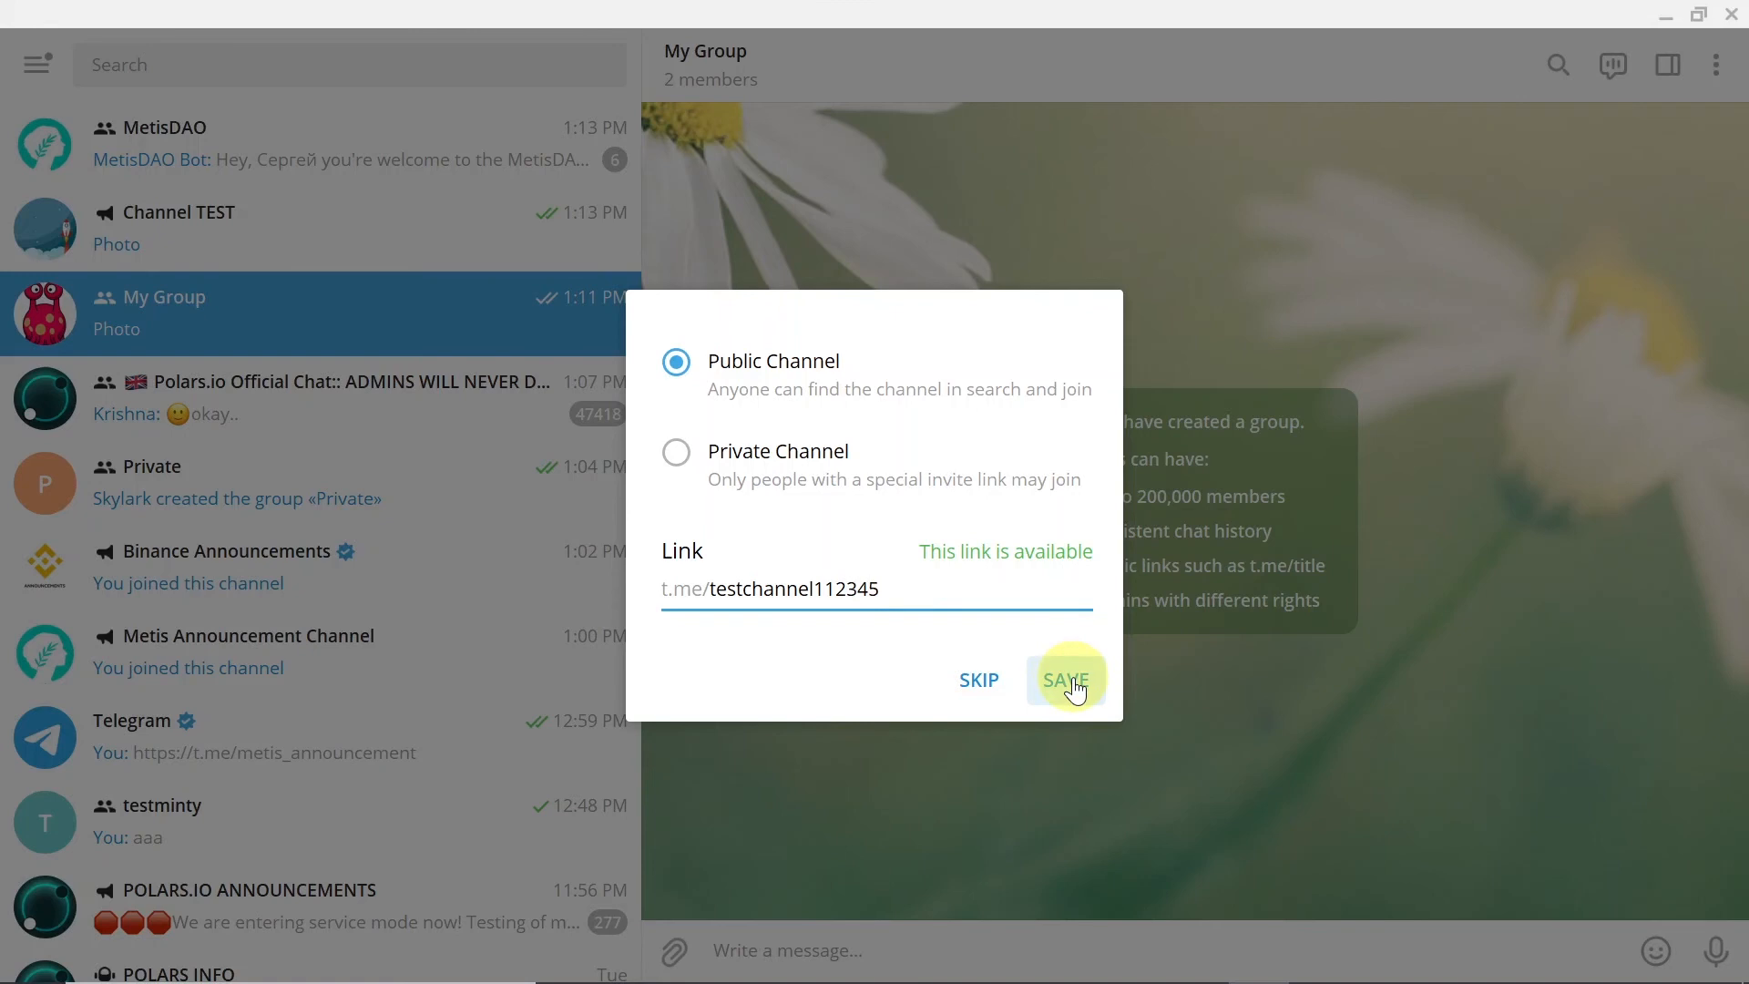
click(1064, 680)
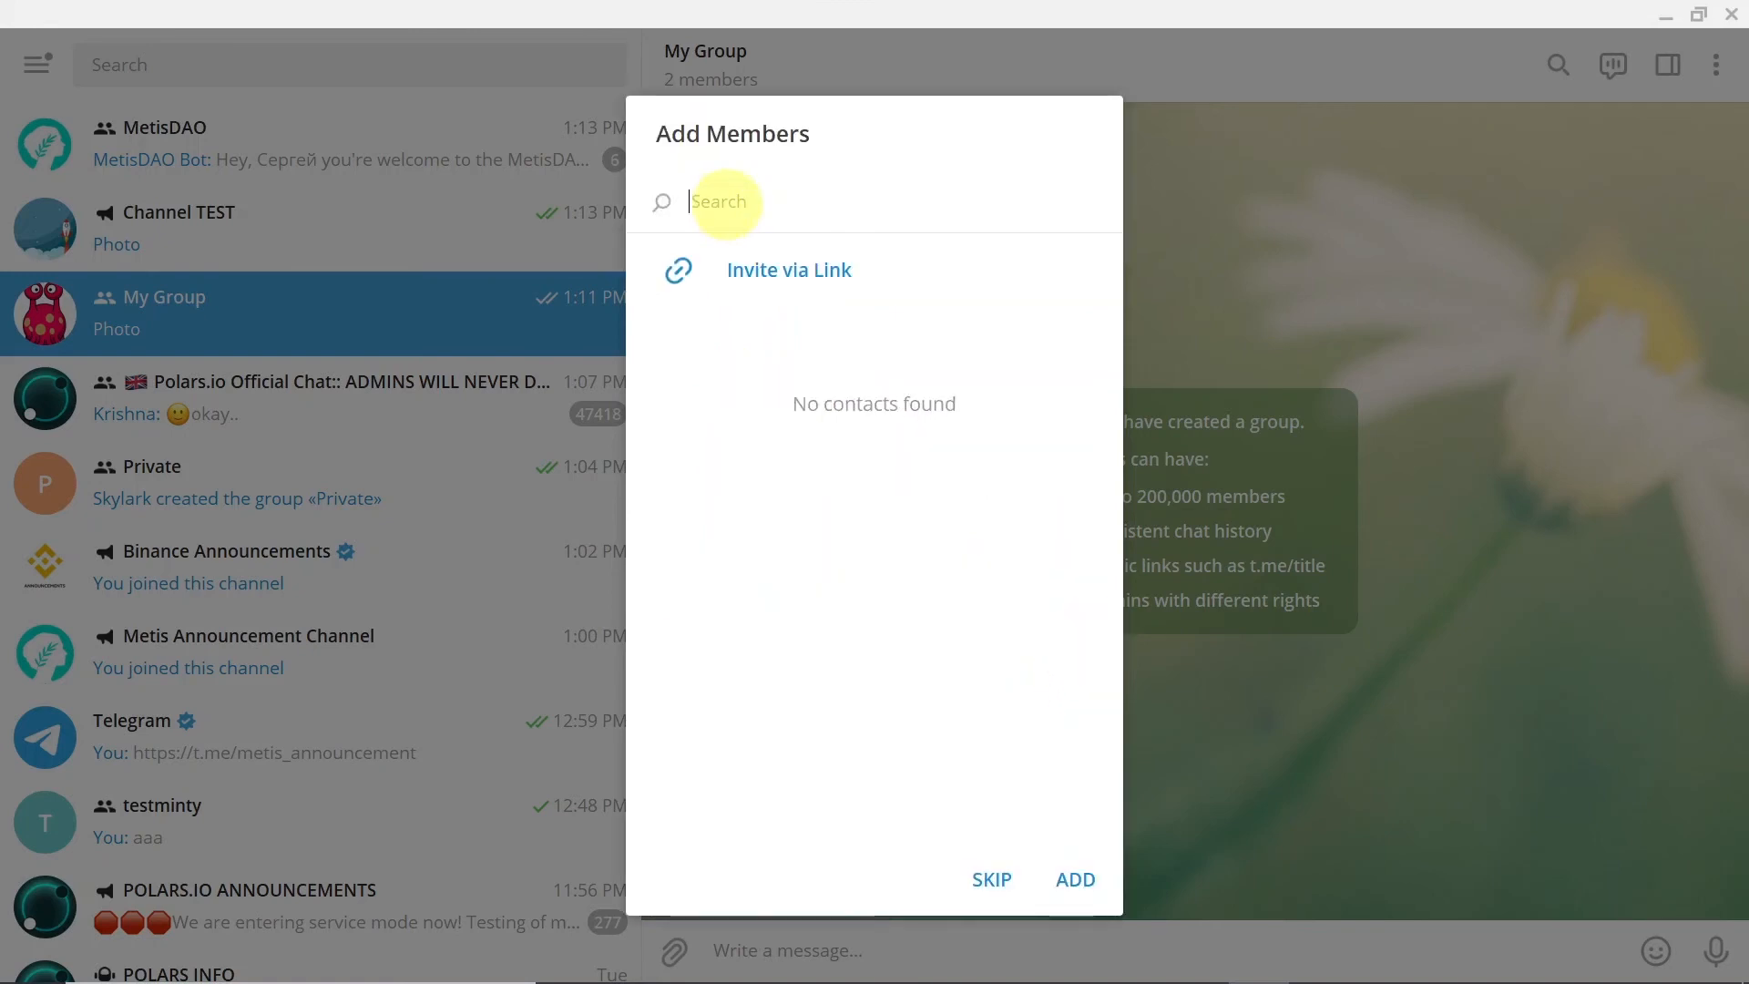